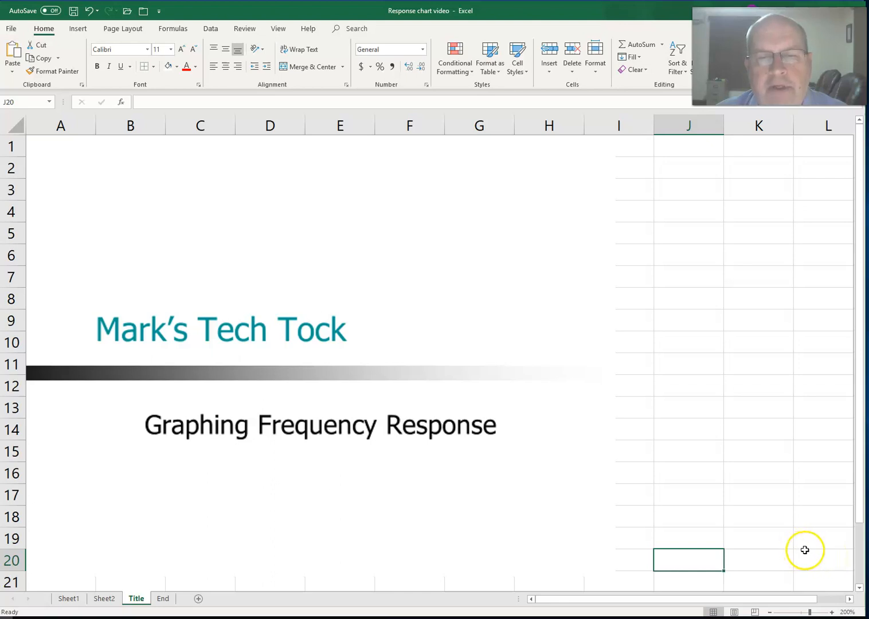
{"action": "mouse_move", "coordinate": [642, 568]}
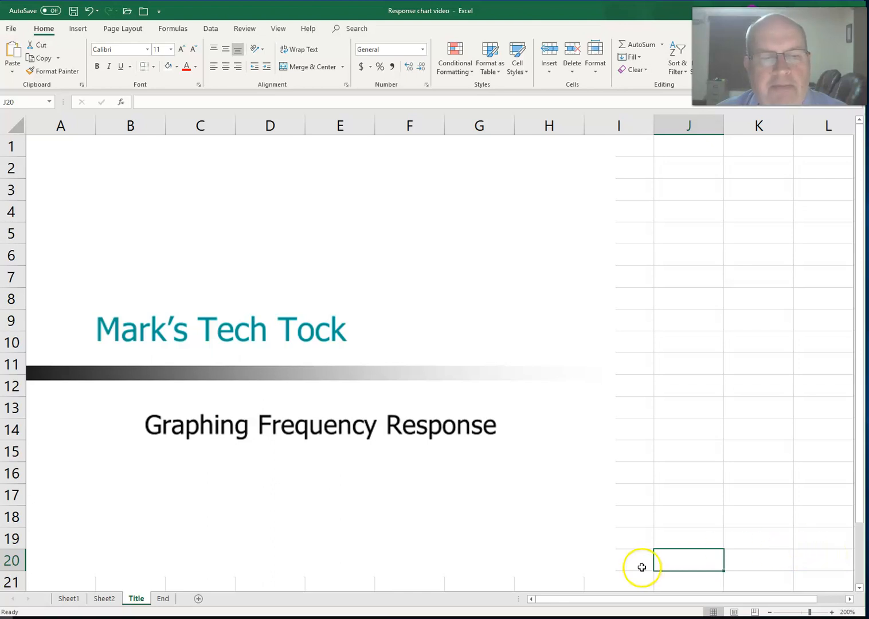
Switch from the title sheet to the blank Sheet2 worksheet
{"action": "left_click", "coordinate": [104, 598]}
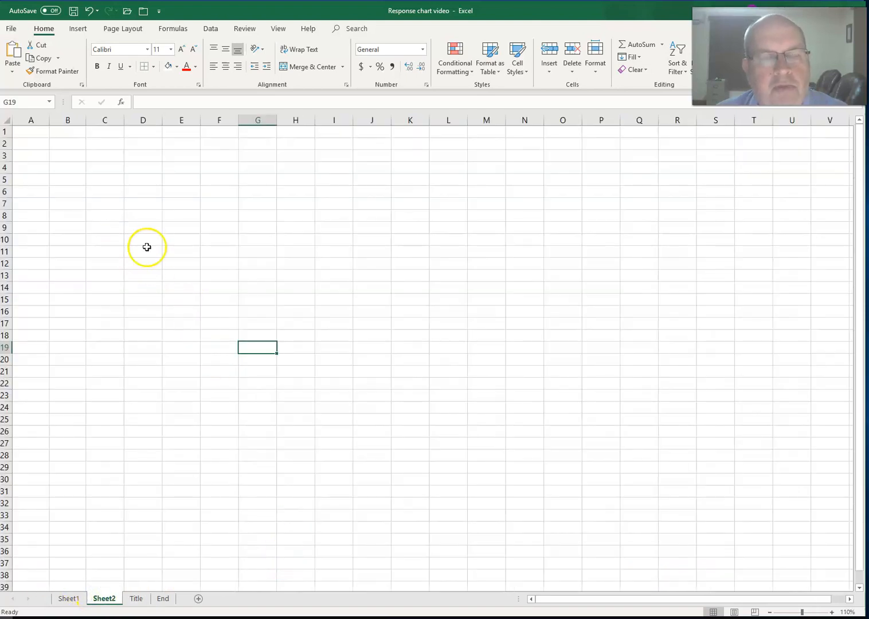
{"action": "mouse_move", "coordinate": [170, 258]}
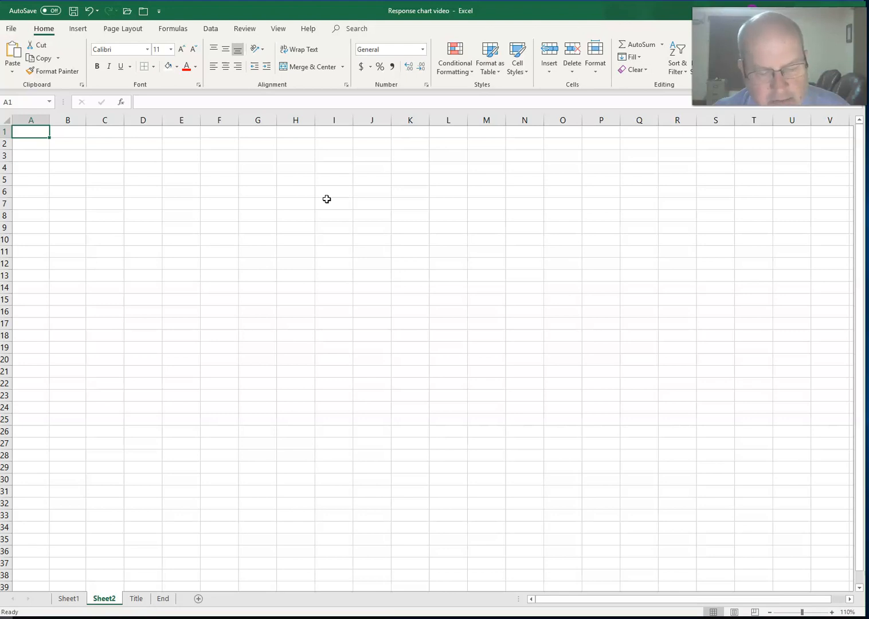
Enter the headings 'frequency (Hz)' in A1 and 'voltage (V)' in B1
{"action": "type", "text": "frequency"}
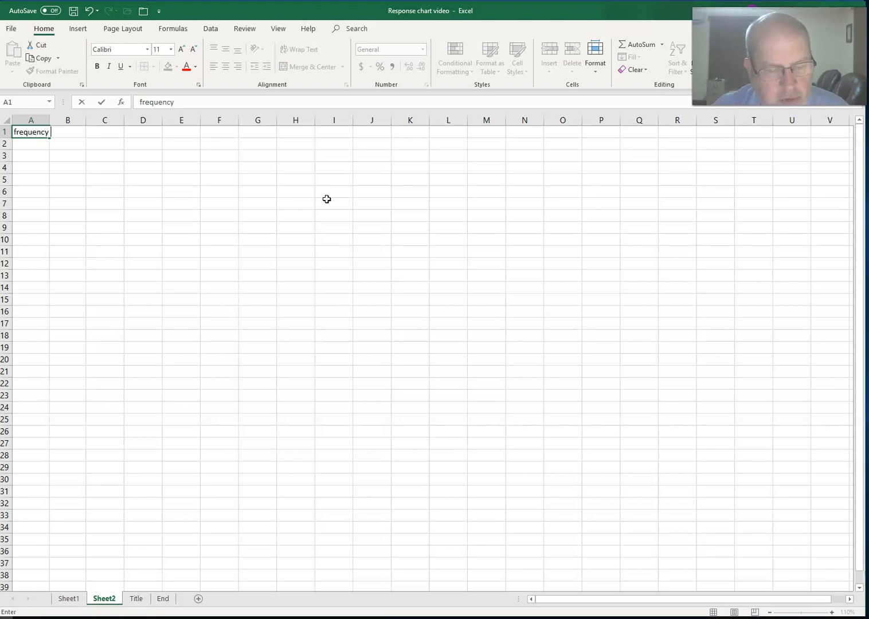
{"action": "type", "text": "("}
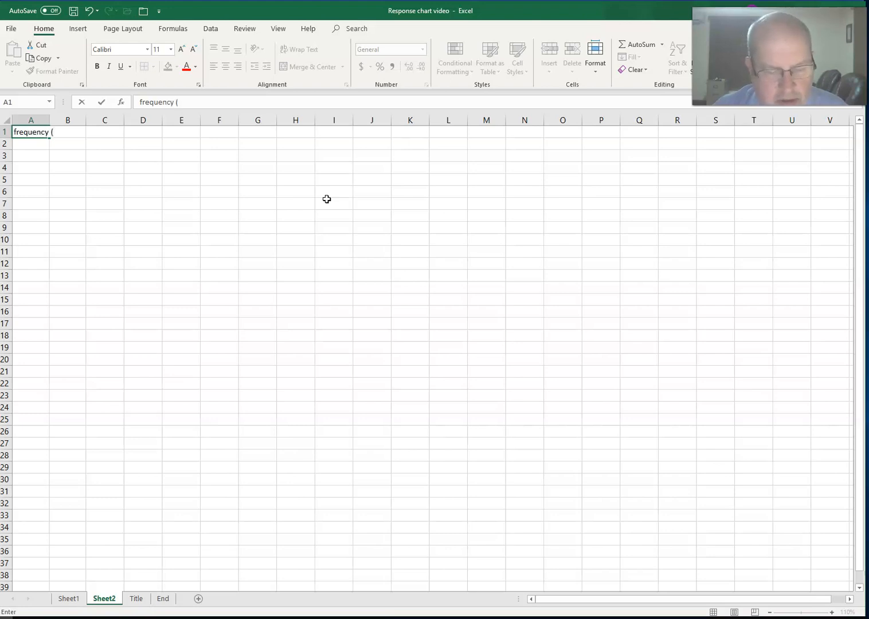
{"action": "type", "text": "Hz)"}
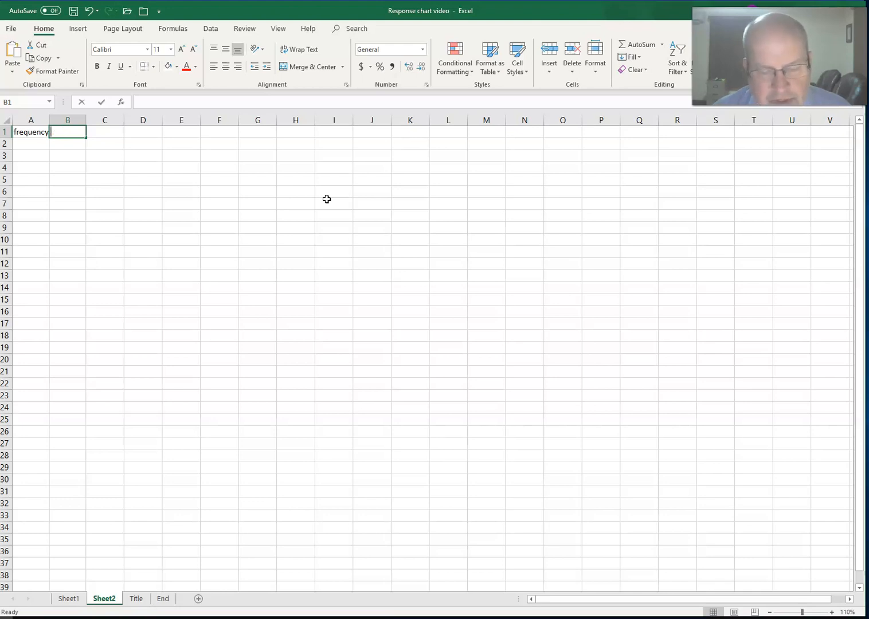
{"action": "type", "text": "voltage (V"}
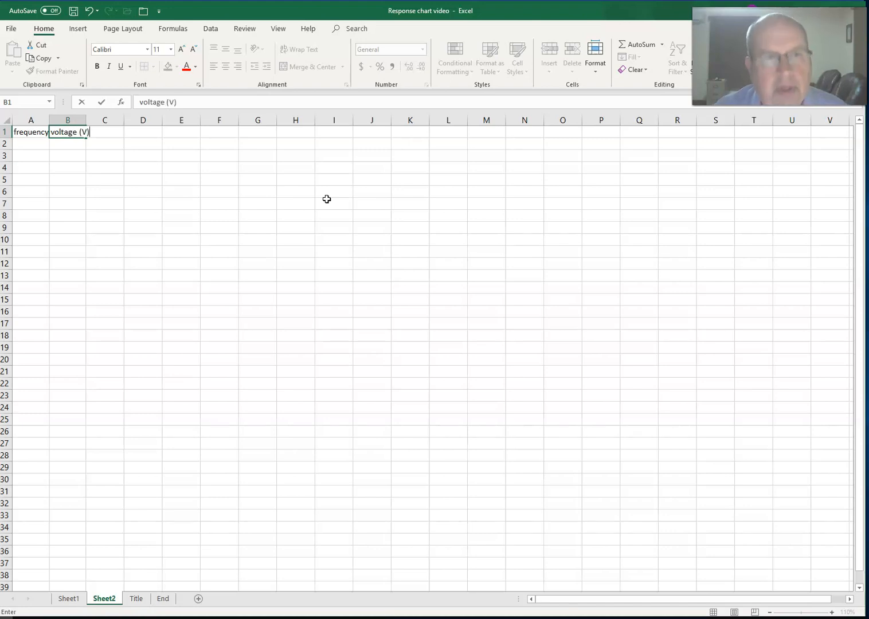
{"action": "key", "text": "Enter"}
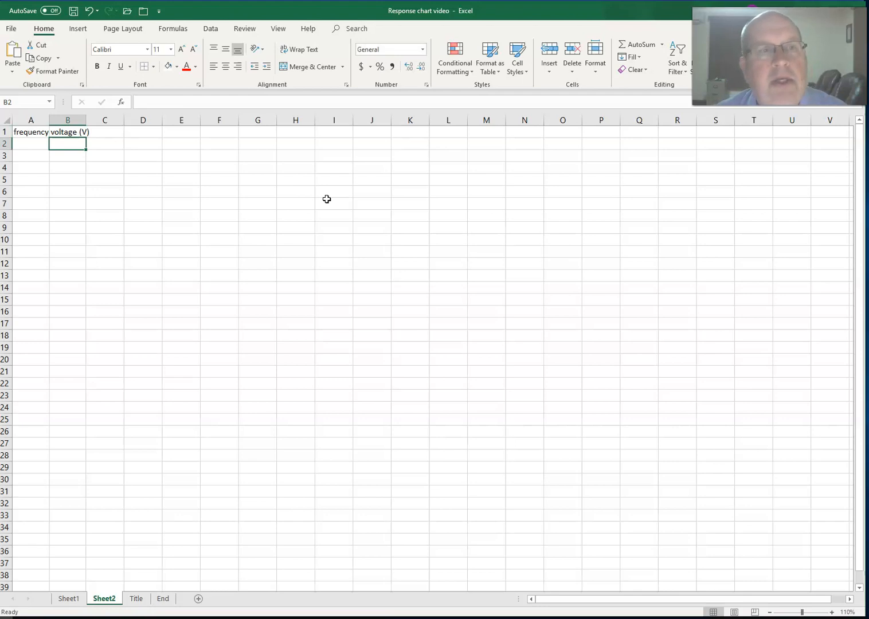
{"action": "mouse_move", "coordinate": [830, 607]}
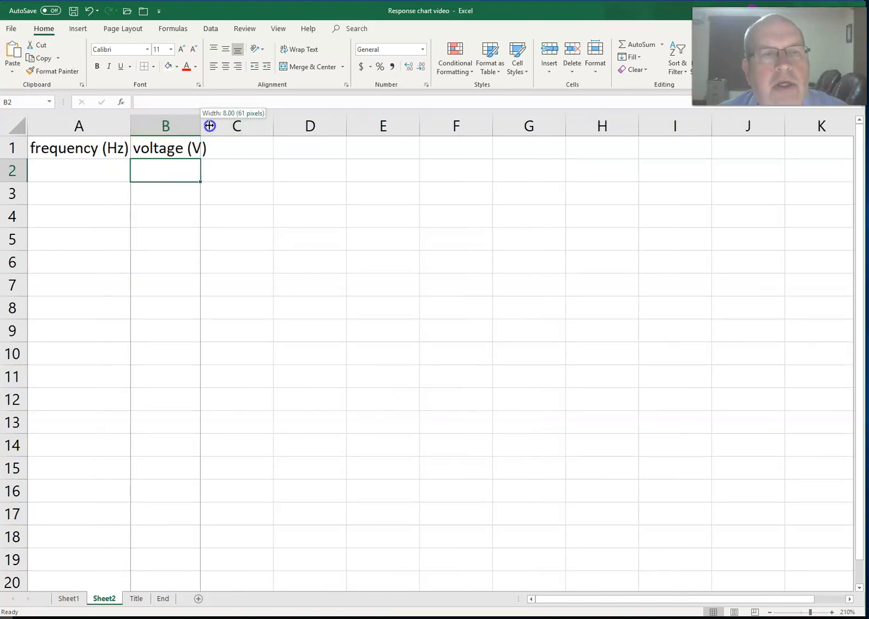
Finish widening the heading columns and move to cell A2 for data entry
{"action": "left_click", "coordinate": [247, 193]}
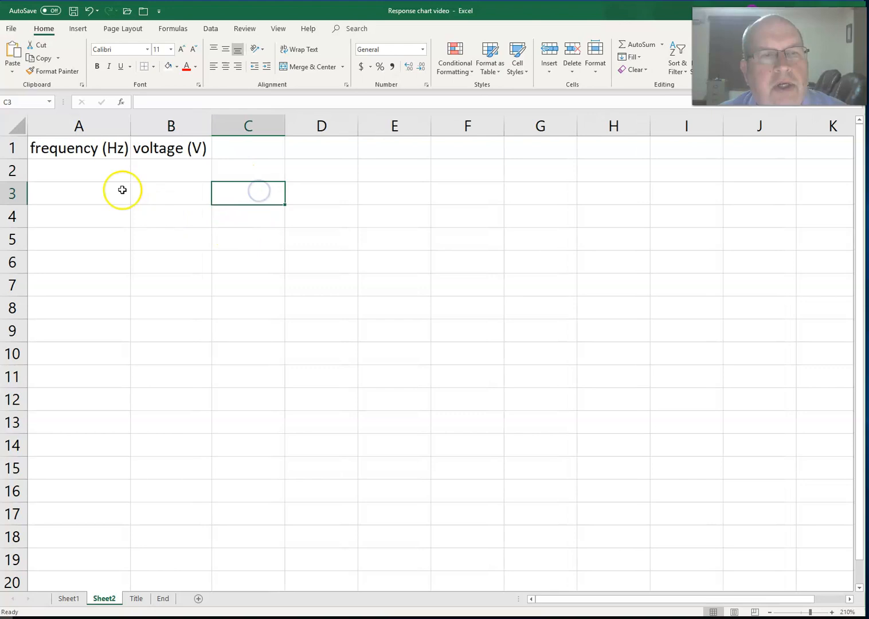
{"action": "left_click", "coordinate": [78, 170]}
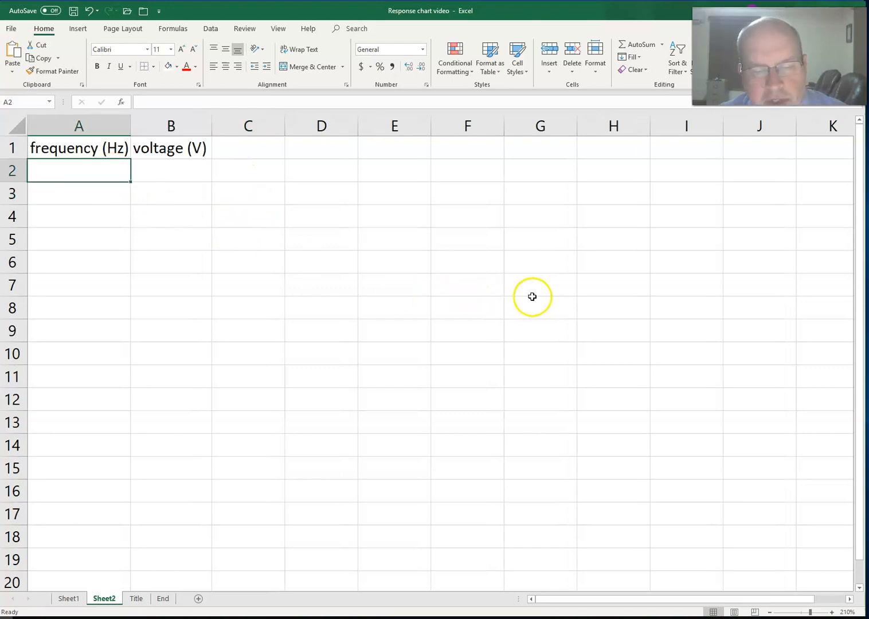
{"action": "mouse_move", "coordinate": [593, 278]}
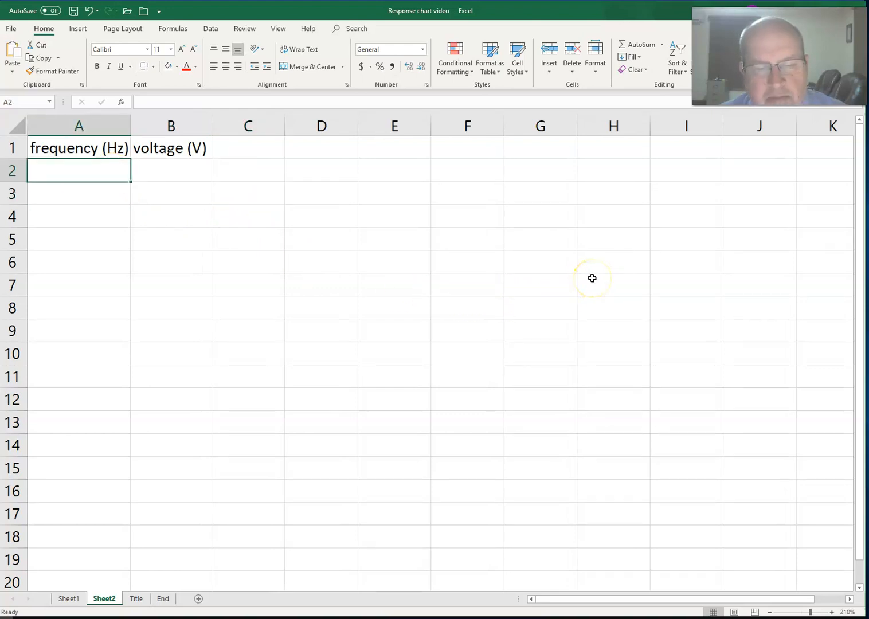
{"action": "mouse_move", "coordinate": [610, 259]}
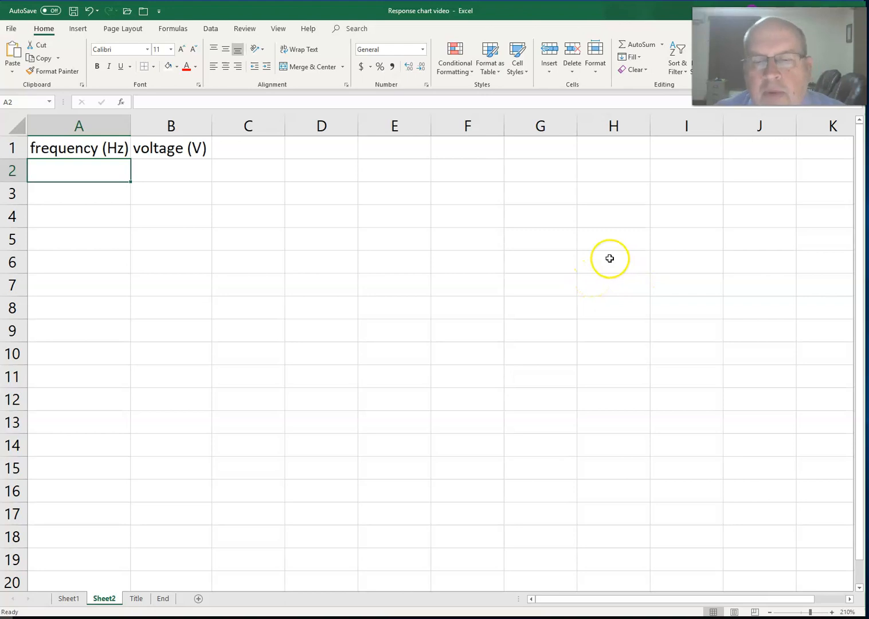
{"action": "mouse_move", "coordinate": [611, 259]}
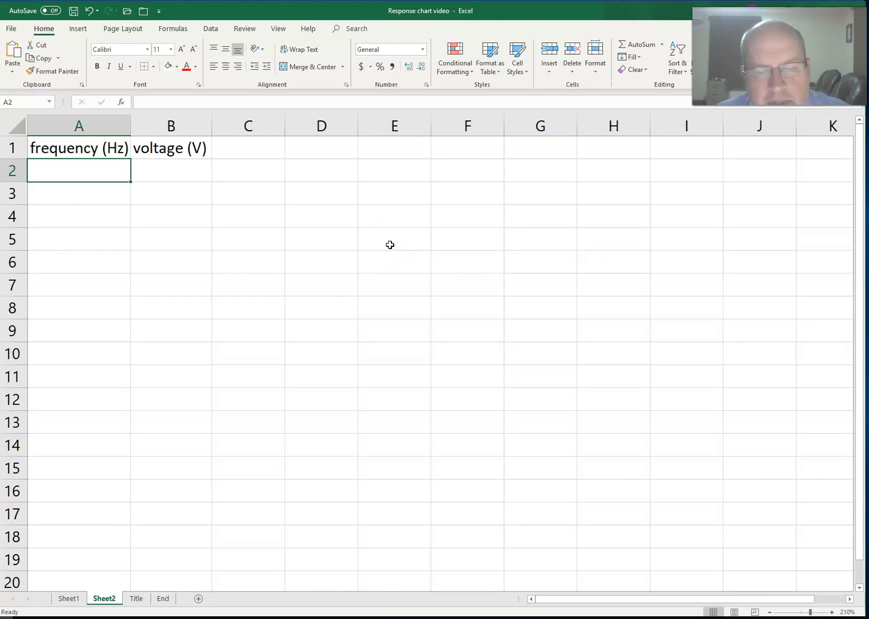
{"action": "mouse_move", "coordinate": [387, 245]}
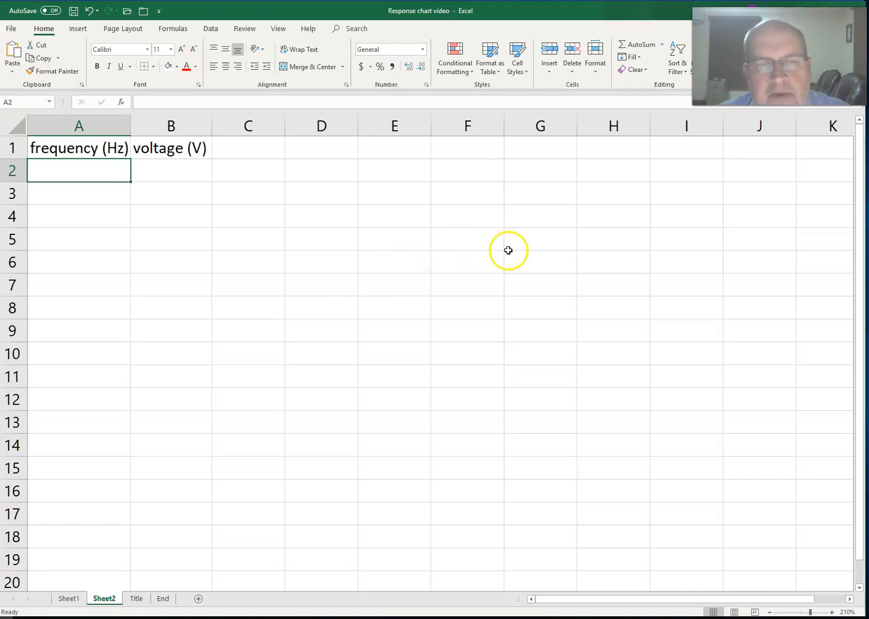
{"action": "mouse_move", "coordinate": [587, 241]}
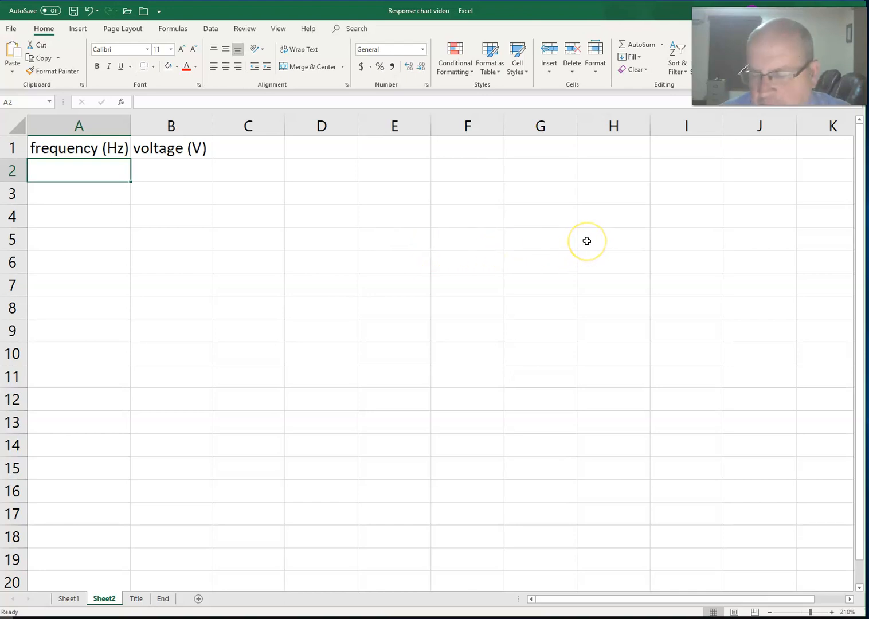
Fill A2:A13 with frequencies 10, 25, 50, 100 up through 50000 Hz
{"action": "type", "text": "10"}
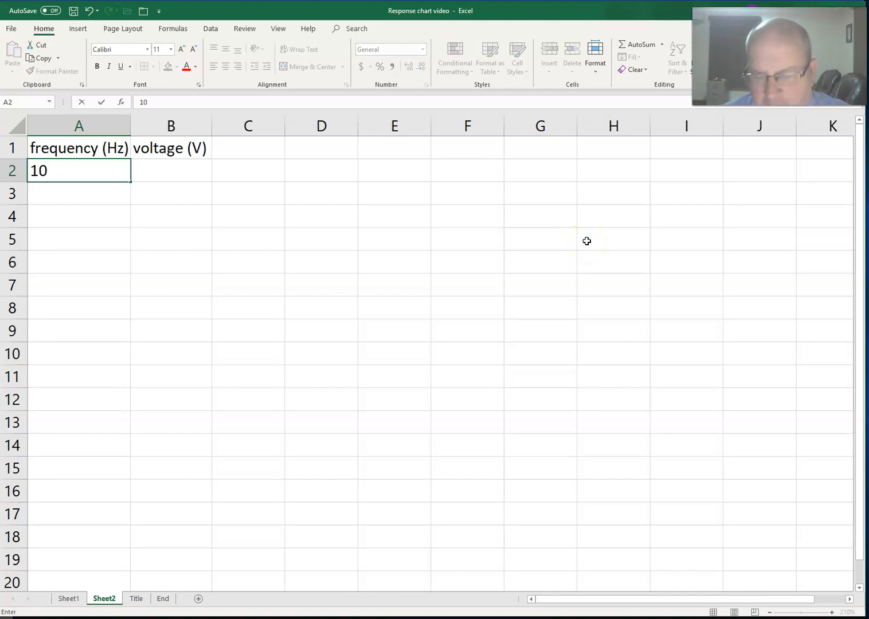
{"action": "type", "text": "2"}
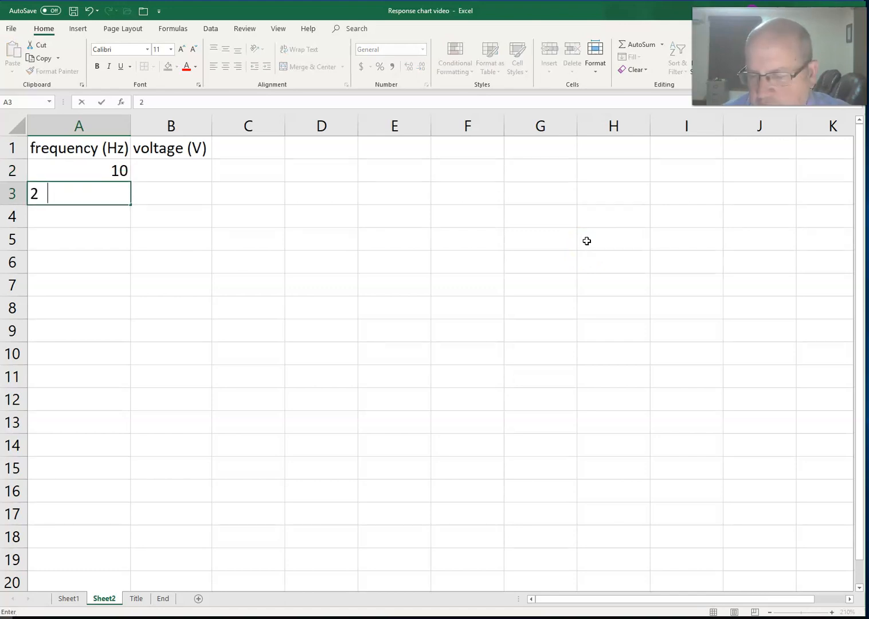
{"action": "type", "text": "25"}
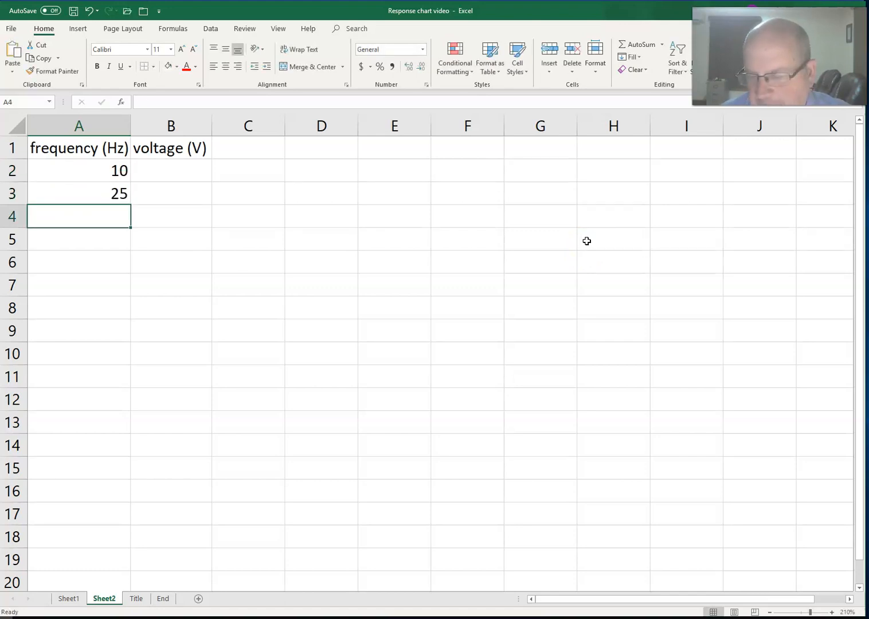
{"action": "type", "text": "50"}
{"action": "left_click", "coordinate": [80, 239]}
{"action": "type", "text": "100"}
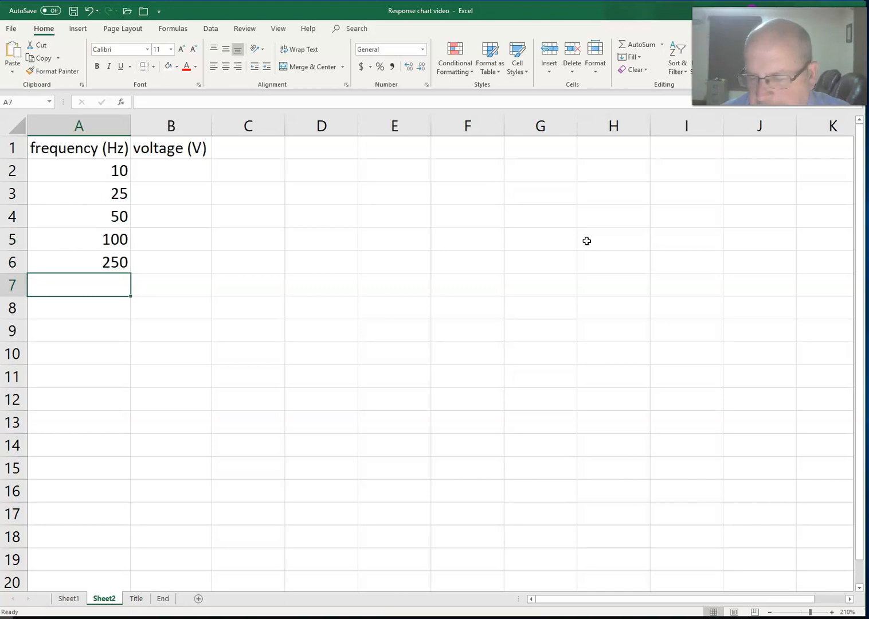
{"action": "type", "text": "500"}
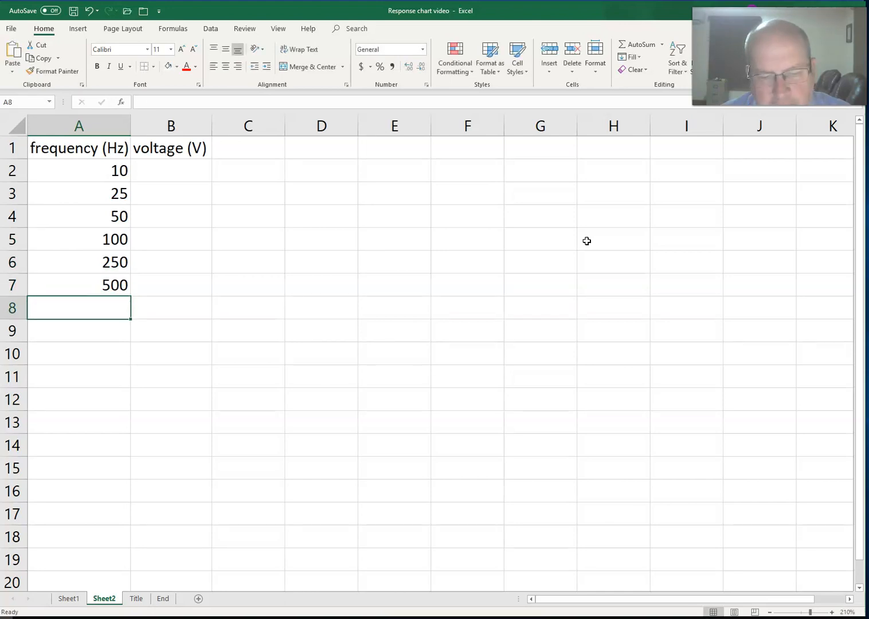
{"action": "type", "text": "1000"}
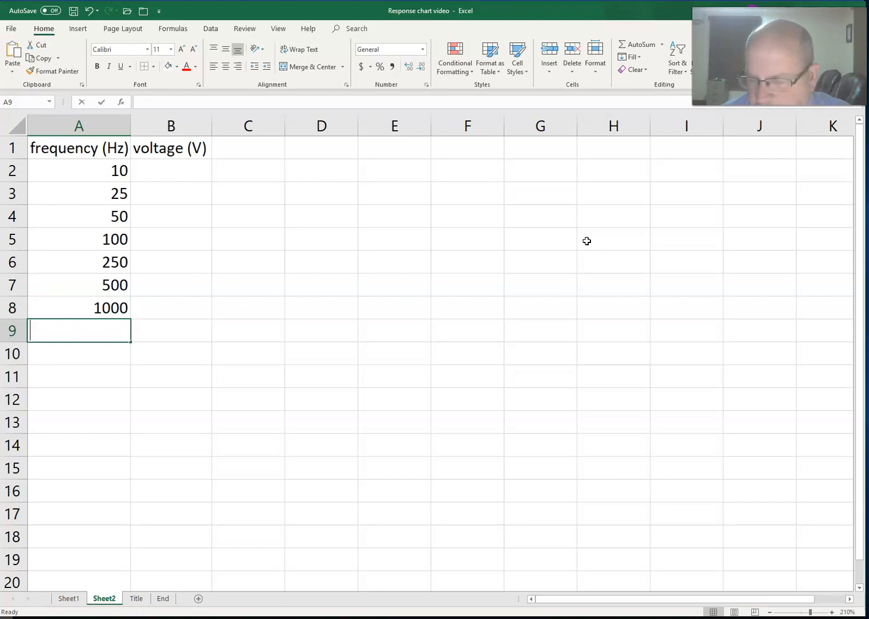
{"action": "type", "text": "2500"}
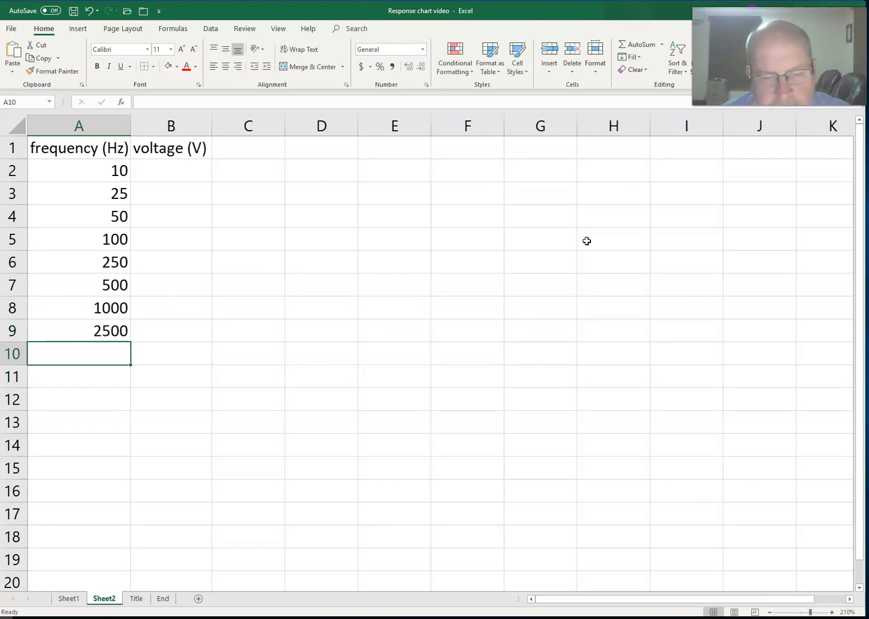
{"action": "type", "text": "5000"}
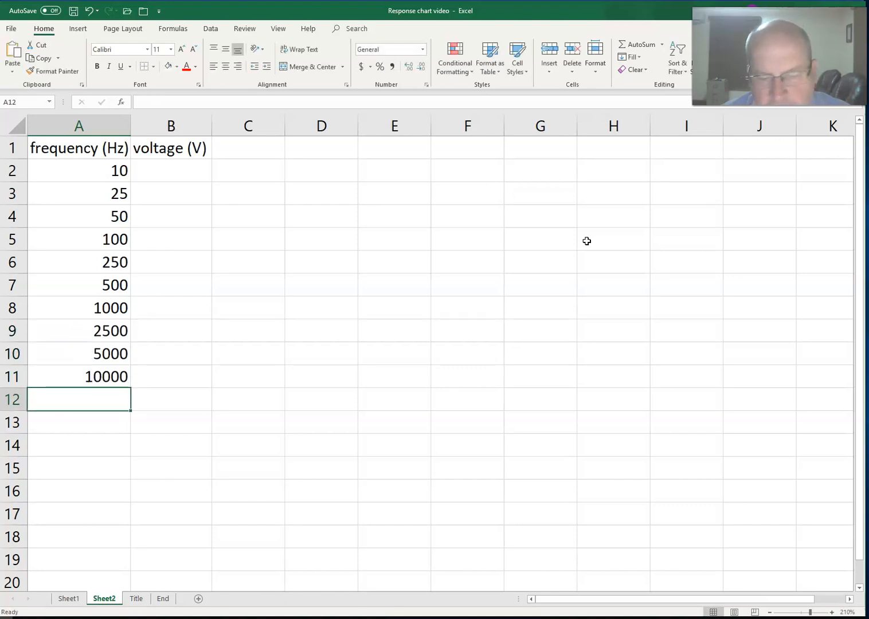
{"action": "type", "text": "2500"}
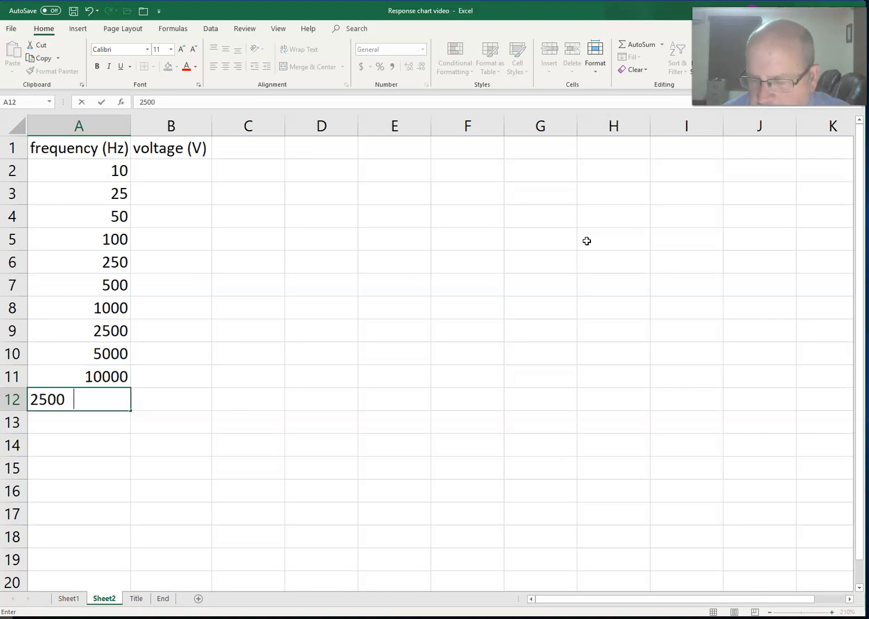
{"action": "type", "text": "50000"}
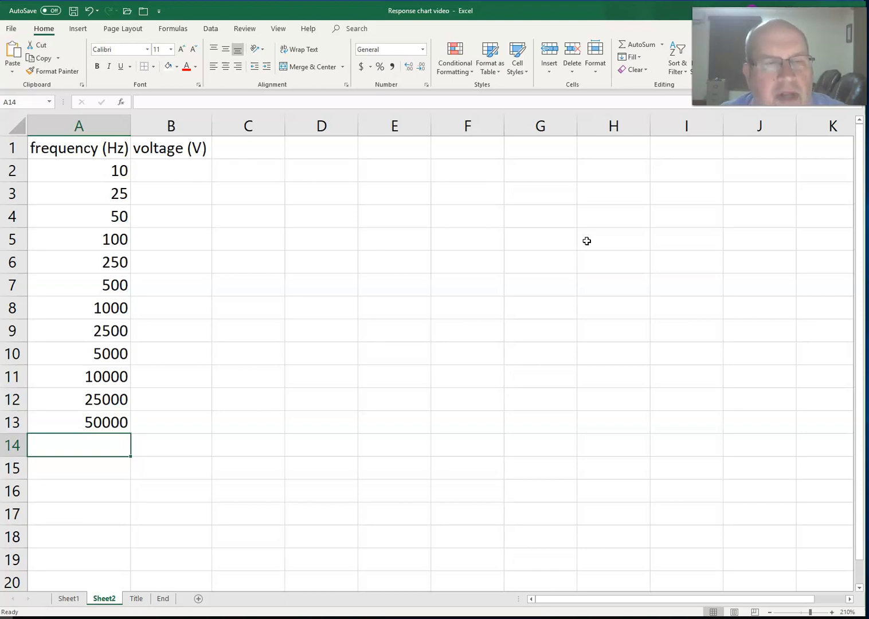
Enter the first voltage readings 9.3, 9.4, 9.6 in B2 downward
{"action": "left_click", "coordinate": [170, 170]}
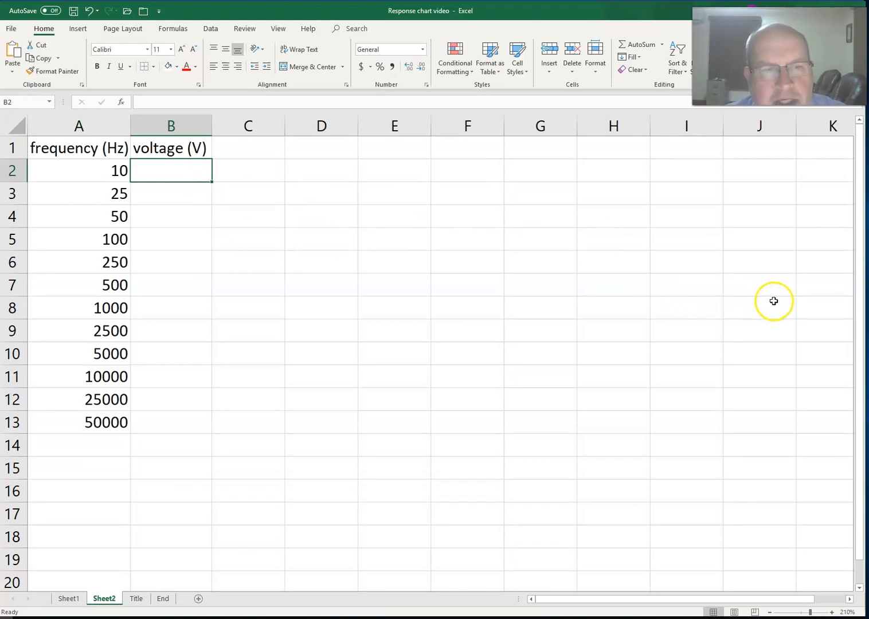
{"action": "mouse_move", "coordinate": [803, 294]}
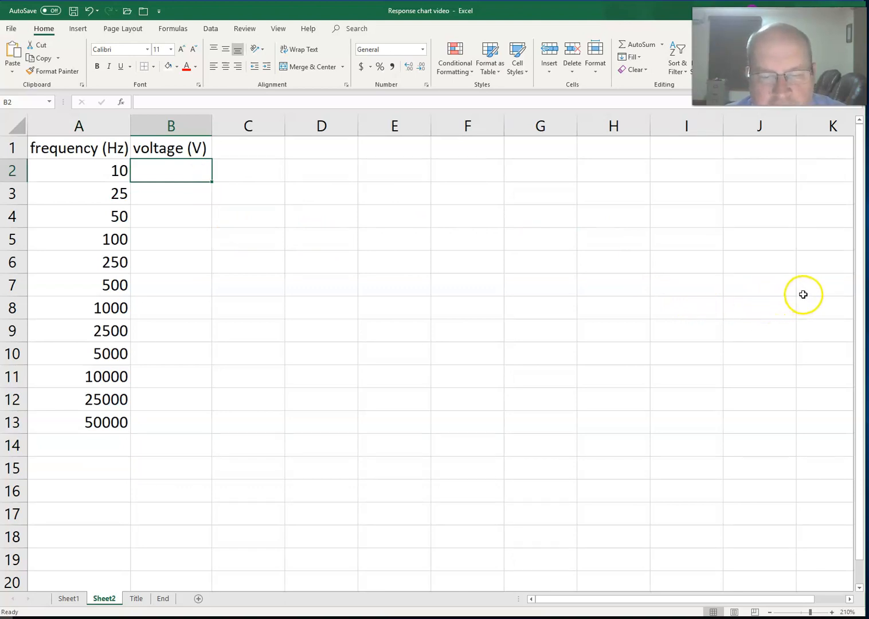
{"action": "mouse_move", "coordinate": [794, 296]}
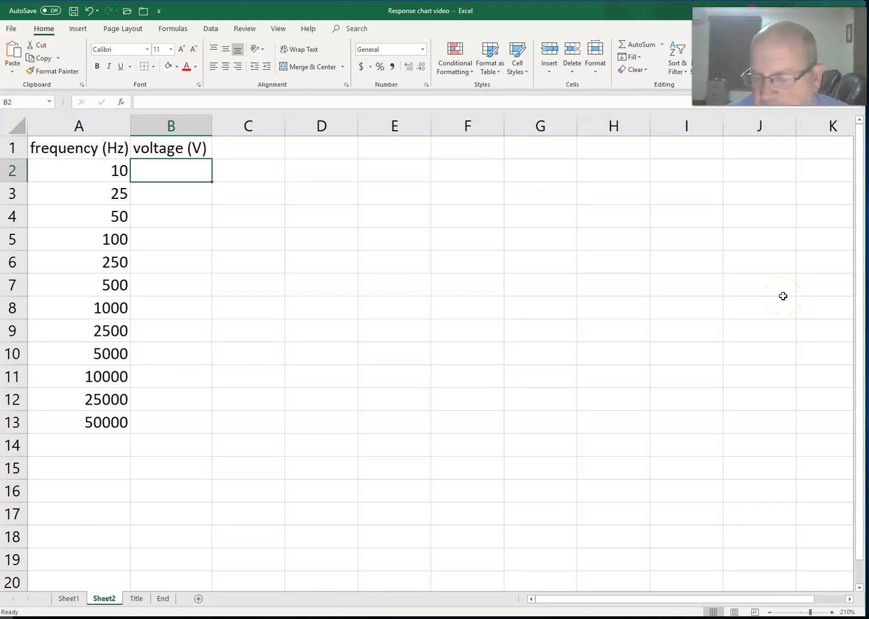
{"action": "type", "text": "9.3"}
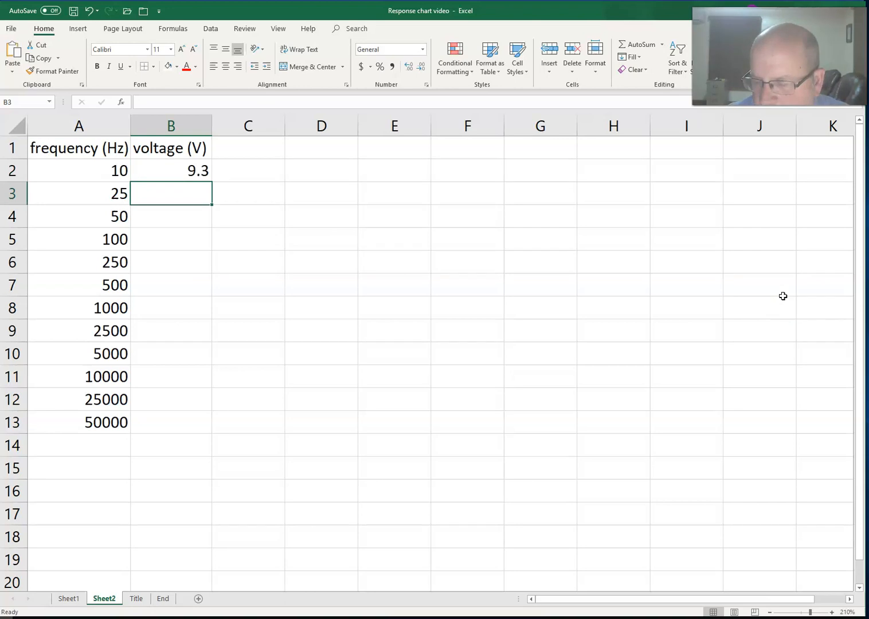
{"action": "type", "text": "9.4"}
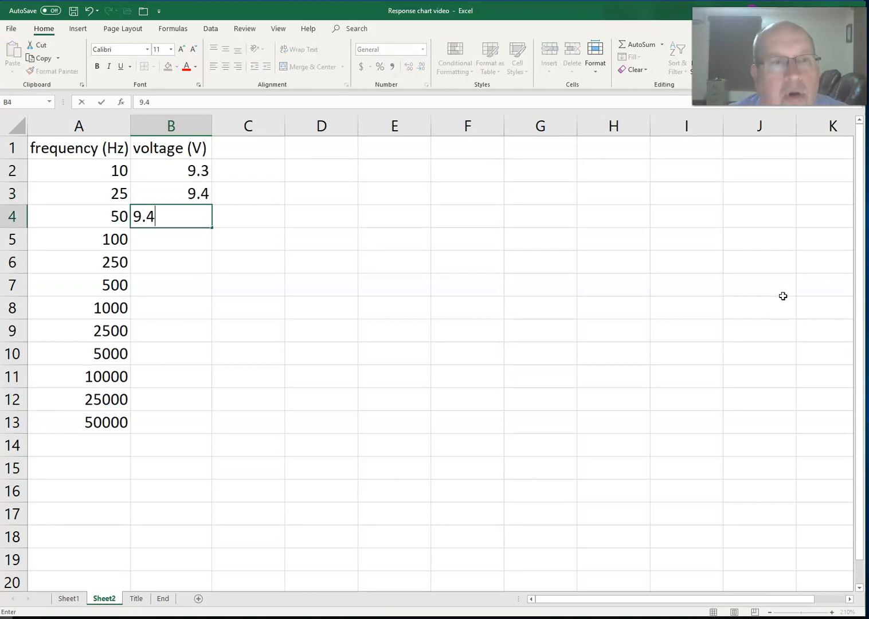
{"action": "key", "text": "Enter"}
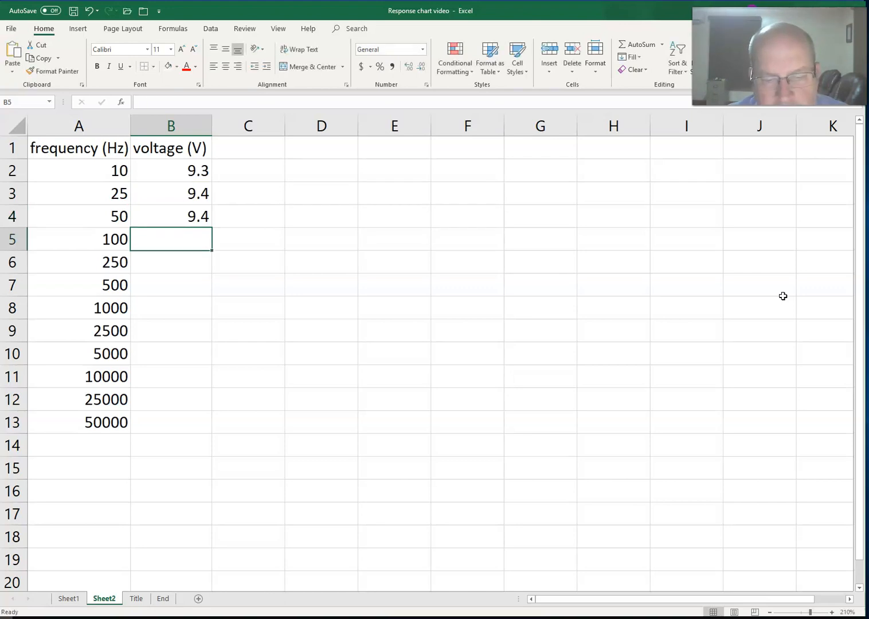
{"action": "type", "text": "9."}
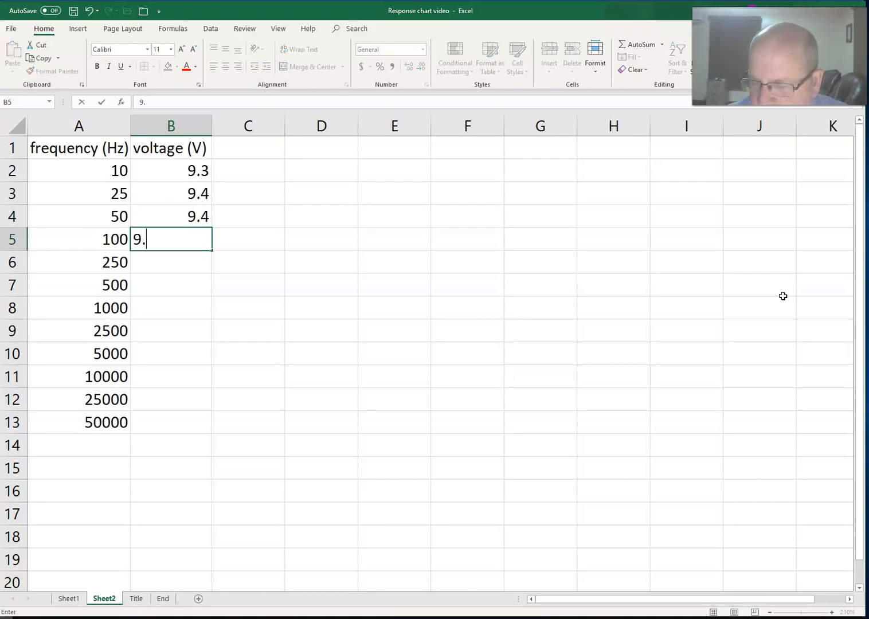
{"action": "key", "text": "Enter"}
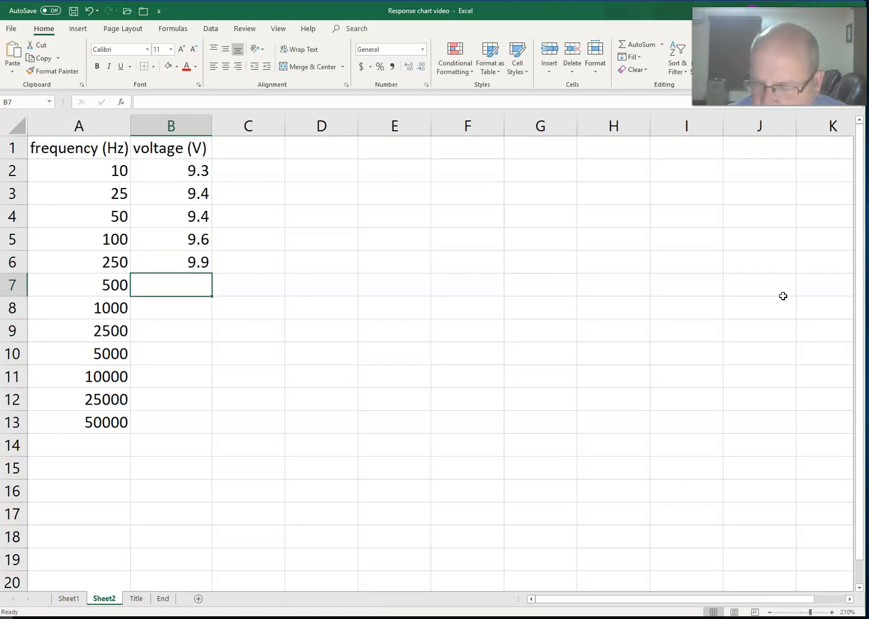
Enter the remaining voltages 10.1, 10.3, 10.4, 10.1, 9.9 and back to 9.3
{"action": "type", "text": "10.1"}
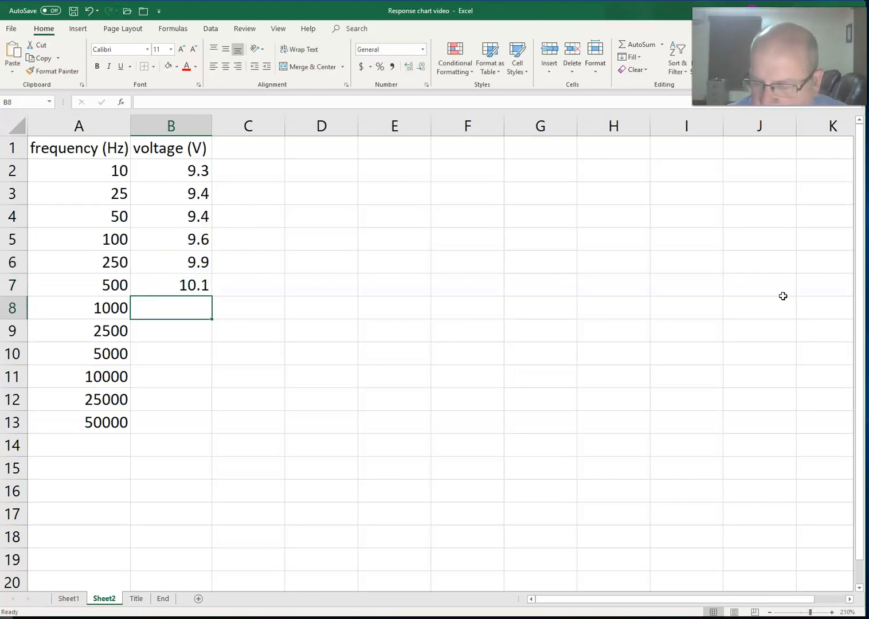
{"action": "type", "text": "10.3"}
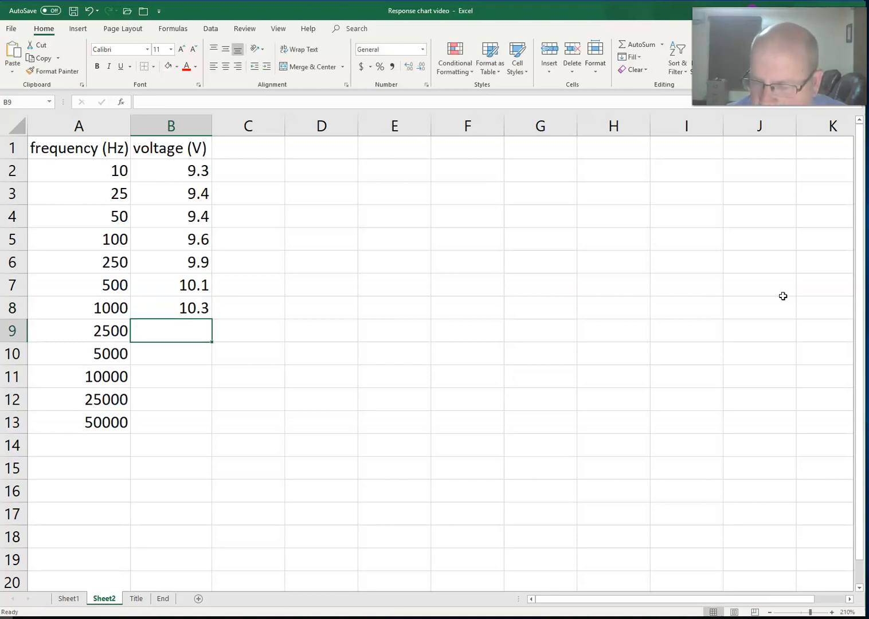
{"action": "type", "text": "10.4"}
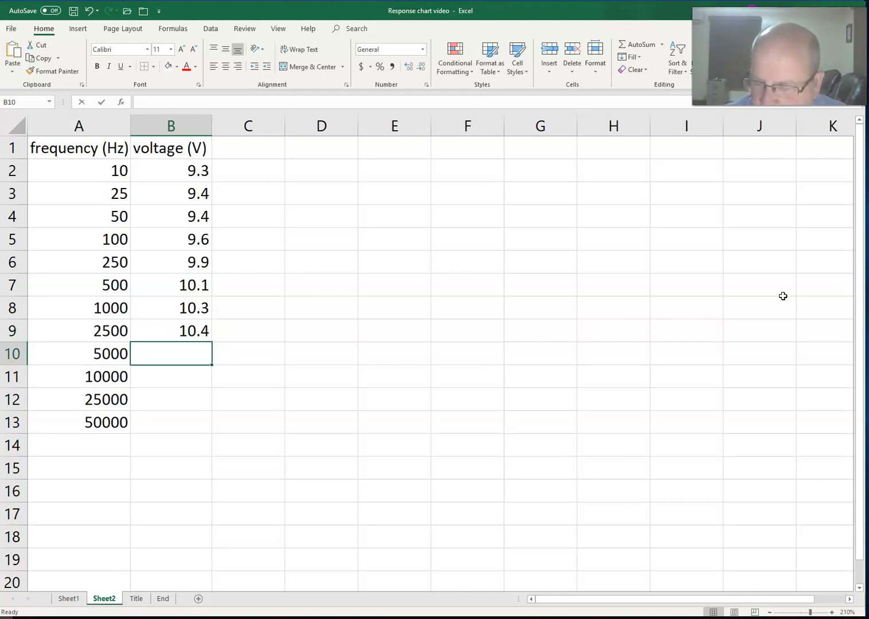
{"action": "type", "text": "10.1"}
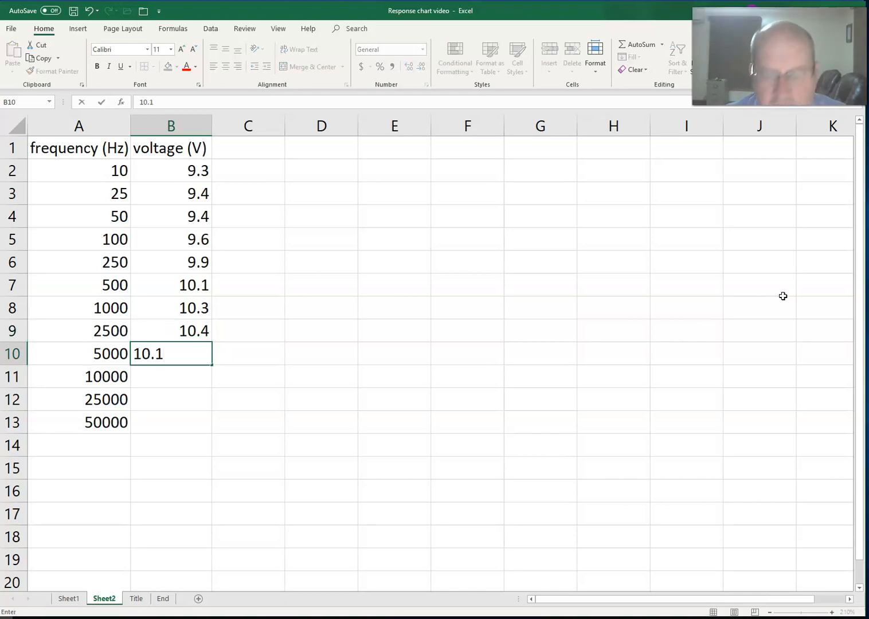
{"action": "type", "text": "9.9"}
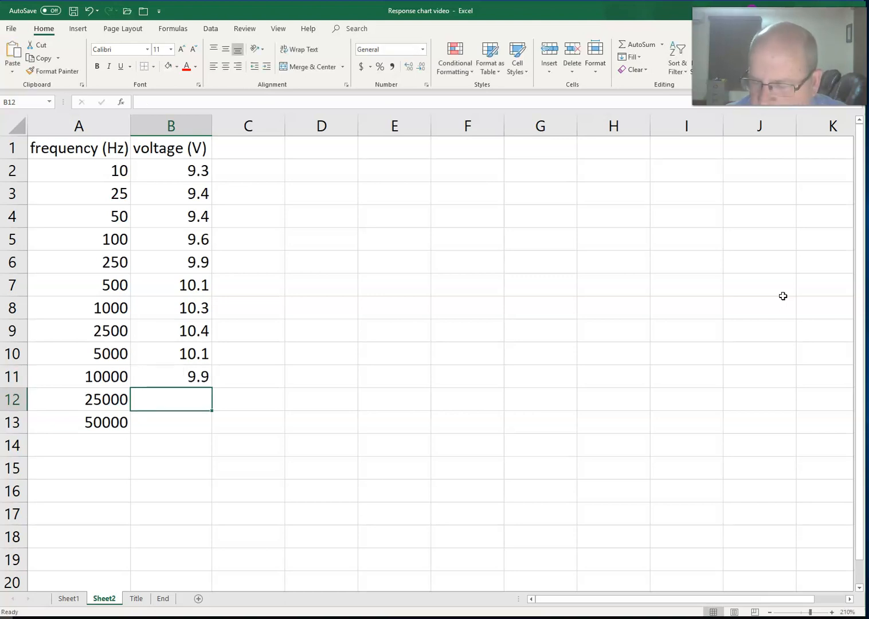
{"action": "type", "text": "9.6"}
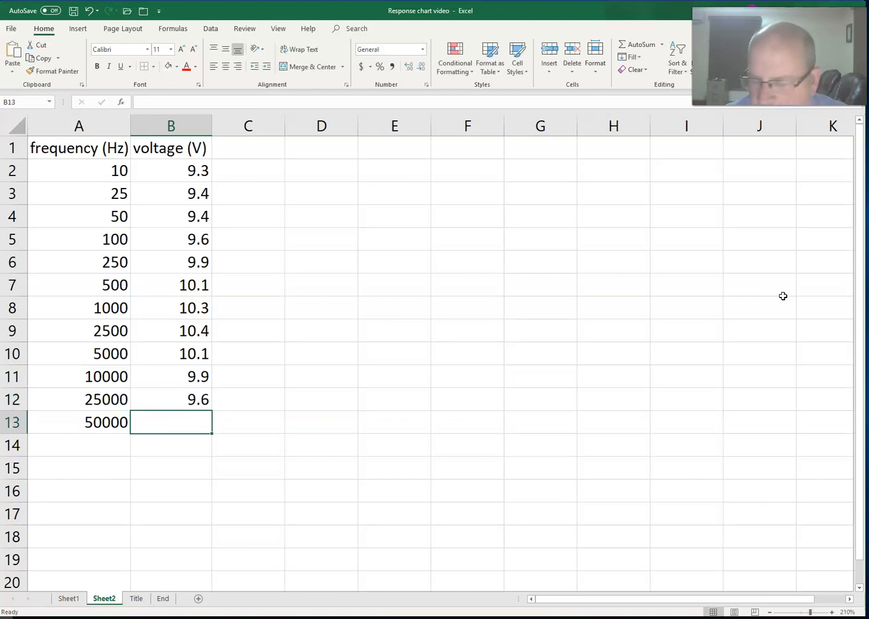
{"action": "type", "text": "9.3"}
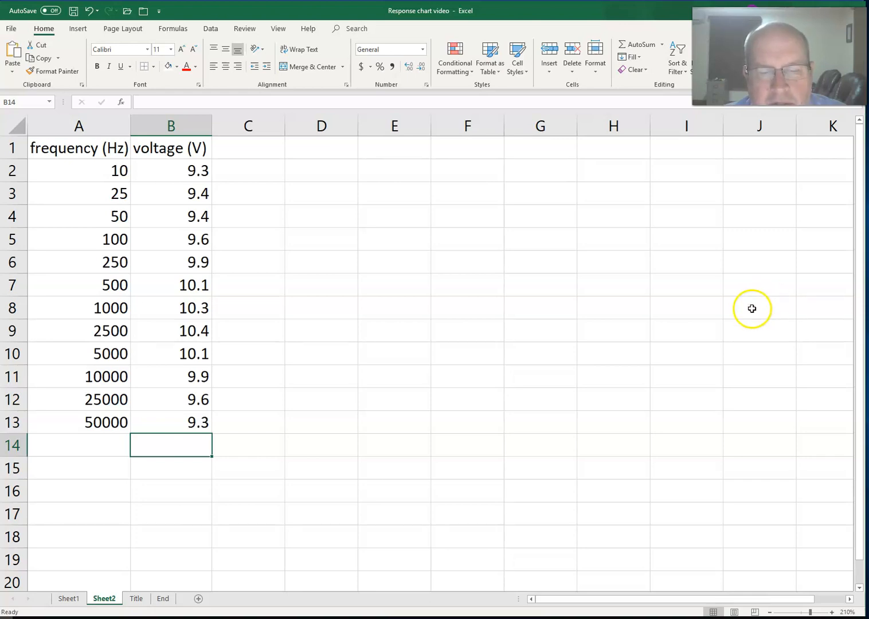
{"action": "mouse_move", "coordinate": [677, 296]}
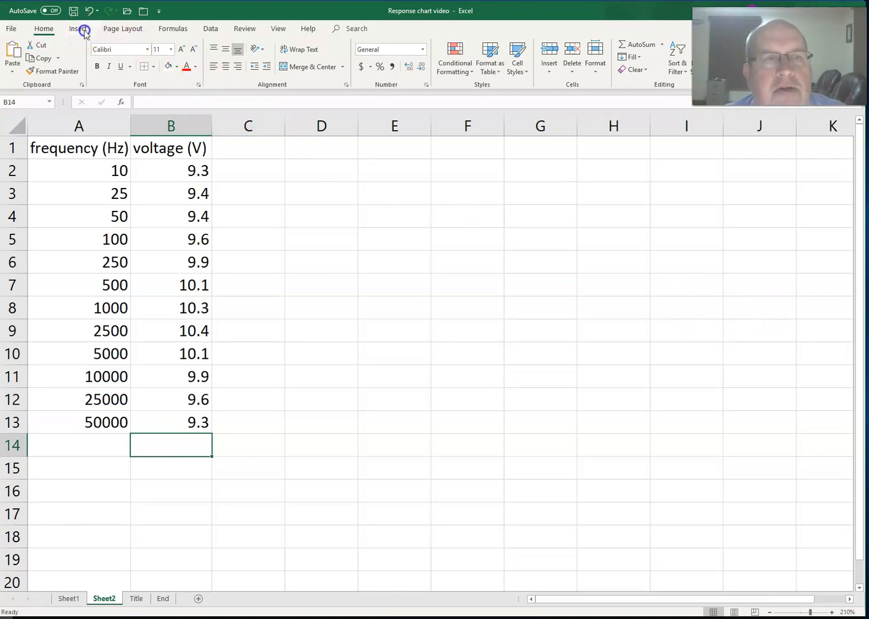
Insert a Scatter with Smooth Lines and Markers chart of the data
{"action": "left_click", "coordinate": [78, 27]}
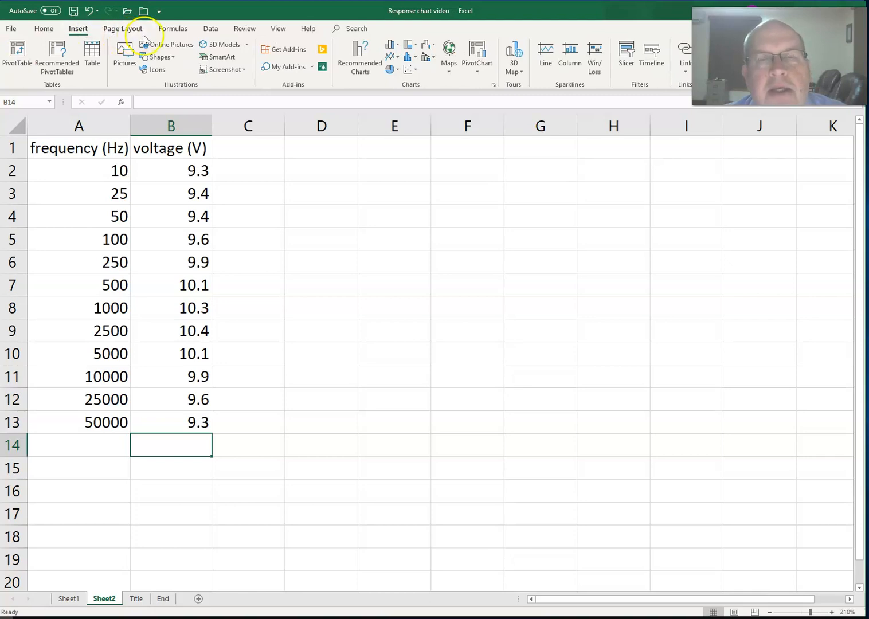
{"action": "mouse_move", "coordinate": [360, 55]}
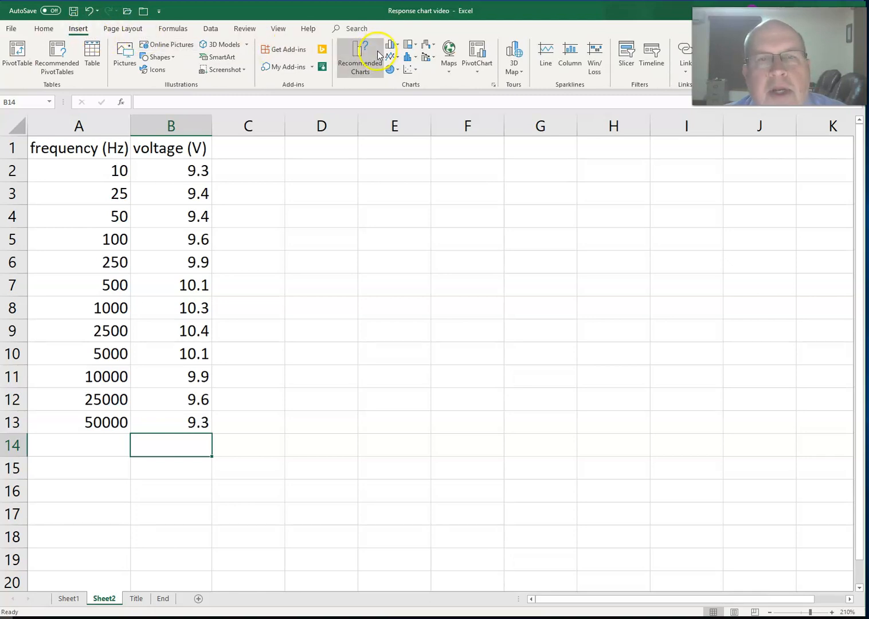
{"action": "mouse_move", "coordinate": [392, 56]}
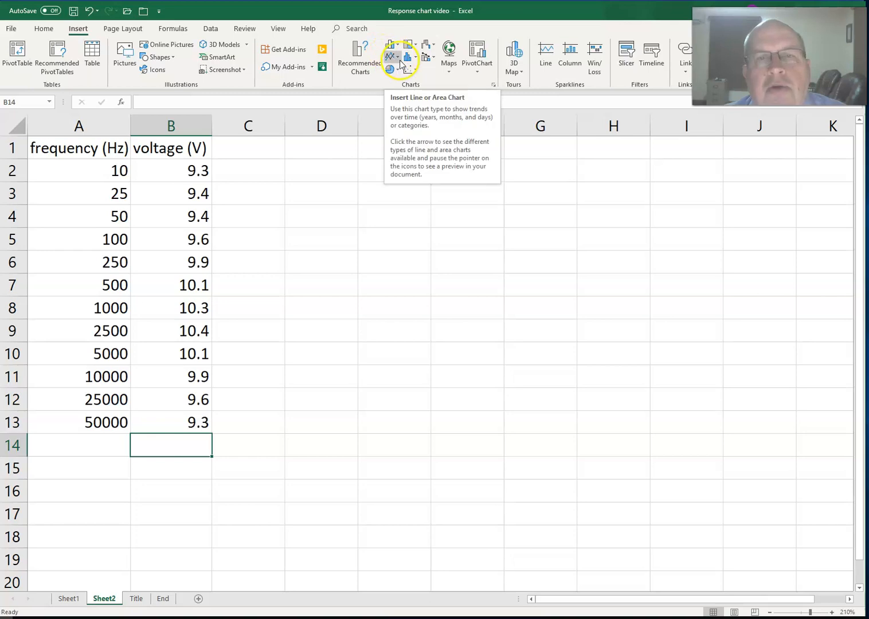
{"action": "mouse_move", "coordinate": [408, 70]}
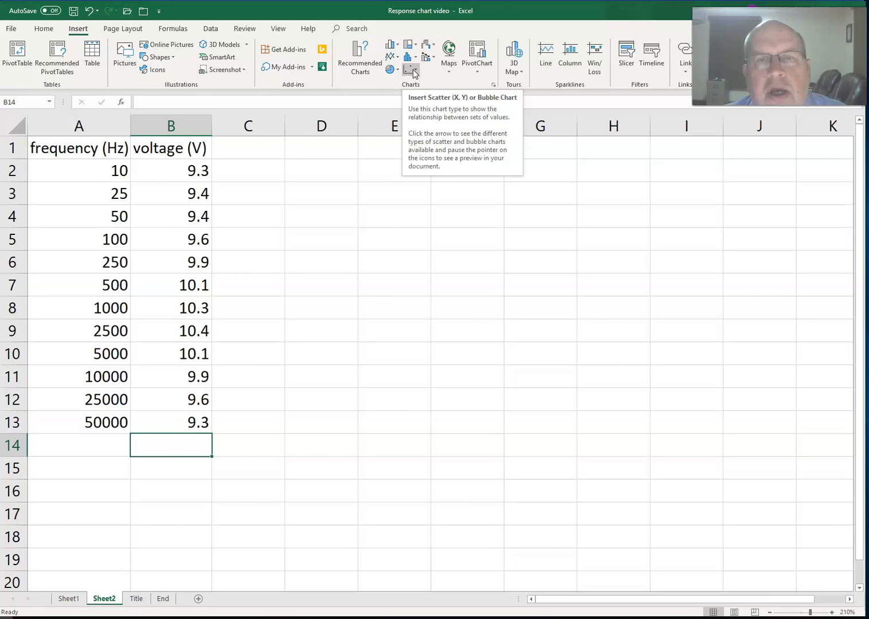
{"action": "left_click", "coordinate": [412, 71]}
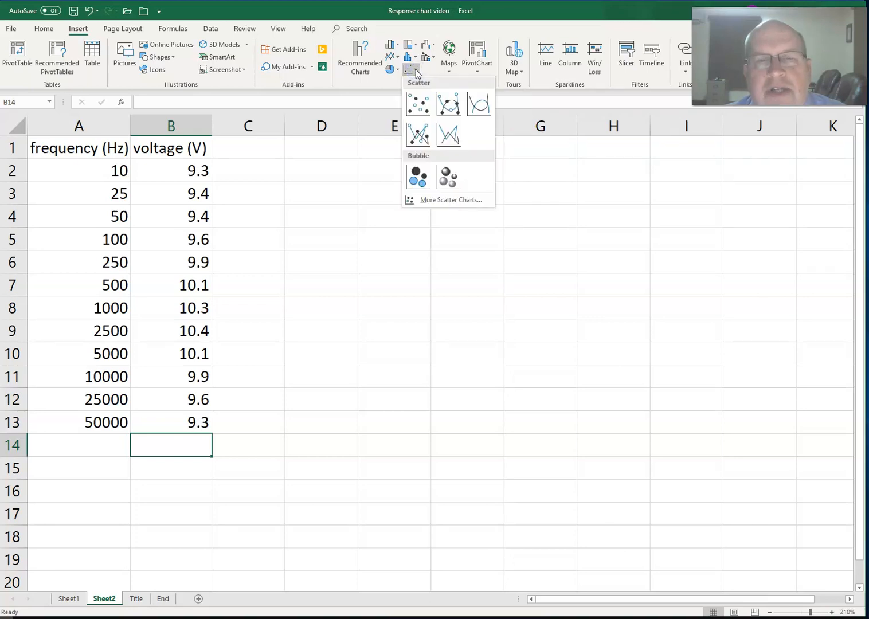
{"action": "left_click", "coordinate": [450, 104]}
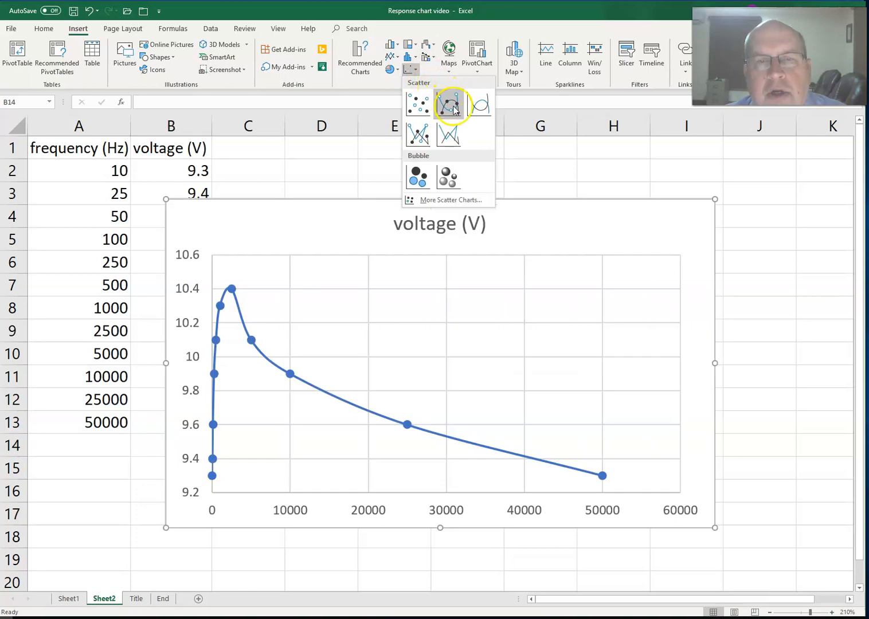
{"action": "mouse_move", "coordinate": [449, 105]}
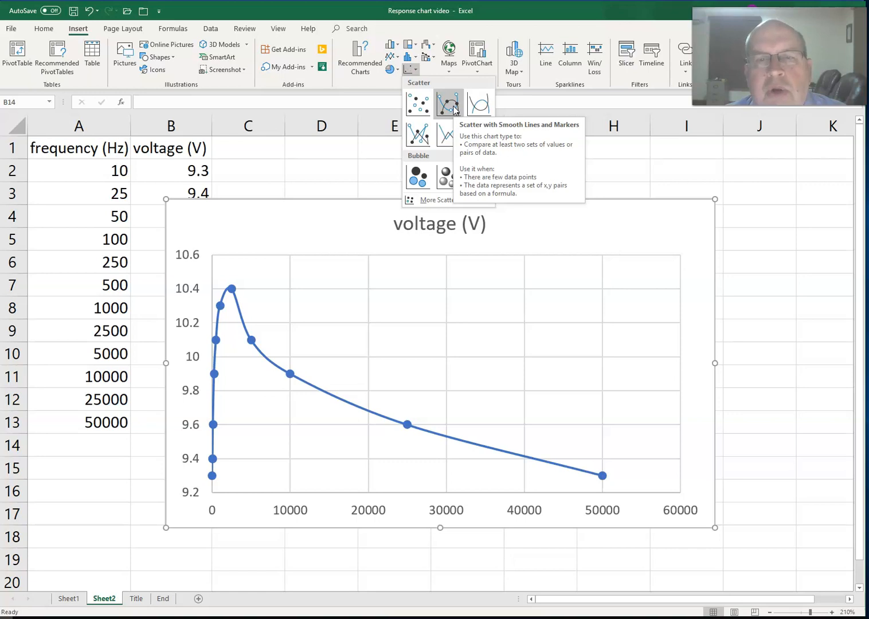
{"action": "left_click", "coordinate": [449, 104]}
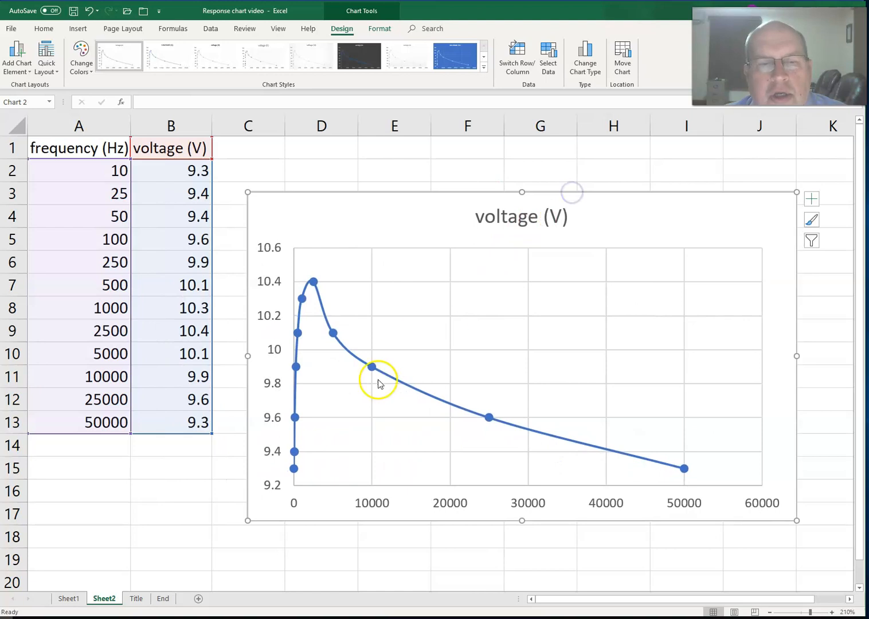
{"action": "mouse_move", "coordinate": [211, 488]}
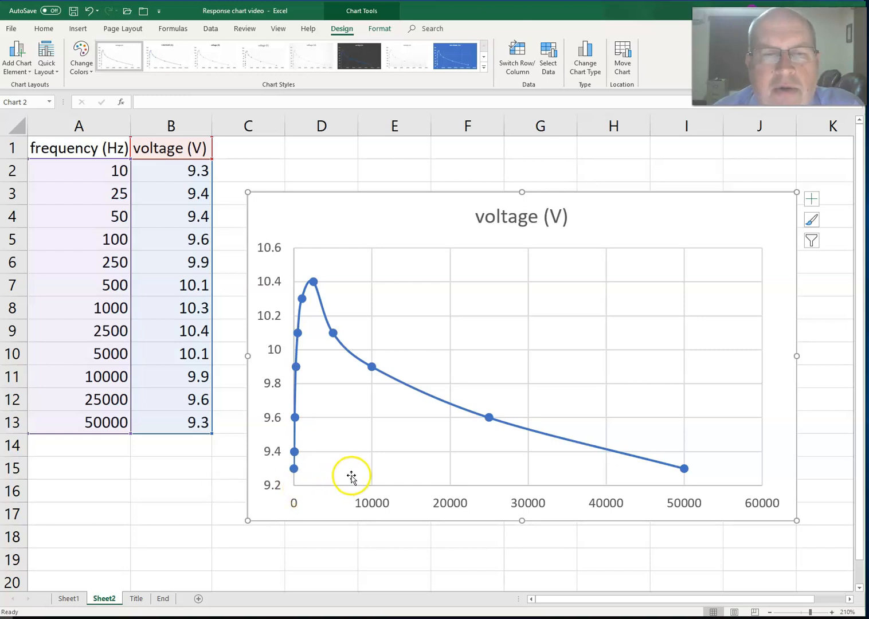
{"action": "mouse_move", "coordinate": [360, 461]}
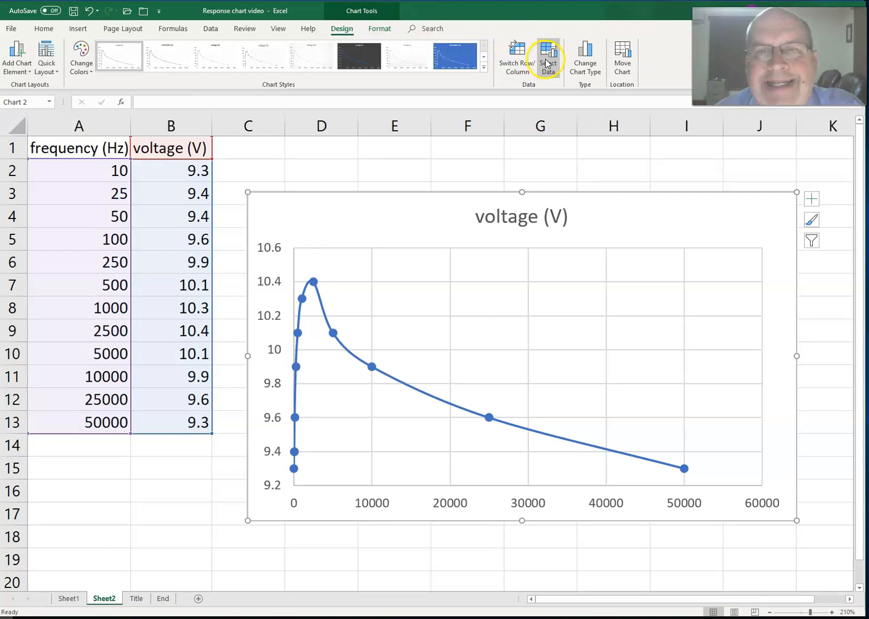
In Select Data Source, remove the old series and add a new one named 'Amp Out'
{"action": "left_click", "coordinate": [548, 57]}
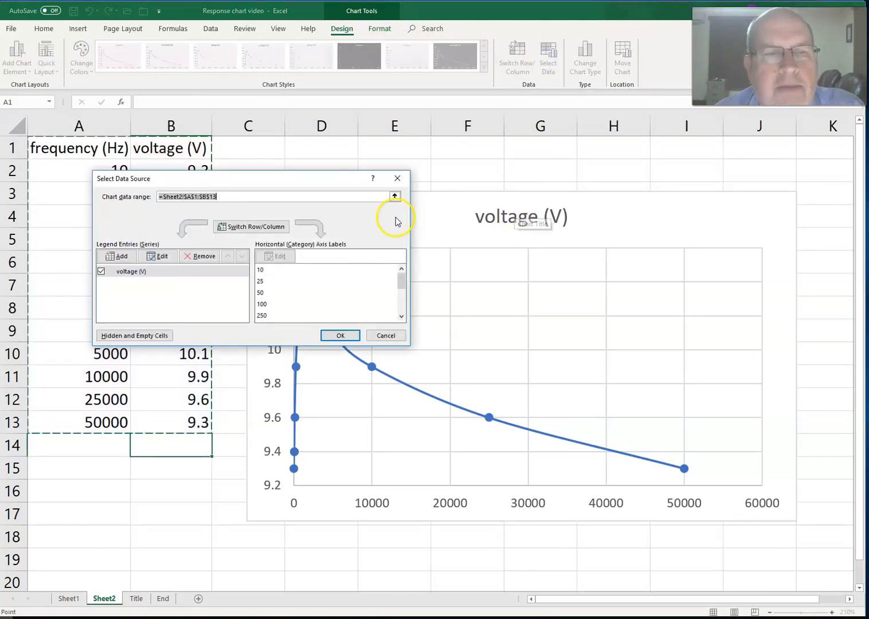
{"action": "left_click", "coordinate": [131, 270]}
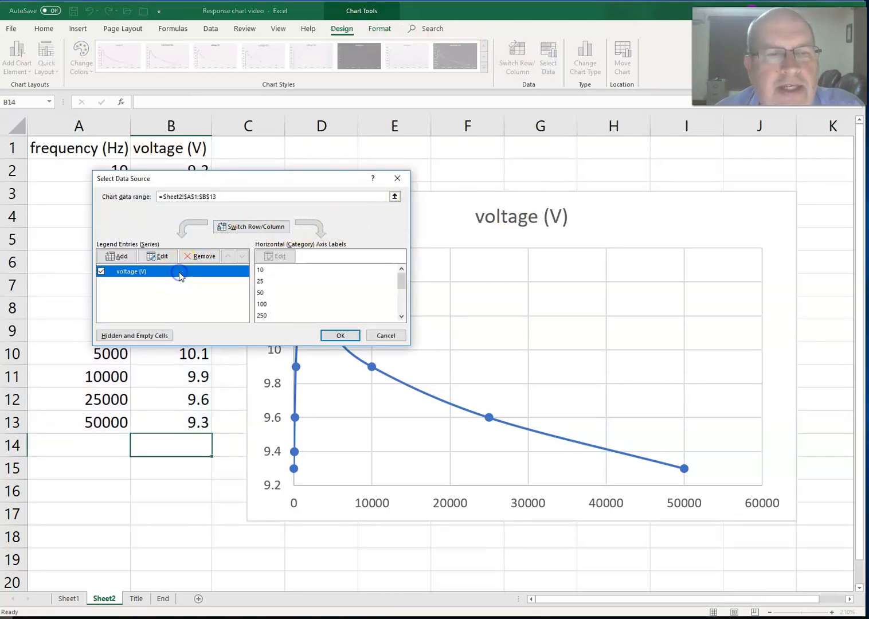
{"action": "left_click", "coordinate": [199, 256]}
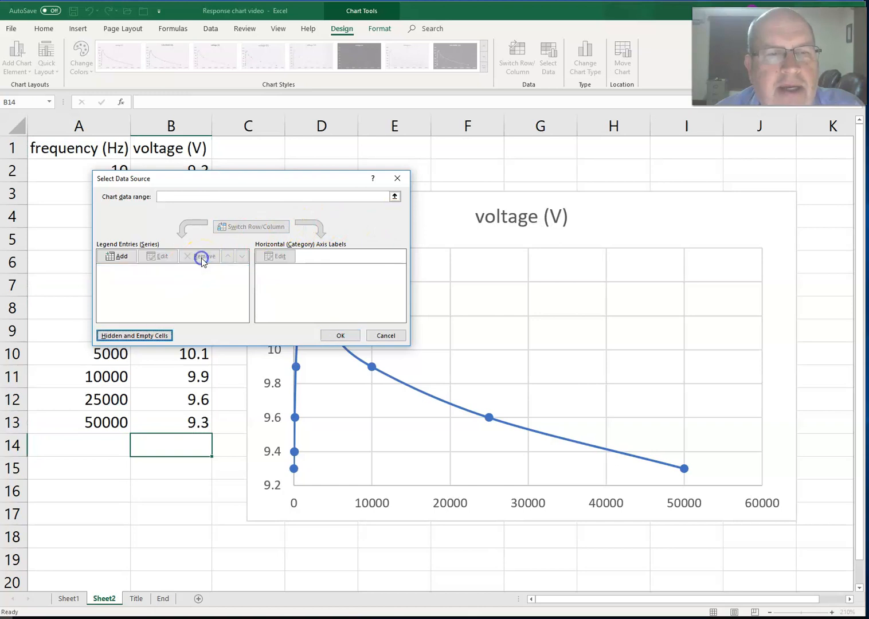
{"action": "left_click", "coordinate": [199, 256]}
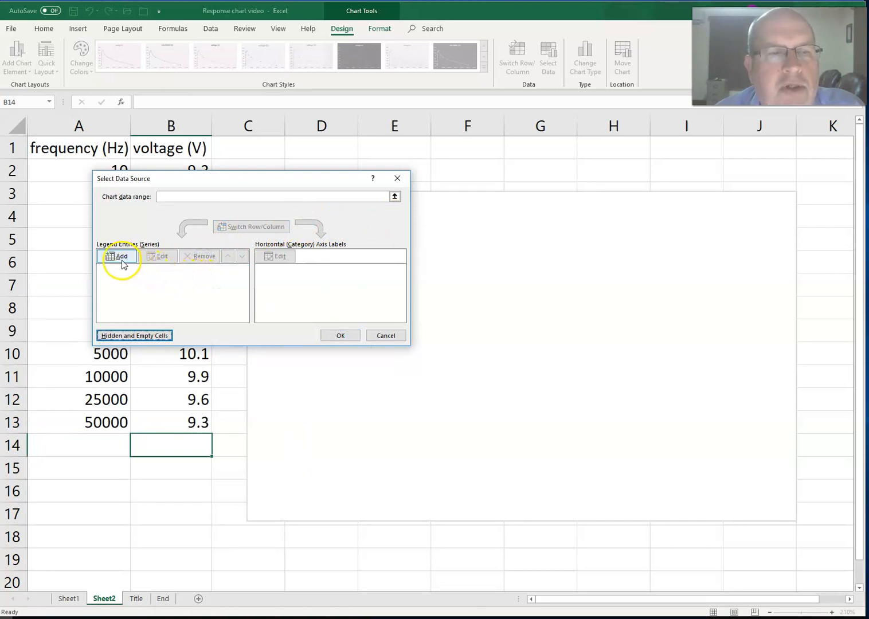
{"action": "left_click", "coordinate": [122, 255]}
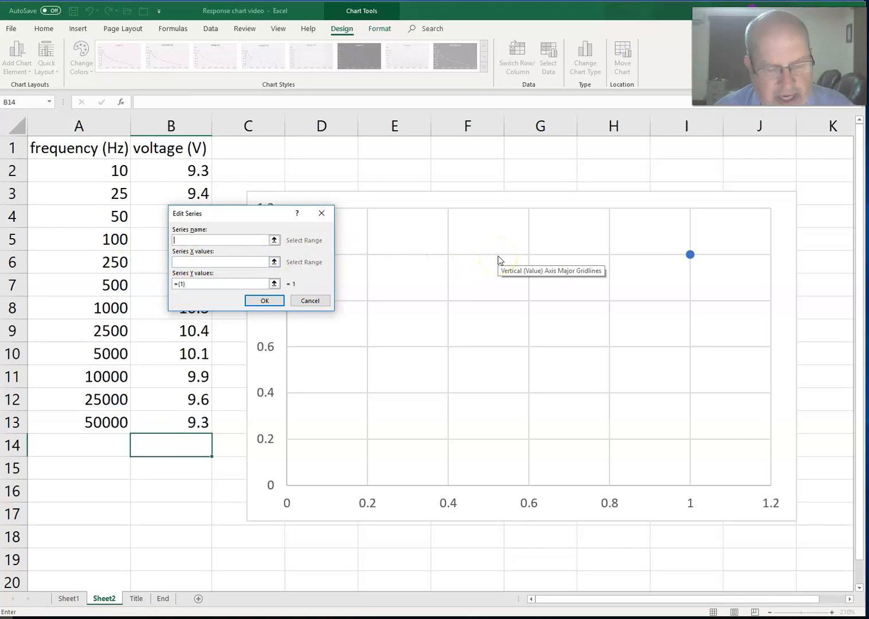
{"action": "type", "text": "Amp Out"}
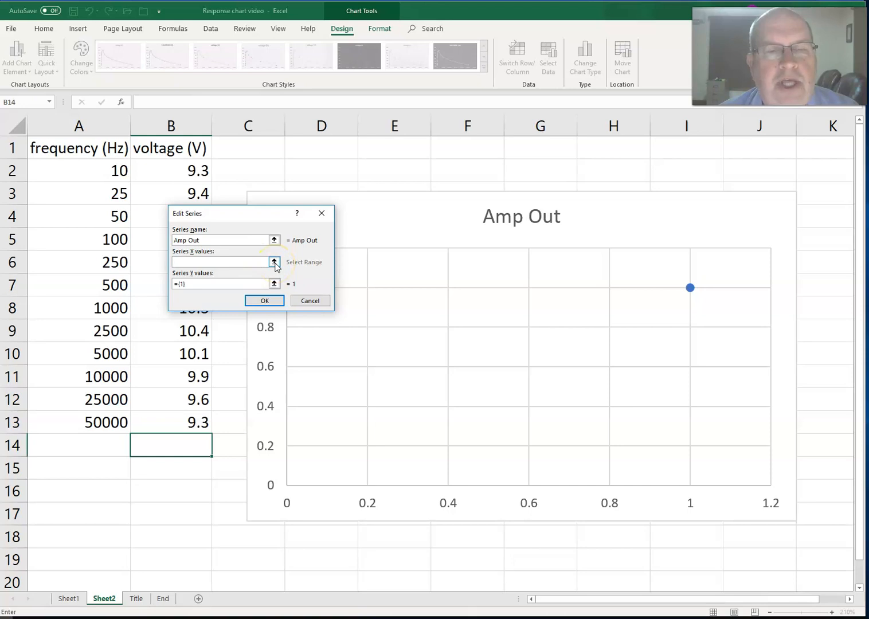
Set the series X values to A2:A13 and Y values to B2:B13 and confirm
{"action": "left_click", "coordinate": [224, 261]}
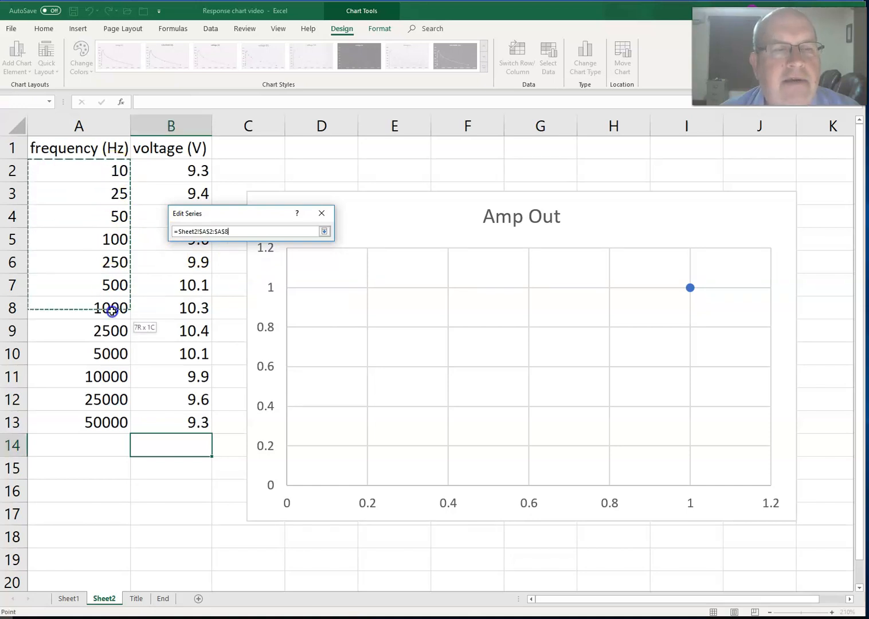
{"action": "left_click_drag", "start_coordinate": [112, 307], "coordinate": [108, 423]}
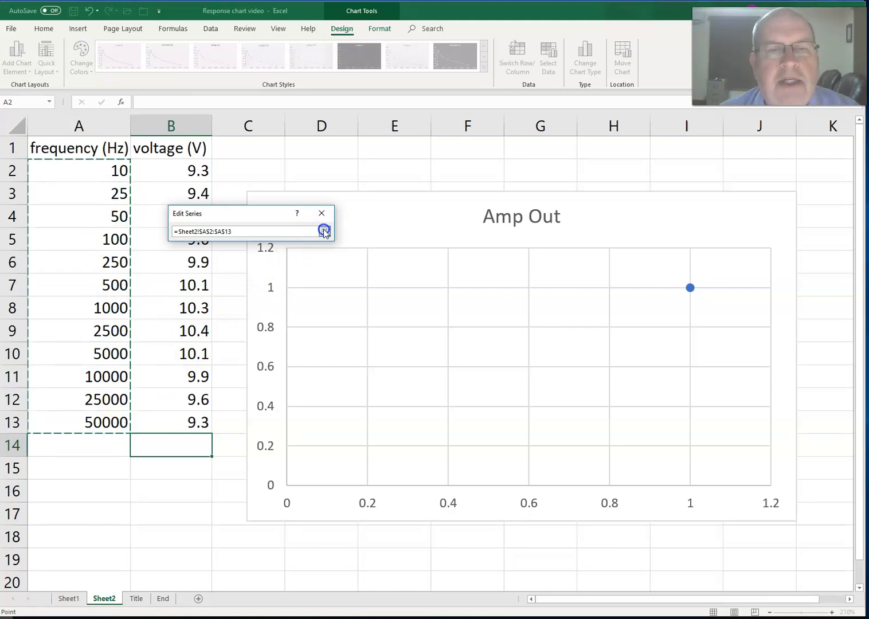
{"action": "left_click", "coordinate": [324, 231]}
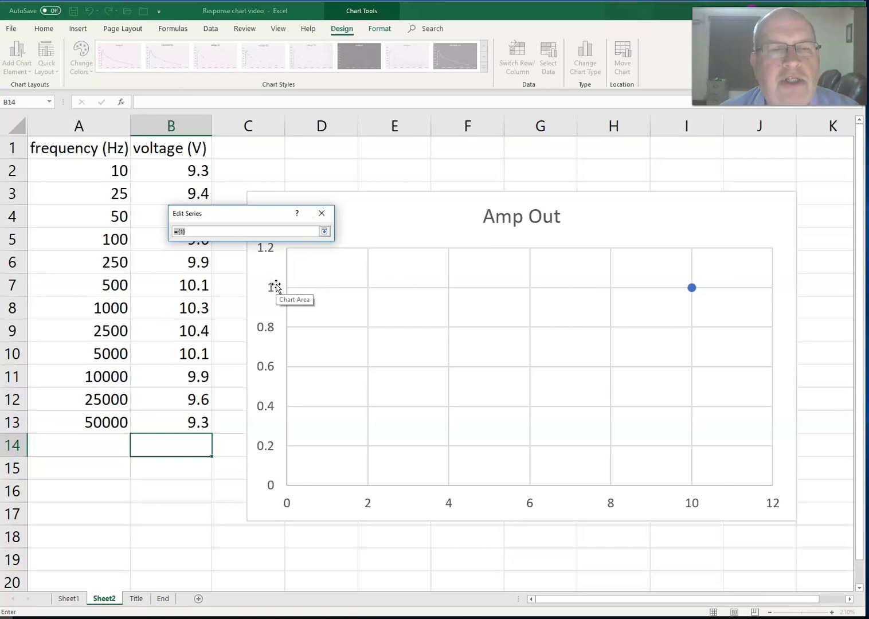
{"action": "left_click_drag", "start_coordinate": [170, 170], "coordinate": [169, 261]}
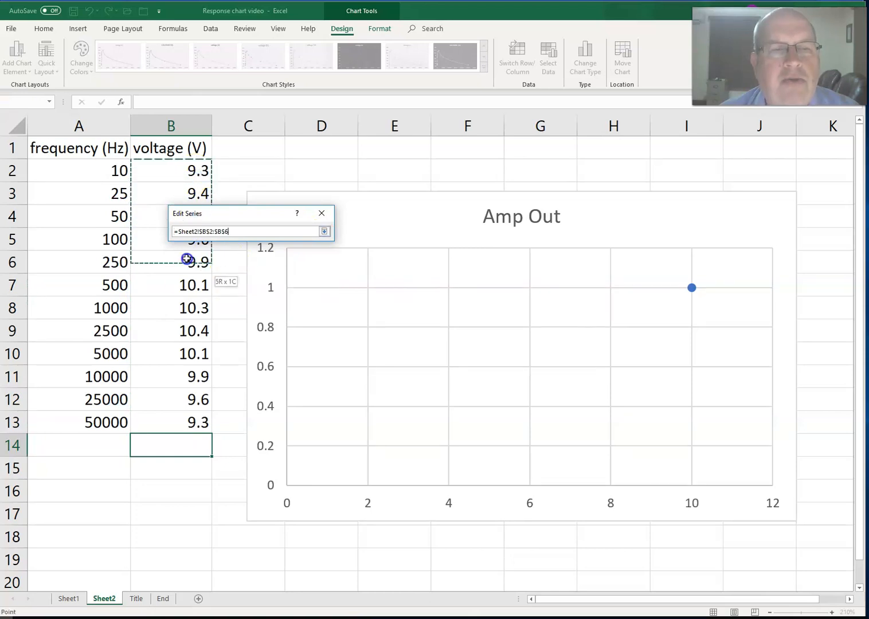
{"action": "left_click_drag", "start_coordinate": [188, 259], "coordinate": [181, 410]}
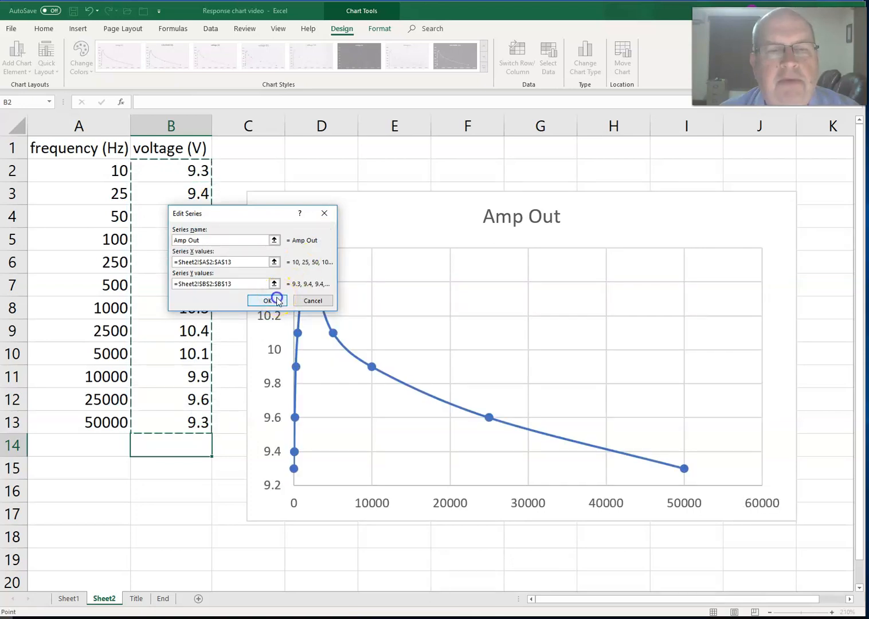
{"action": "left_click", "coordinate": [267, 300]}
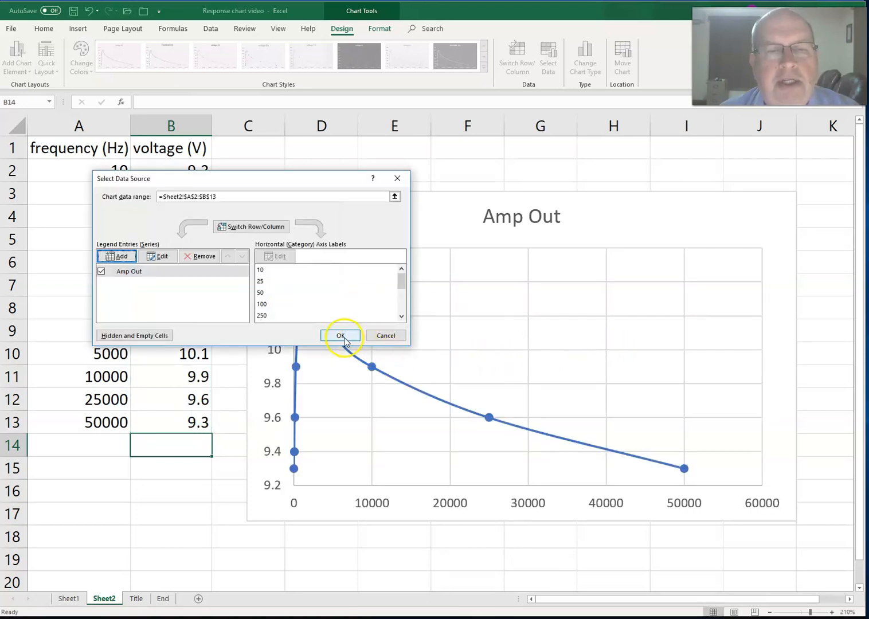
{"action": "left_click", "coordinate": [341, 335]}
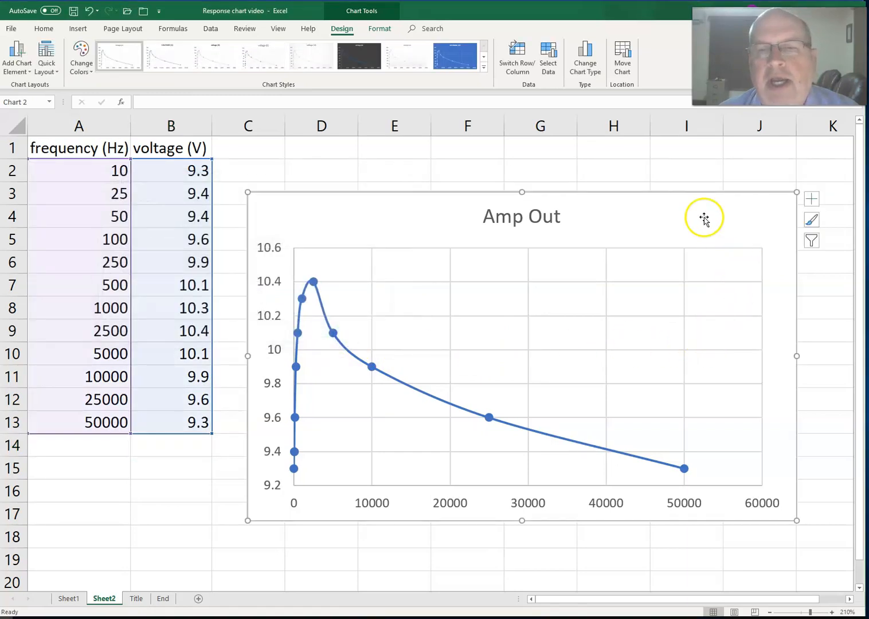
{"action": "mouse_move", "coordinate": [681, 176]}
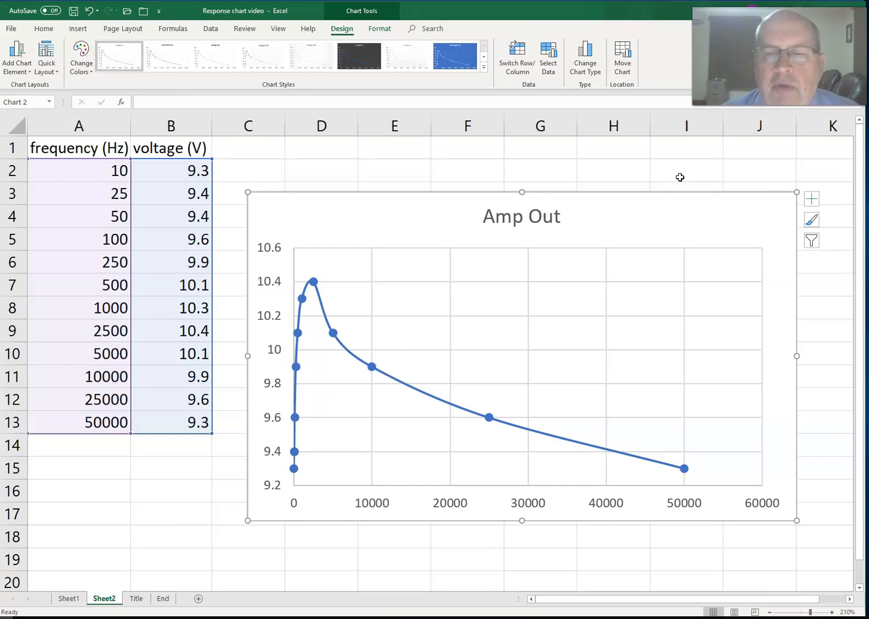
{"action": "mouse_move", "coordinate": [667, 390]}
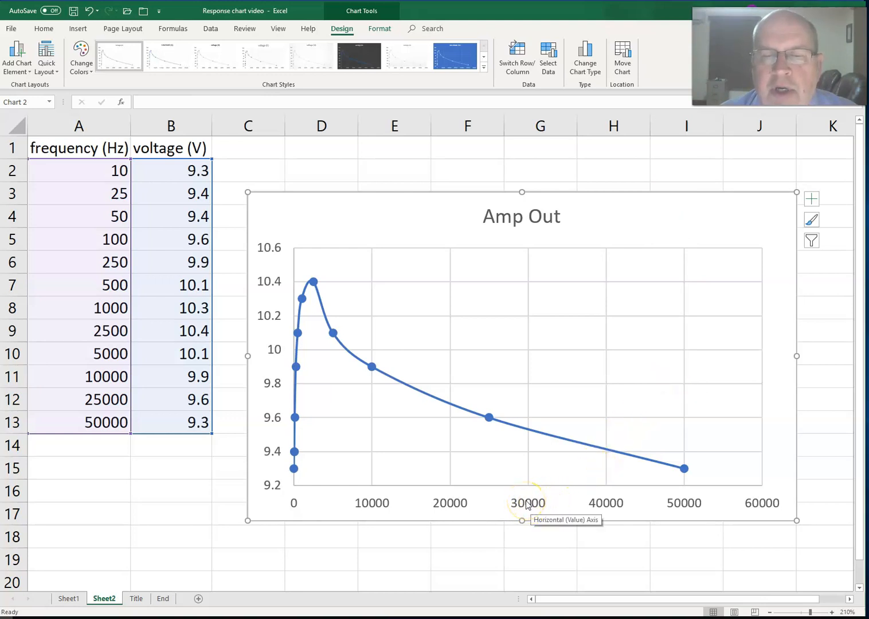
Make the frequency axis logarithmic, running from 1 to 100000
{"action": "right_click", "coordinate": [526, 503]}
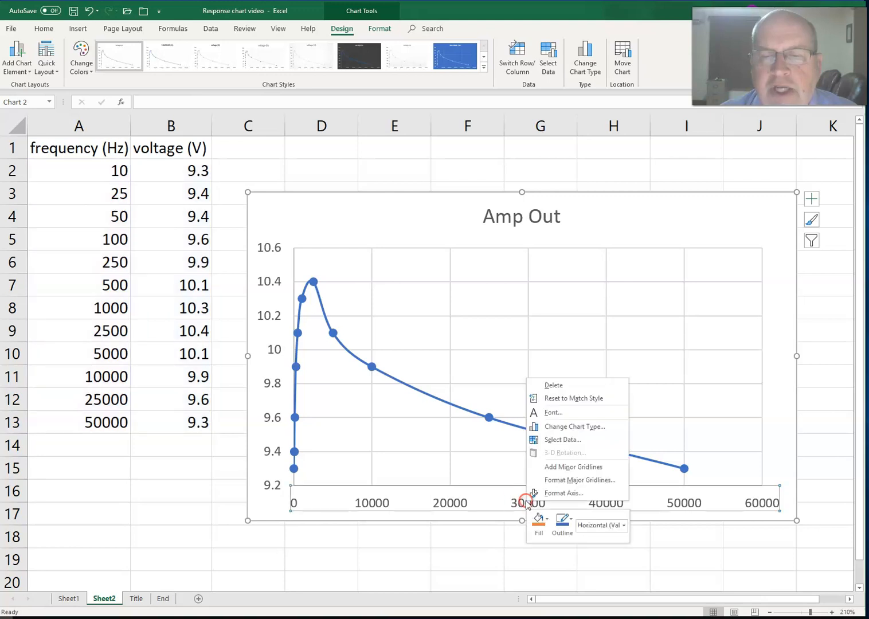
{"action": "mouse_move", "coordinate": [564, 493]}
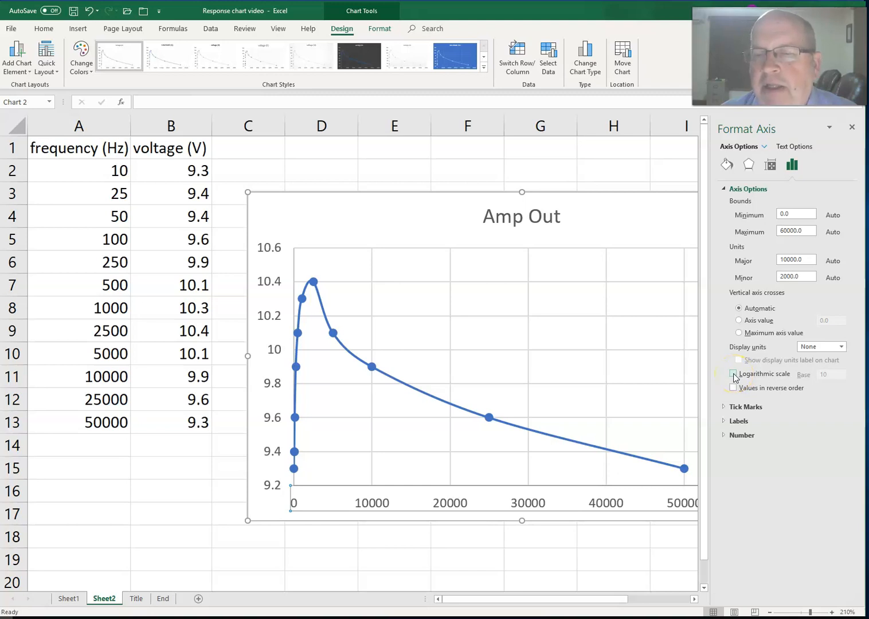
{"action": "left_click", "coordinate": [733, 373]}
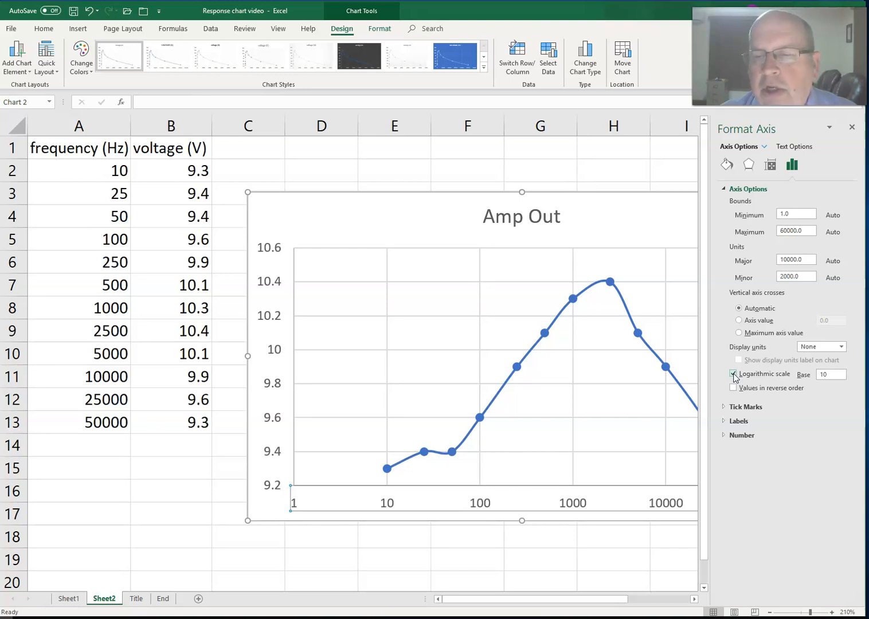
{"action": "left_click", "coordinate": [734, 374]}
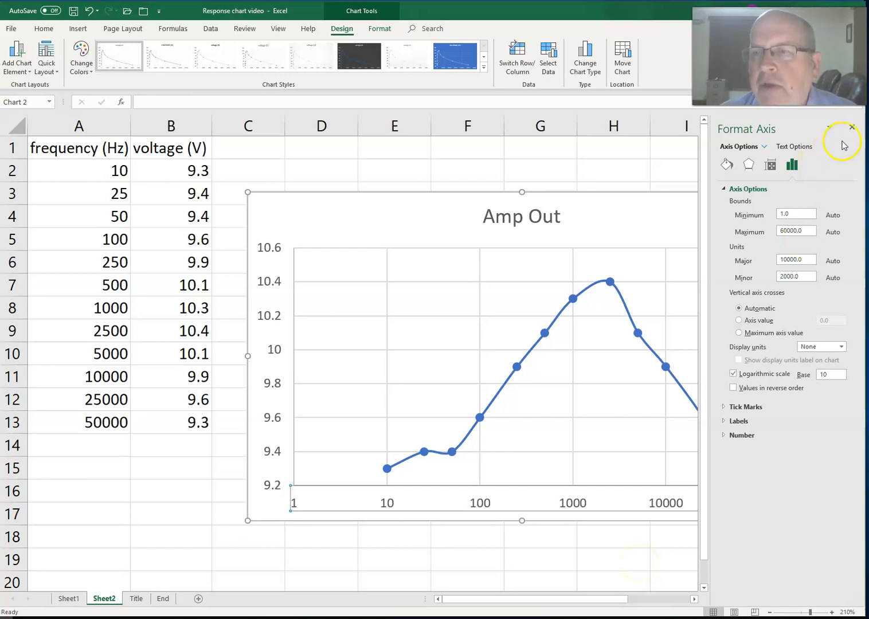
{"action": "left_click", "coordinate": [853, 126]}
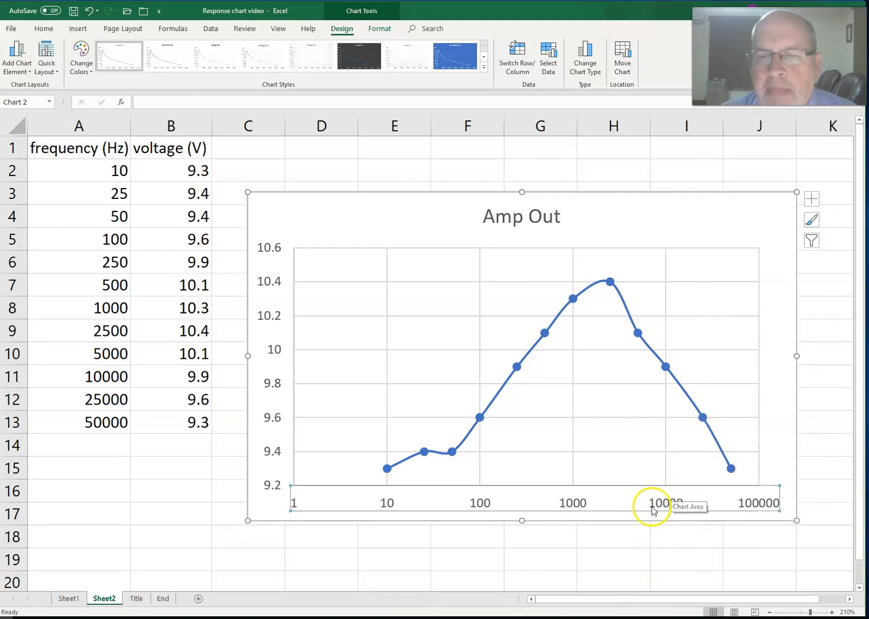
{"action": "mouse_move", "coordinate": [584, 513]}
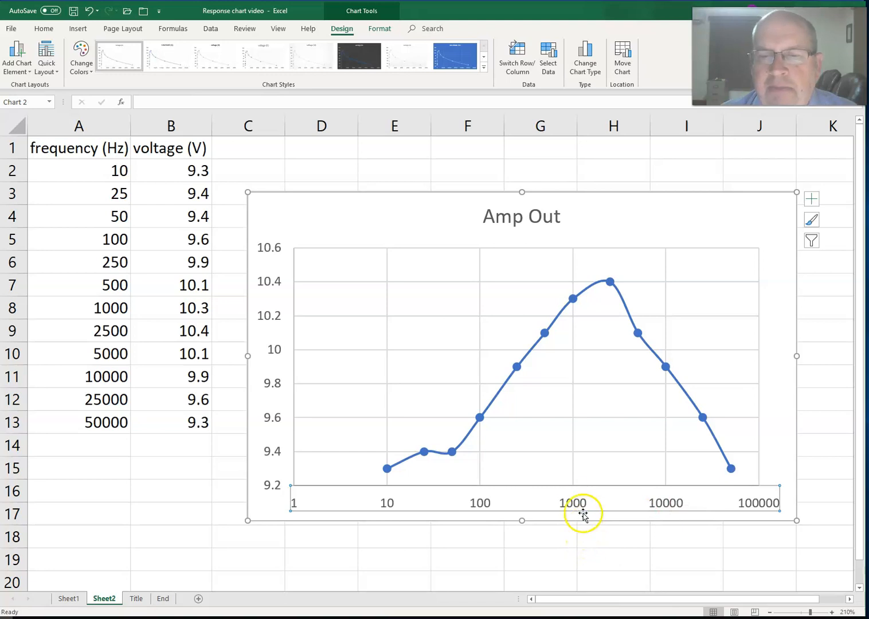
{"action": "mouse_move", "coordinate": [484, 505]}
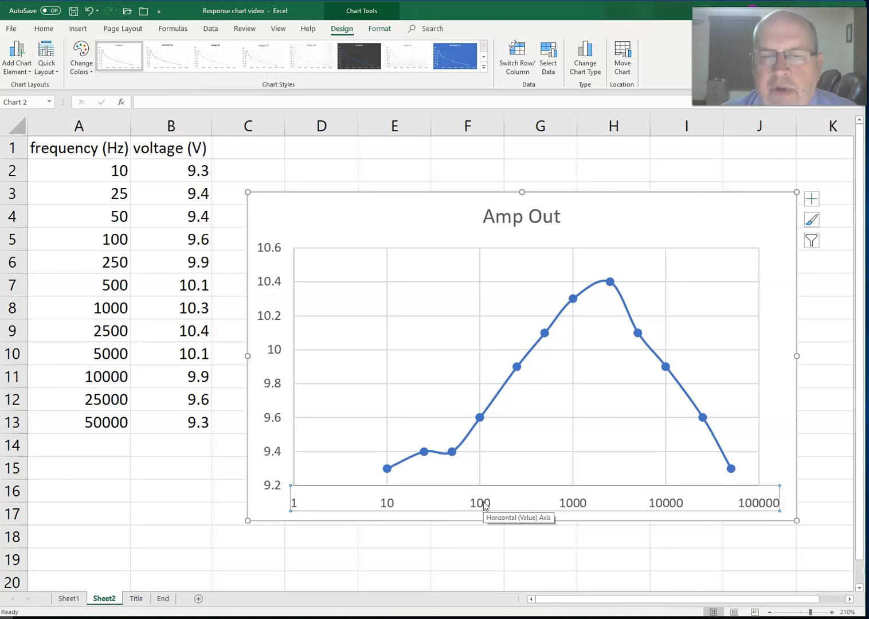
Add minor gridlines to the logarithmic frequency axis
{"action": "right_click", "coordinate": [484, 503]}
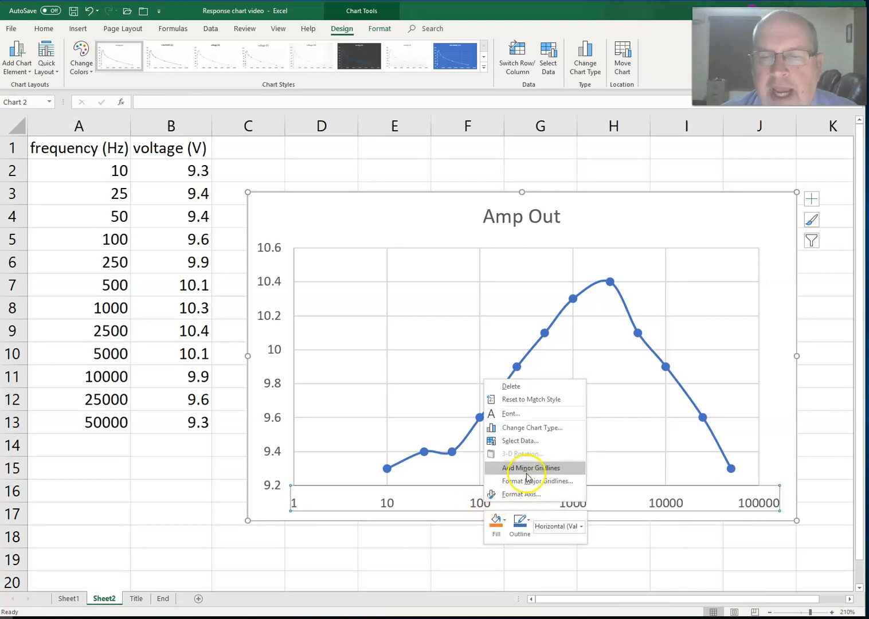
{"action": "left_click", "coordinate": [532, 468]}
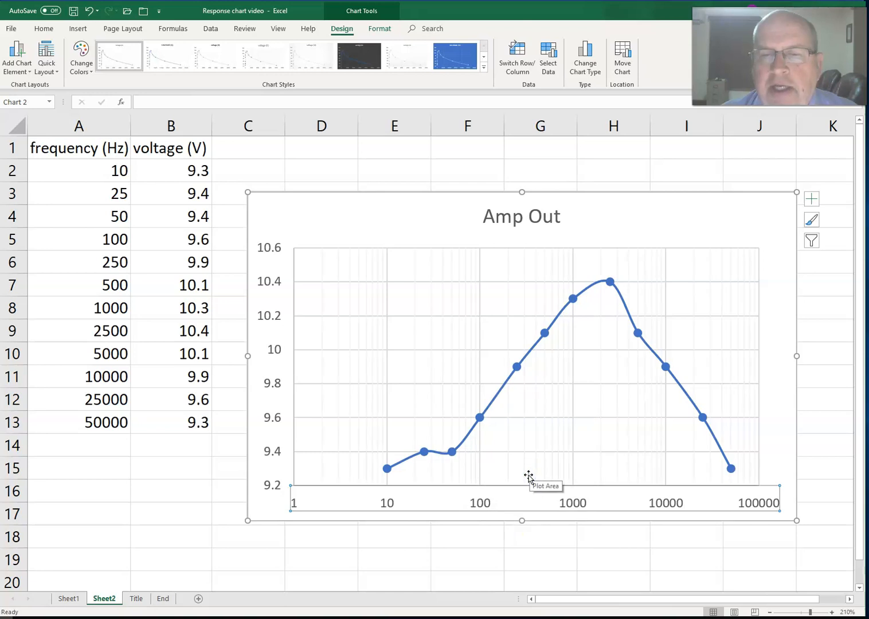
{"action": "mouse_move", "coordinate": [534, 558]}
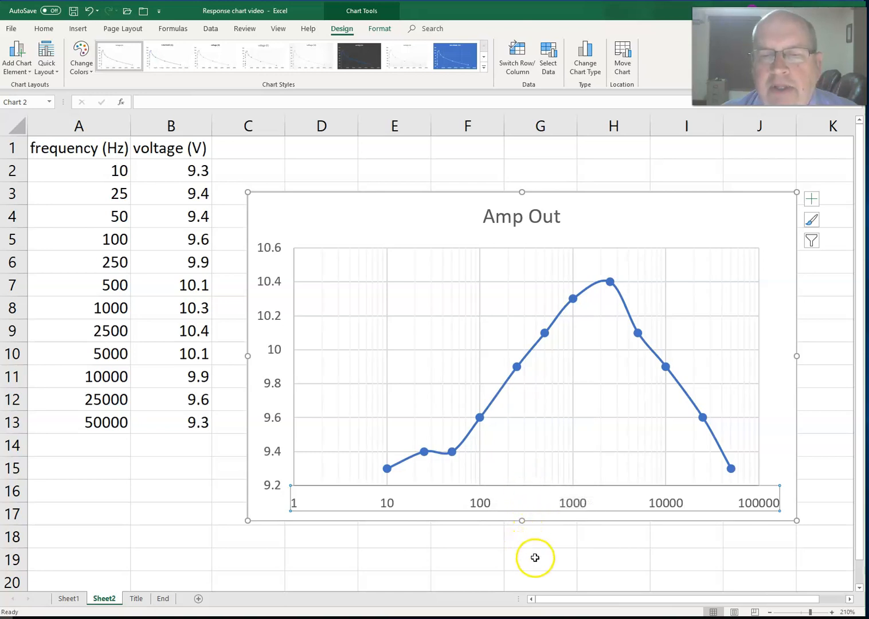
{"action": "mouse_move", "coordinate": [553, 565]}
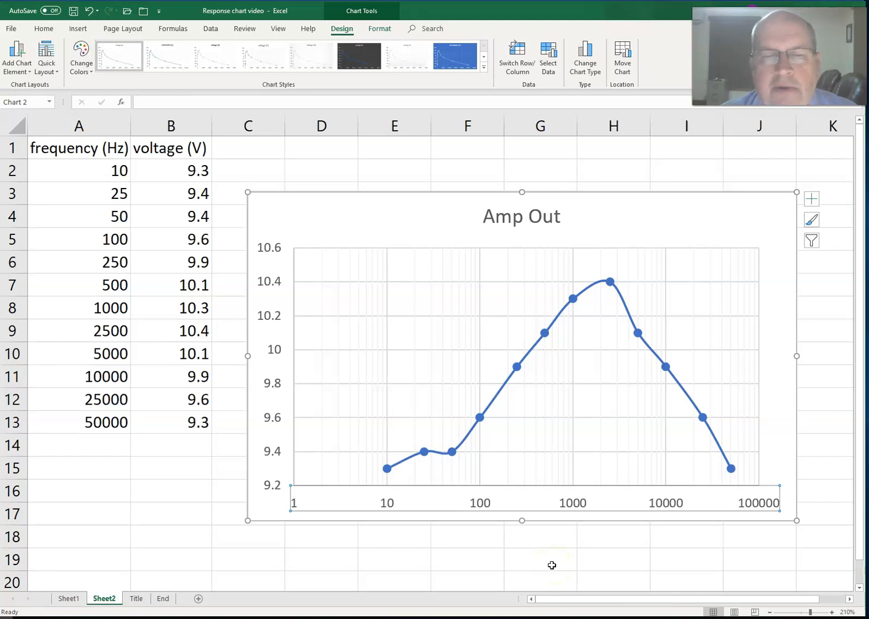
{"action": "mouse_move", "coordinate": [298, 467]}
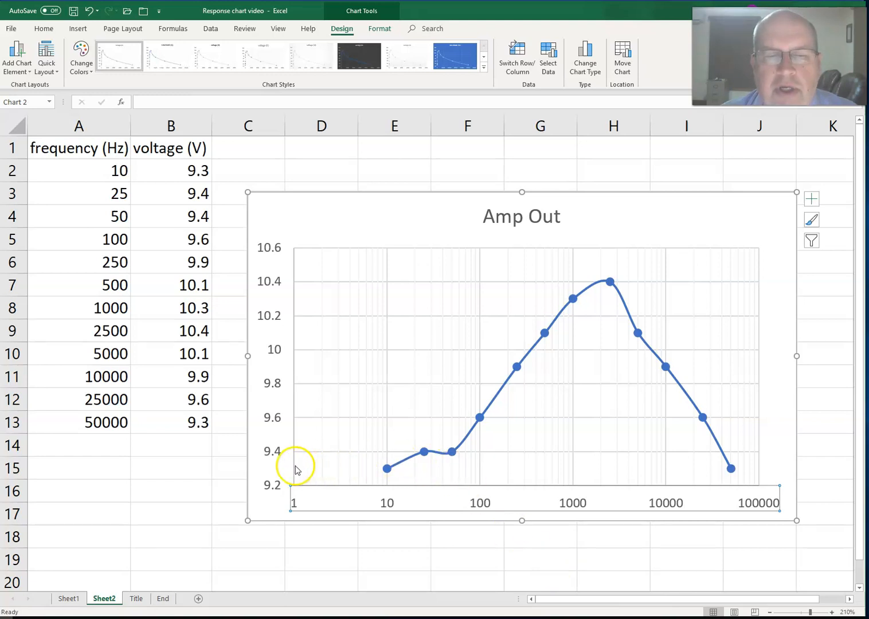
{"action": "mouse_move", "coordinate": [299, 509]}
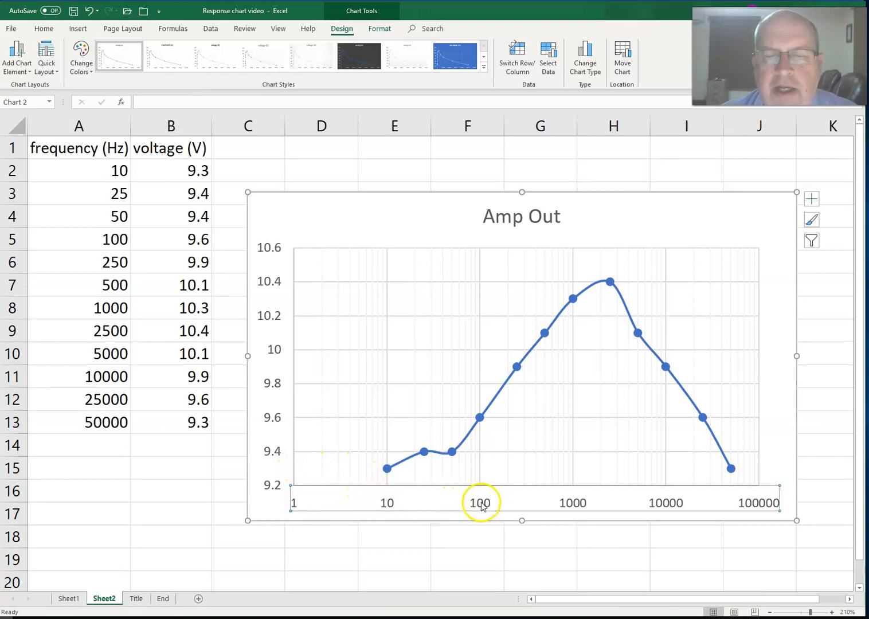
{"action": "right_click", "coordinate": [481, 502]}
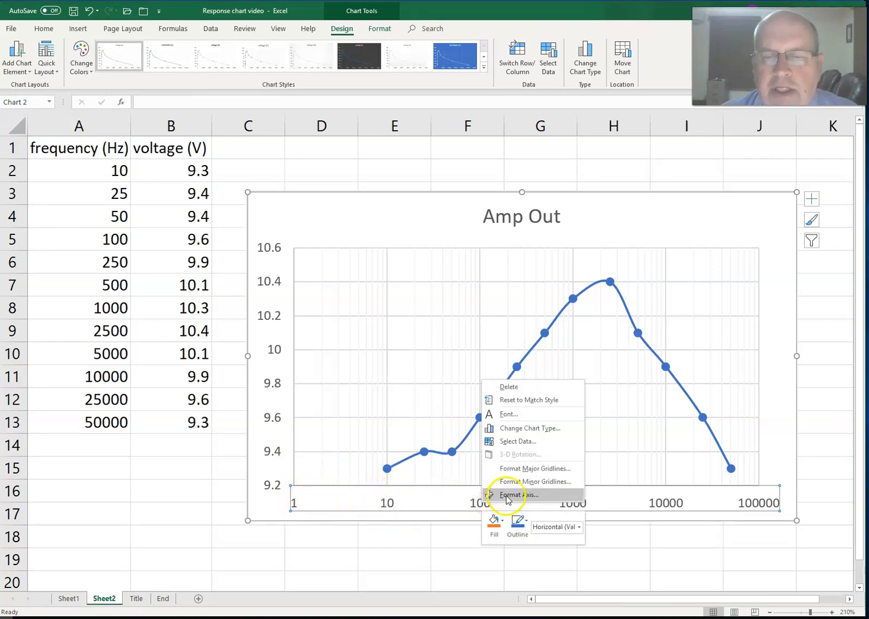
{"action": "left_click", "coordinate": [520, 495]}
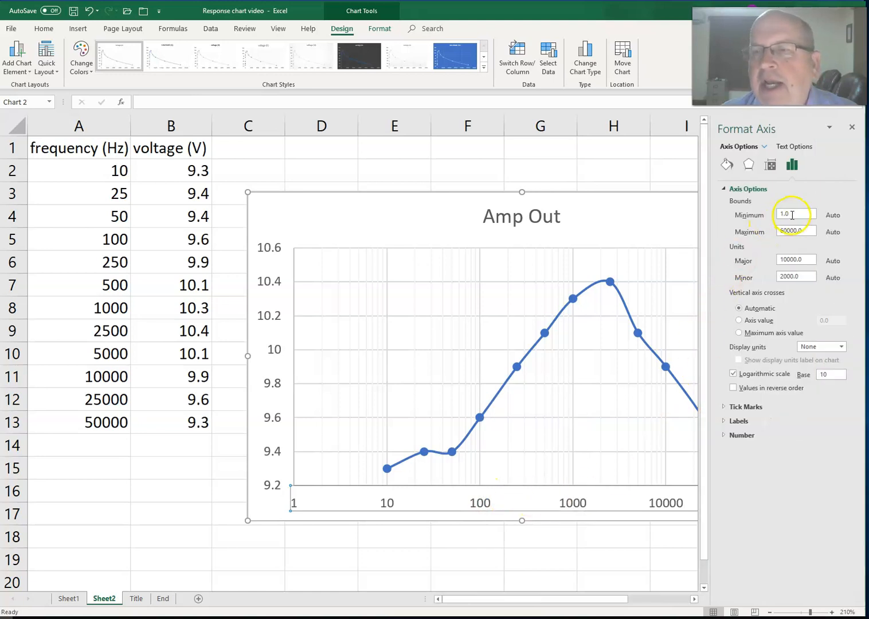
{"action": "left_click", "coordinate": [795, 214]}
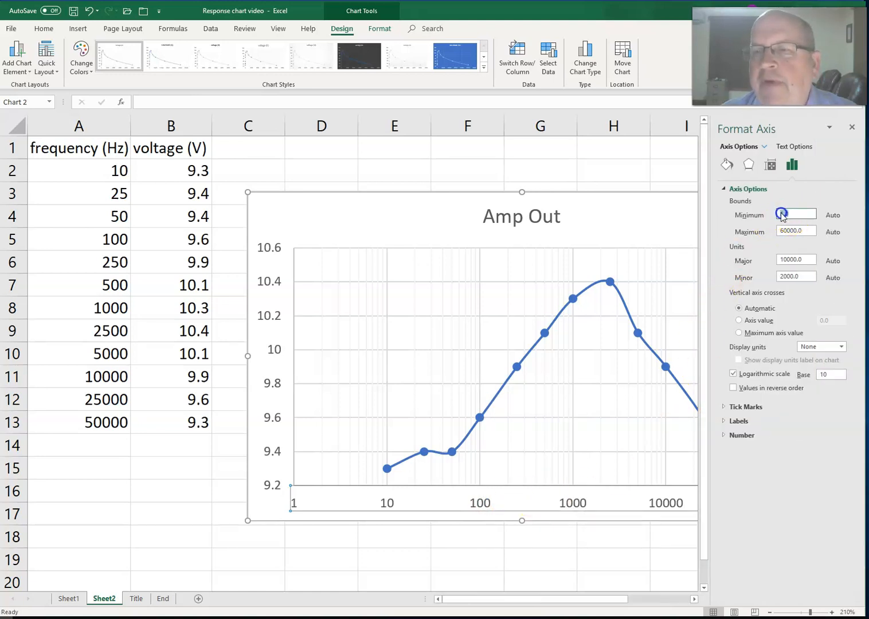
{"action": "type", "text": "10.0"}
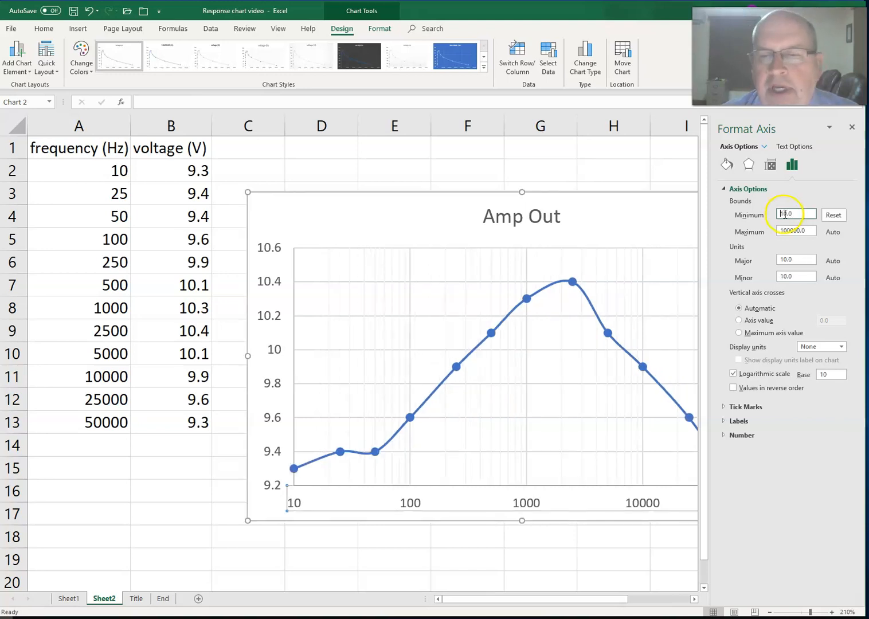
{"action": "left_click", "coordinate": [612, 536]}
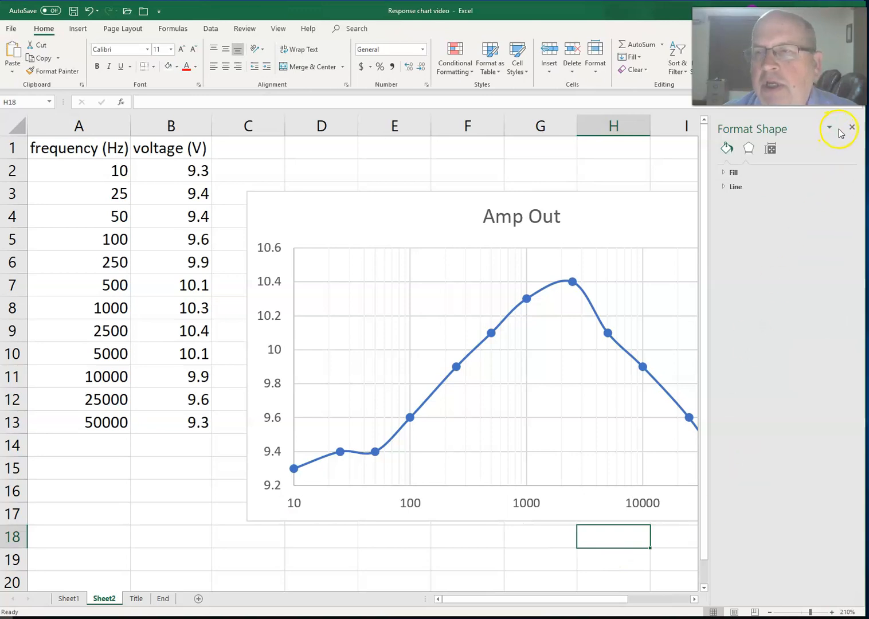
{"action": "left_click", "coordinate": [853, 126]}
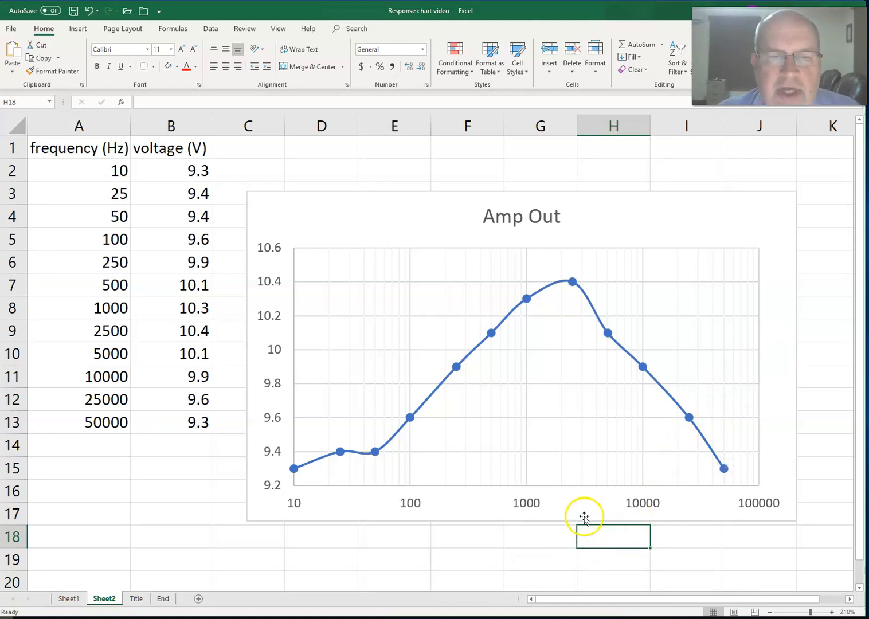
{"action": "mouse_move", "coordinate": [467, 436]}
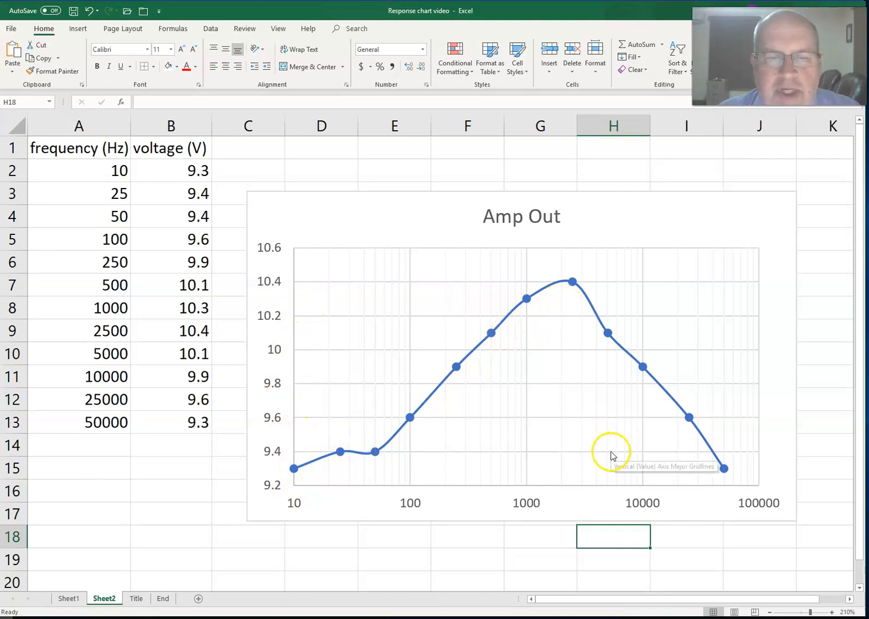
{"action": "mouse_move", "coordinate": [275, 361]}
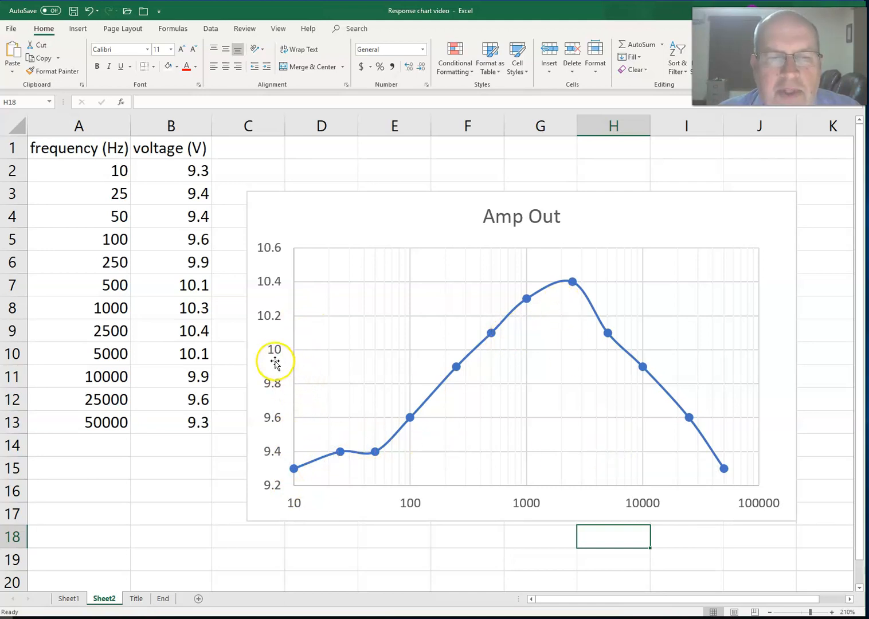
{"action": "mouse_move", "coordinate": [275, 353]}
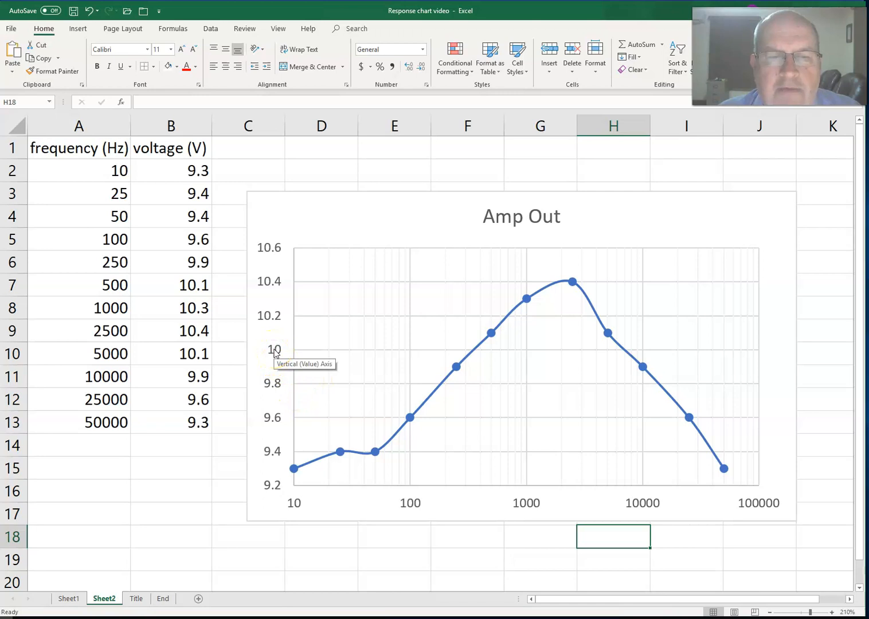
Set the voltage axis minimum bound to 0 so it runs 0 to 12
{"action": "right_click", "coordinate": [276, 350]}
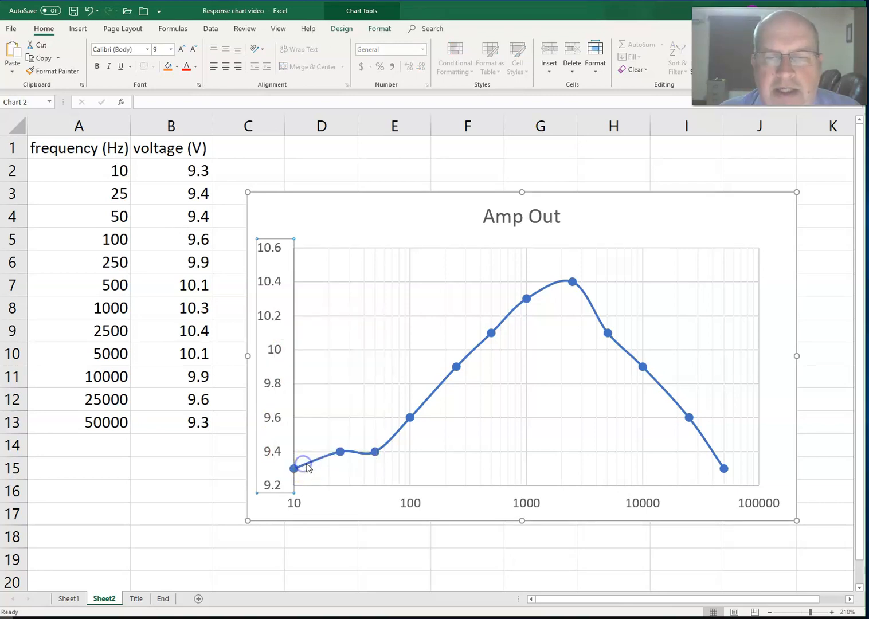
{"action": "double_click", "coordinate": [274, 367]}
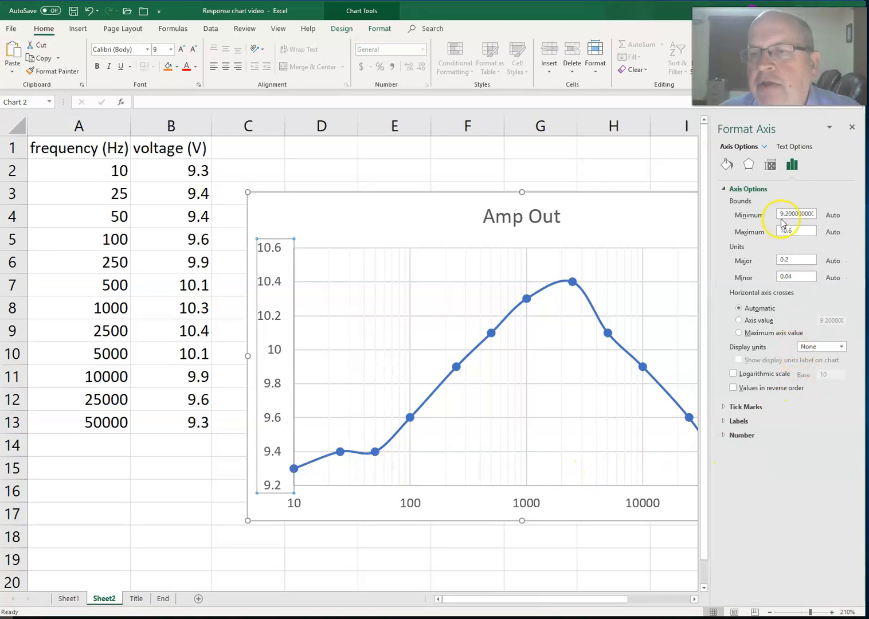
{"action": "left_click", "coordinate": [796, 214]}
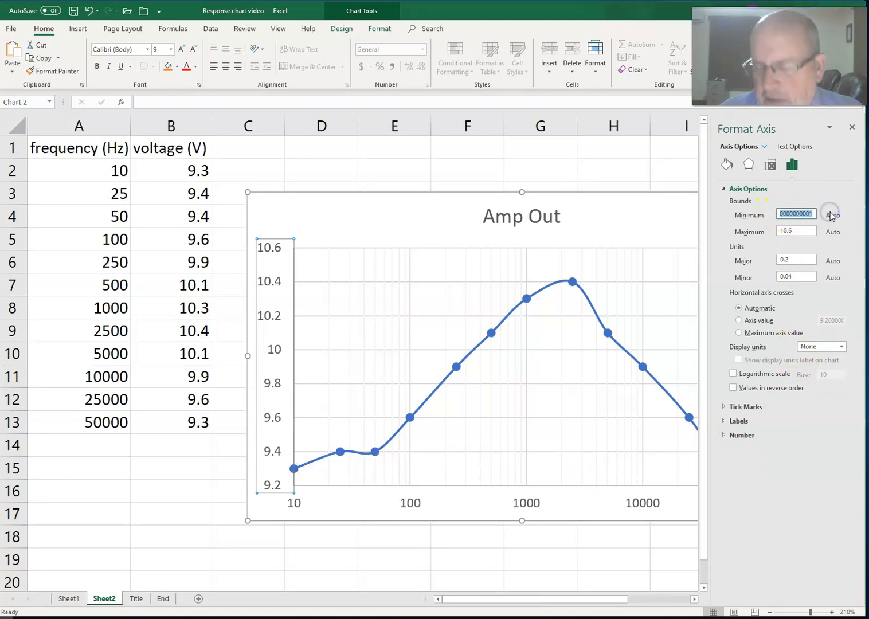
{"action": "left_click", "coordinate": [831, 213]}
{"action": "type", "text": "0"}
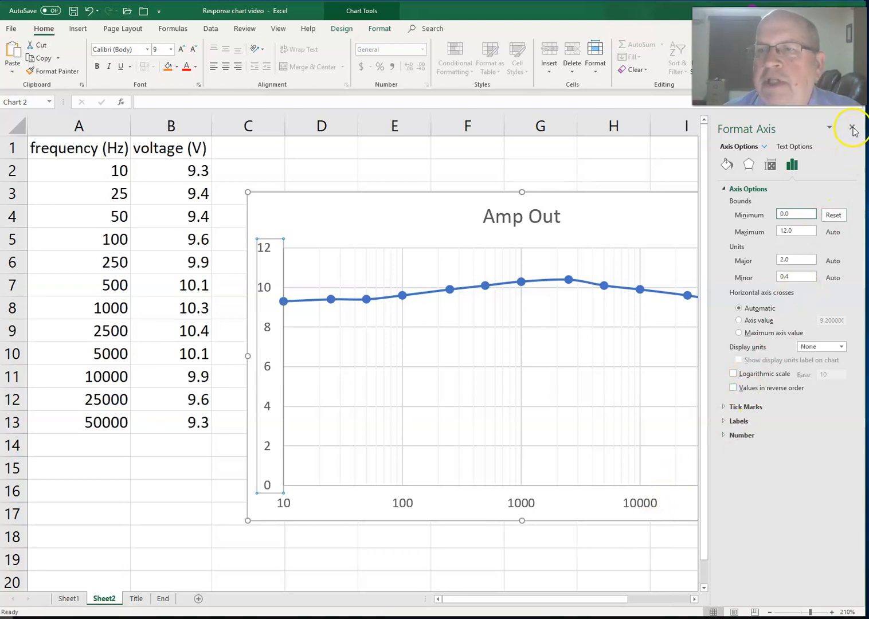
{"action": "left_click", "coordinate": [853, 127]}
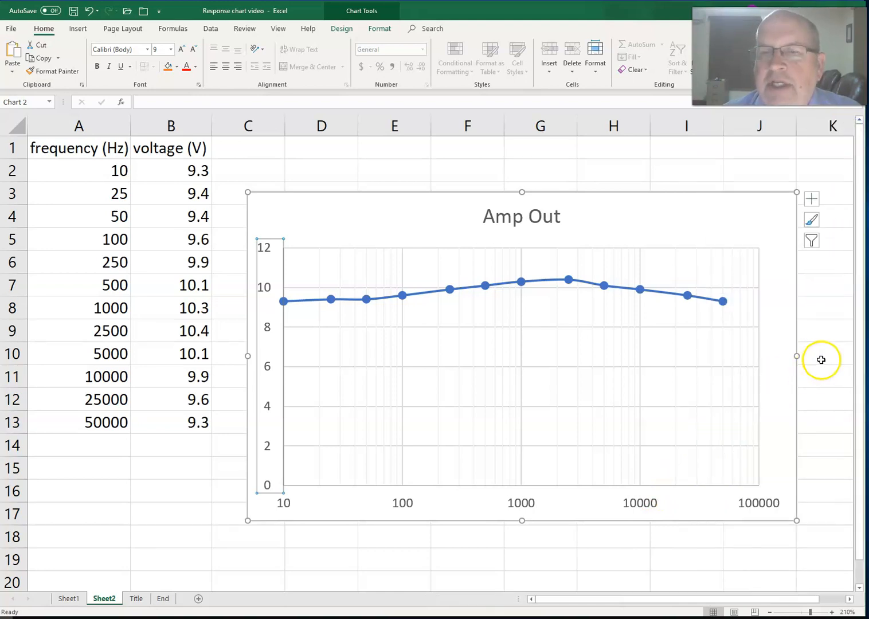
{"action": "mouse_move", "coordinate": [397, 301]}
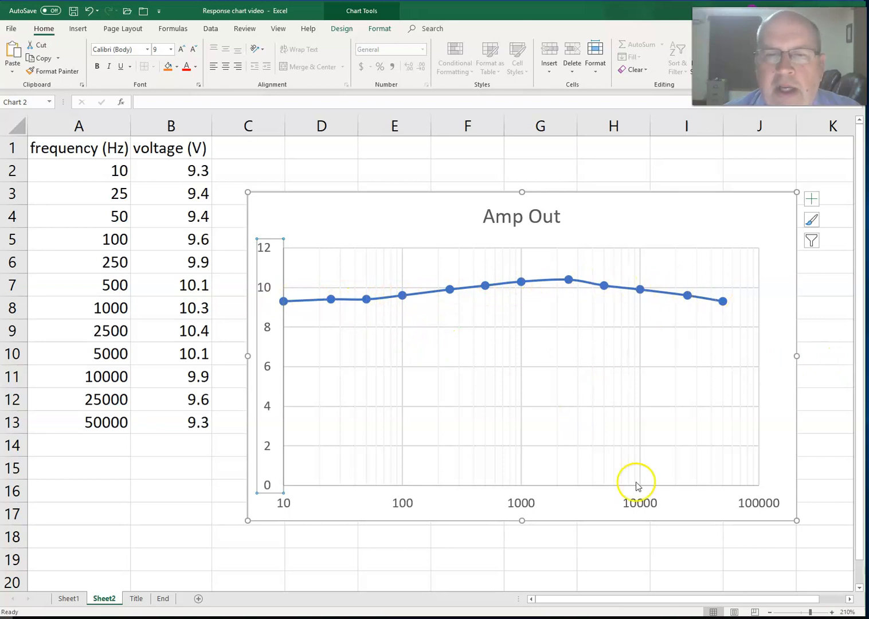
{"action": "mouse_move", "coordinate": [610, 534]}
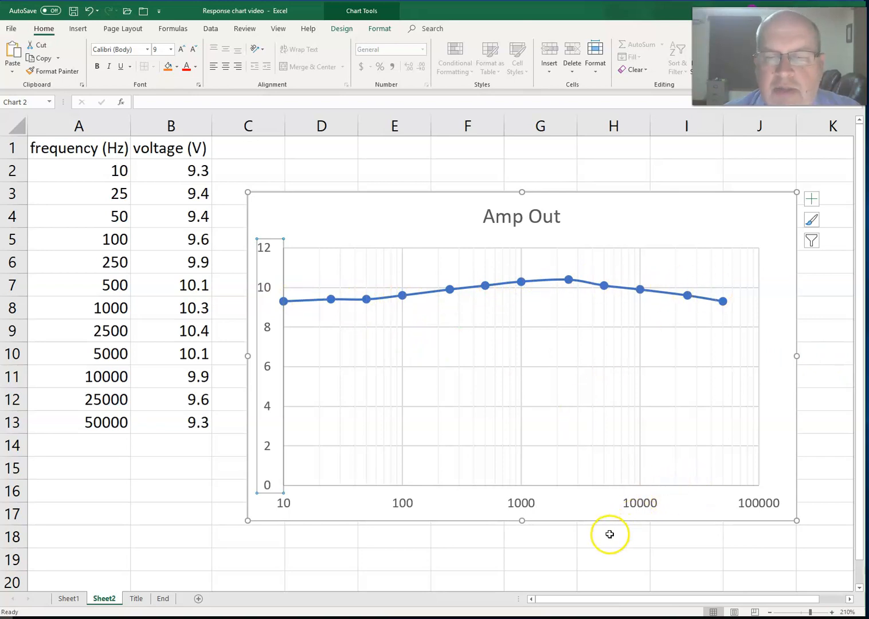
{"action": "mouse_move", "coordinate": [322, 491]}
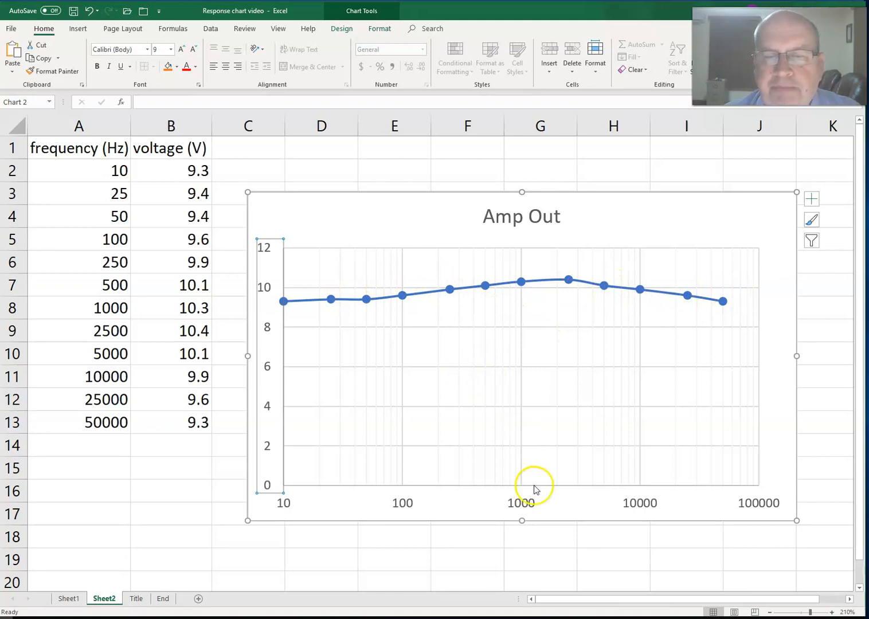
{"action": "mouse_move", "coordinate": [418, 213]}
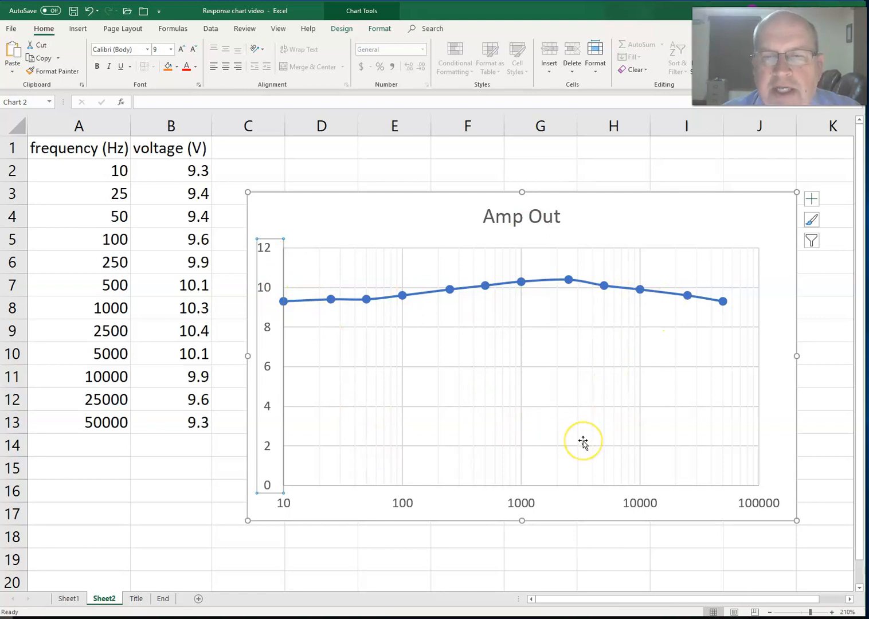
{"action": "mouse_move", "coordinate": [510, 231]}
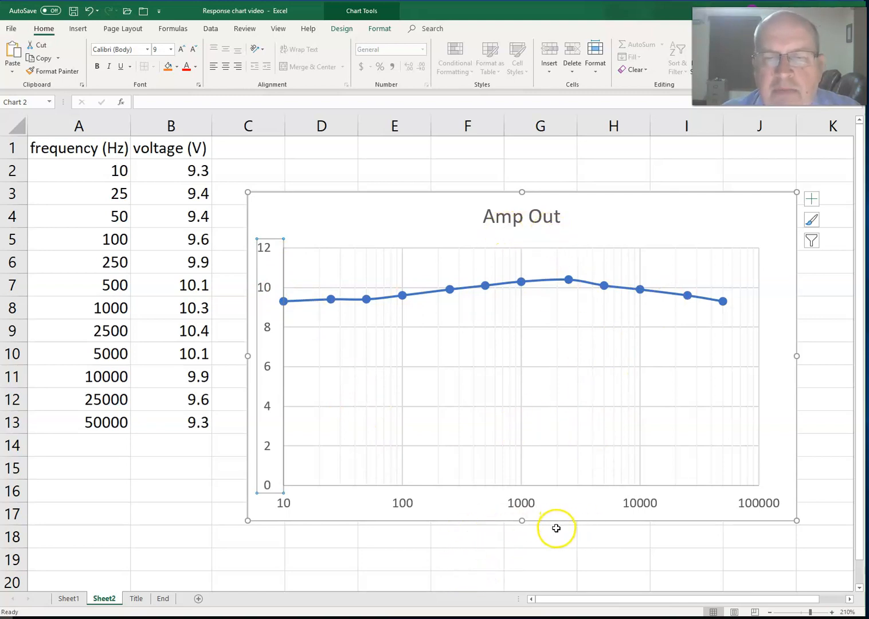
{"action": "mouse_move", "coordinate": [495, 302]}
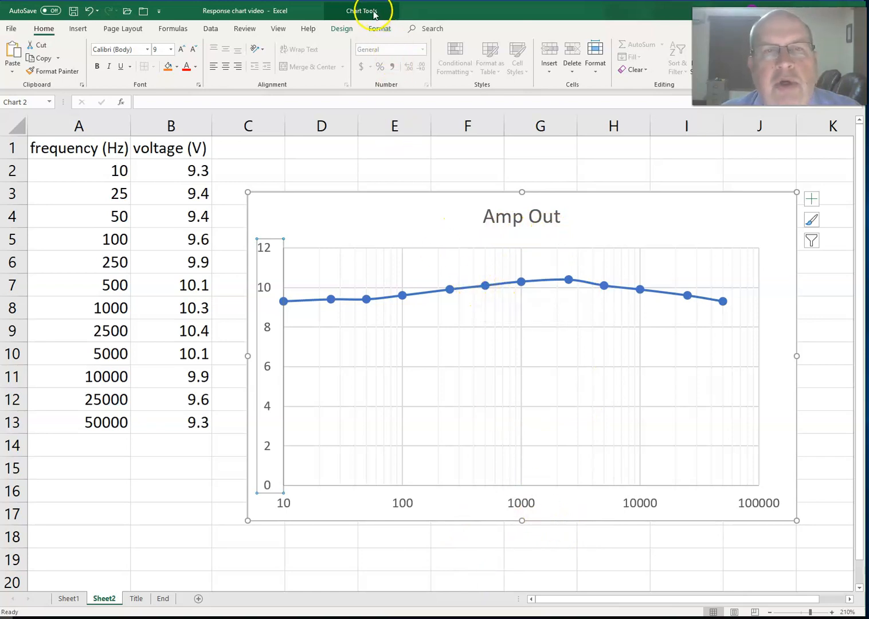
Add a primary horizontal axis title reading 'Hz' to the Amp Out chart
{"action": "left_click", "coordinate": [341, 28]}
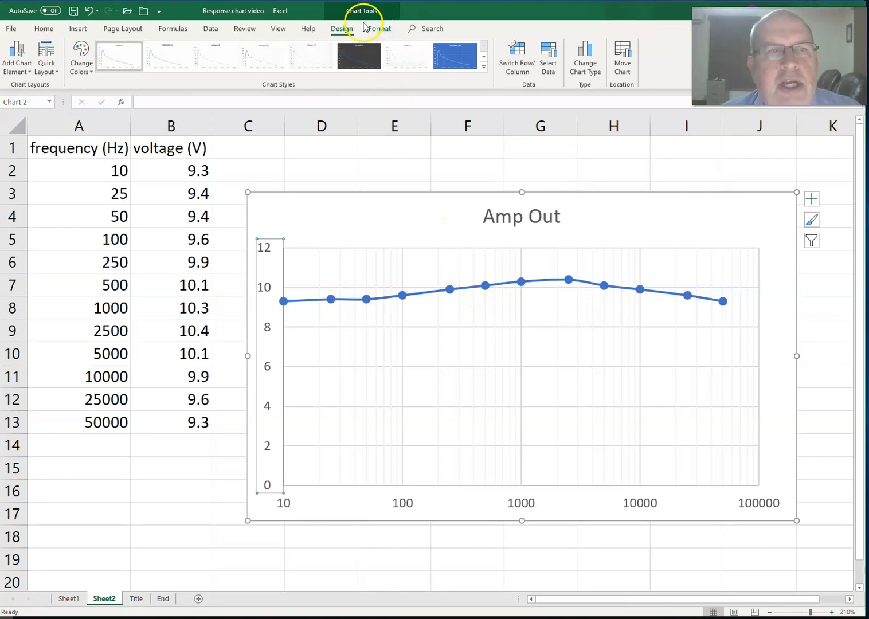
{"action": "mouse_move", "coordinate": [17, 57]}
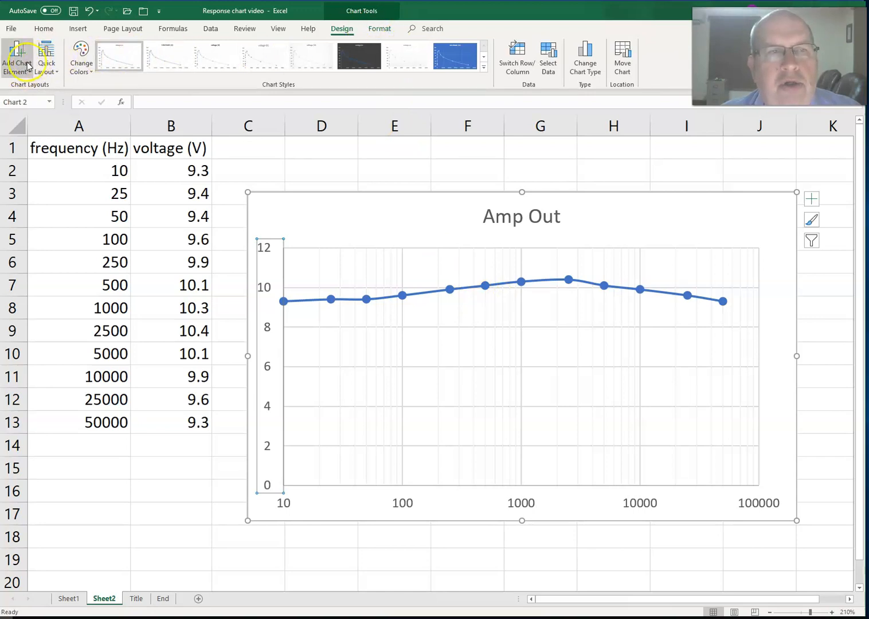
{"action": "mouse_move", "coordinate": [17, 57]}
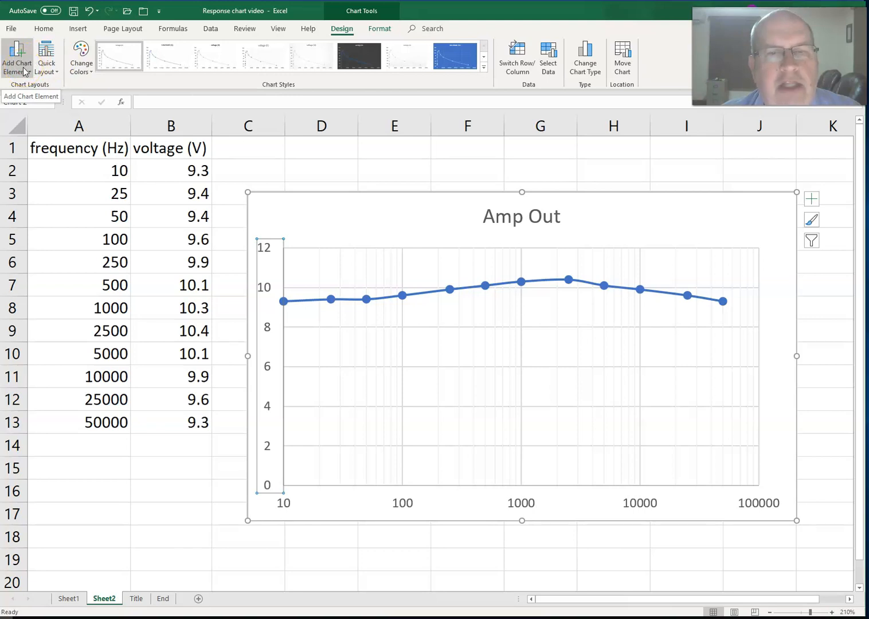
{"action": "left_click", "coordinate": [16, 57]}
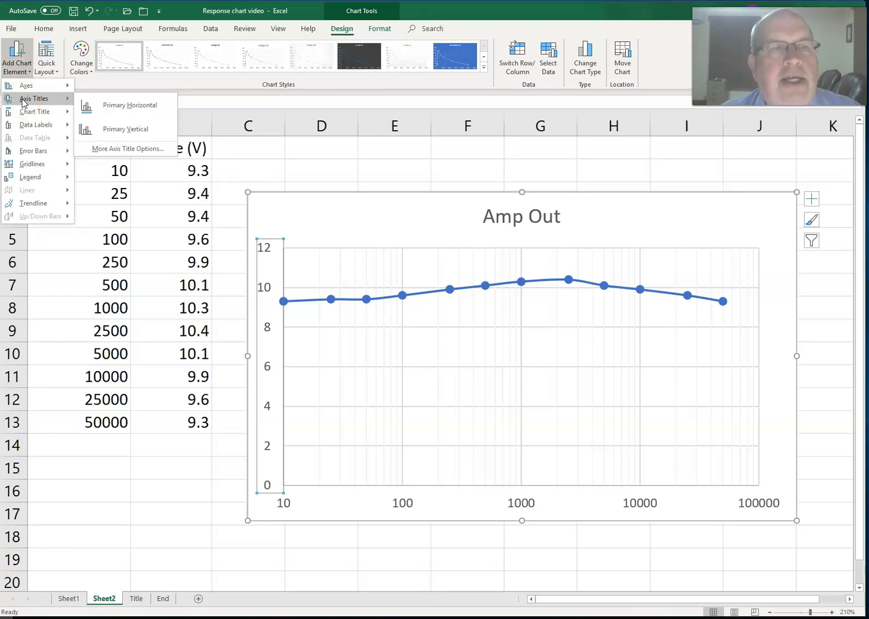
{"action": "left_click", "coordinate": [128, 106]}
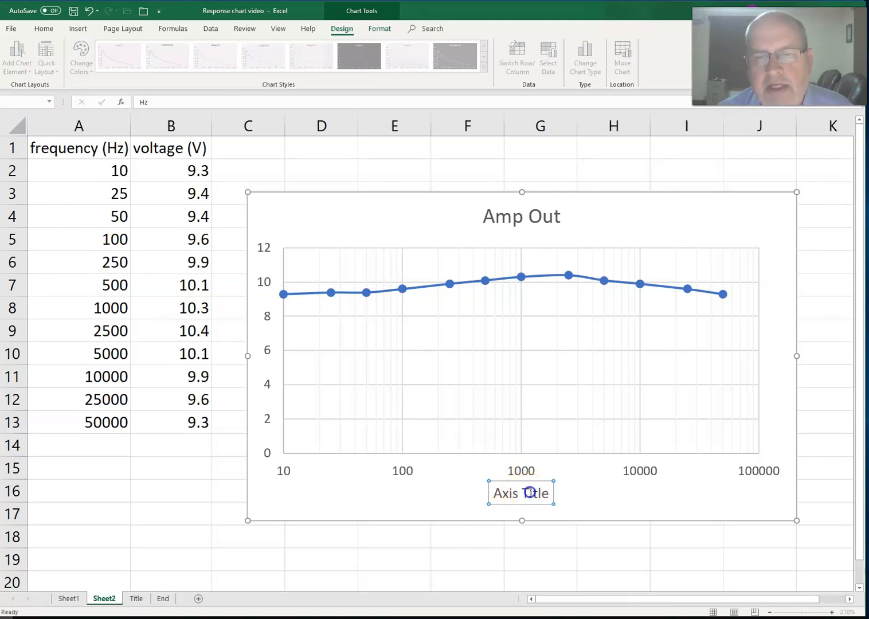
{"action": "type", "text": "Hz"}
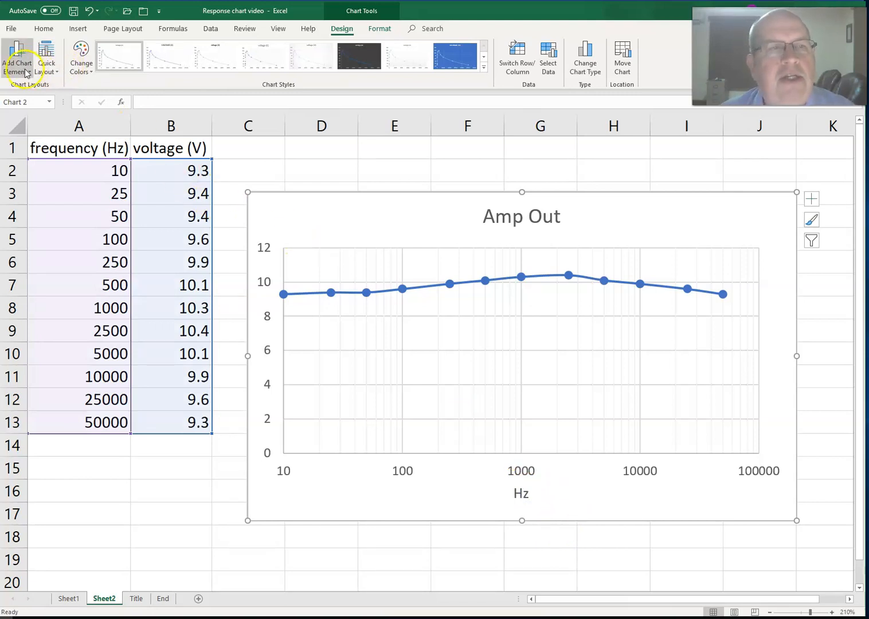
Add a primary vertical axis title reading 'V' to the chart's voltage axis
{"action": "left_click", "coordinate": [16, 57]}
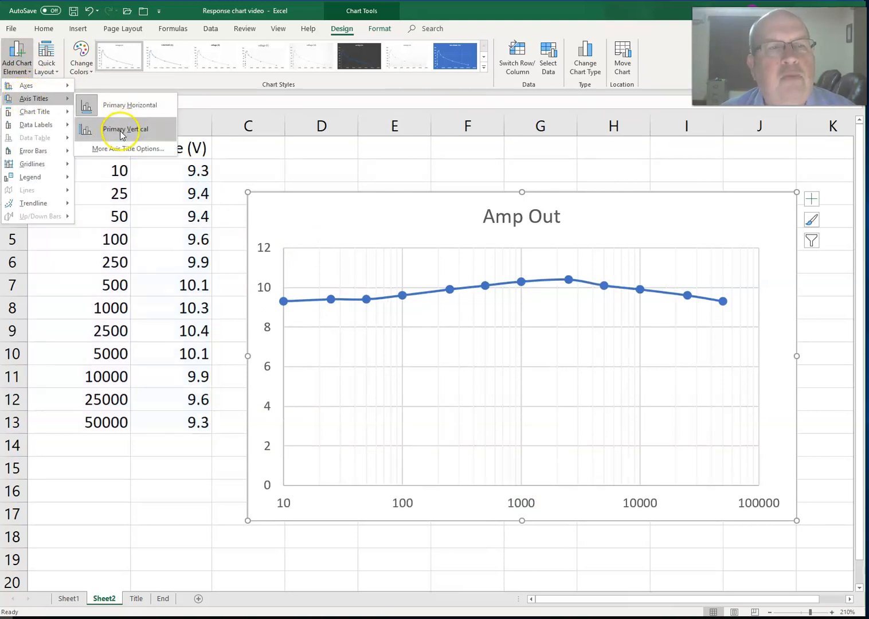
{"action": "left_click", "coordinate": [124, 128]}
{"action": "type", "text": "V"}
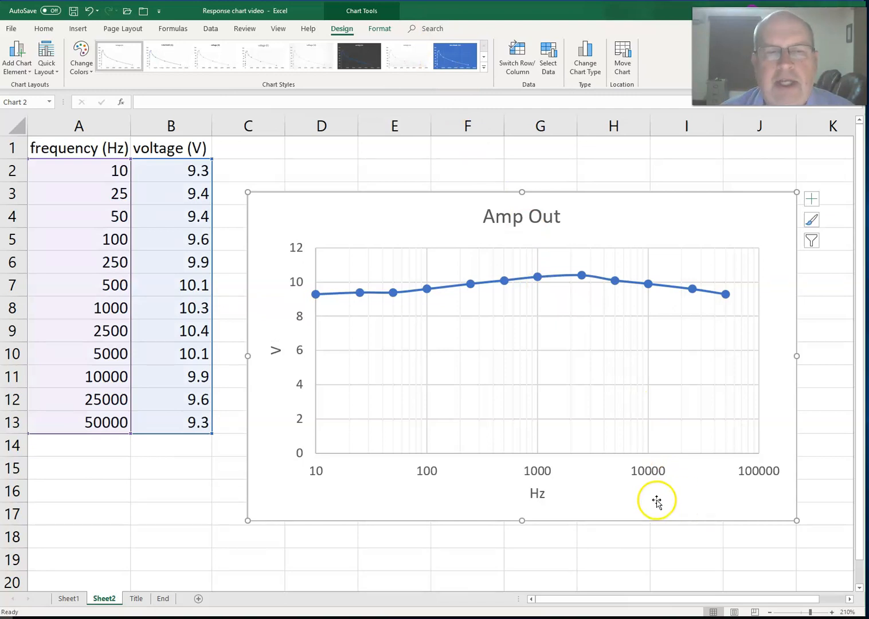
{"action": "mouse_move", "coordinate": [535, 502]}
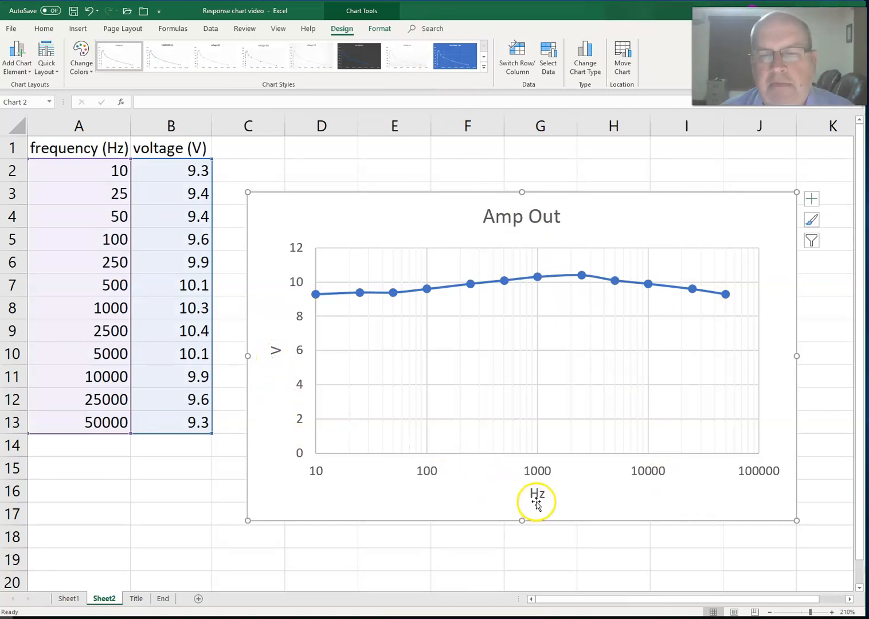
{"action": "mouse_move", "coordinate": [536, 496]}
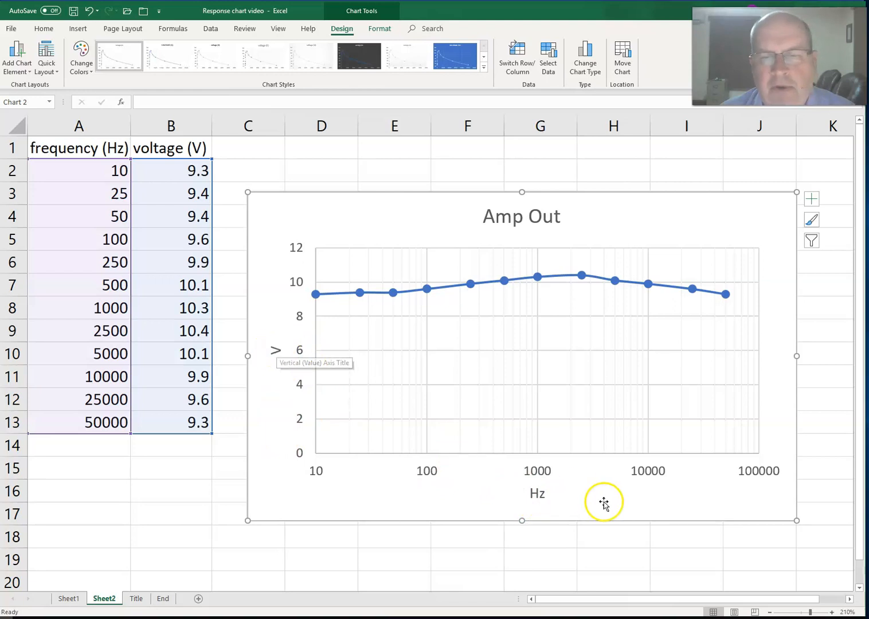
{"action": "mouse_move", "coordinate": [515, 496]}
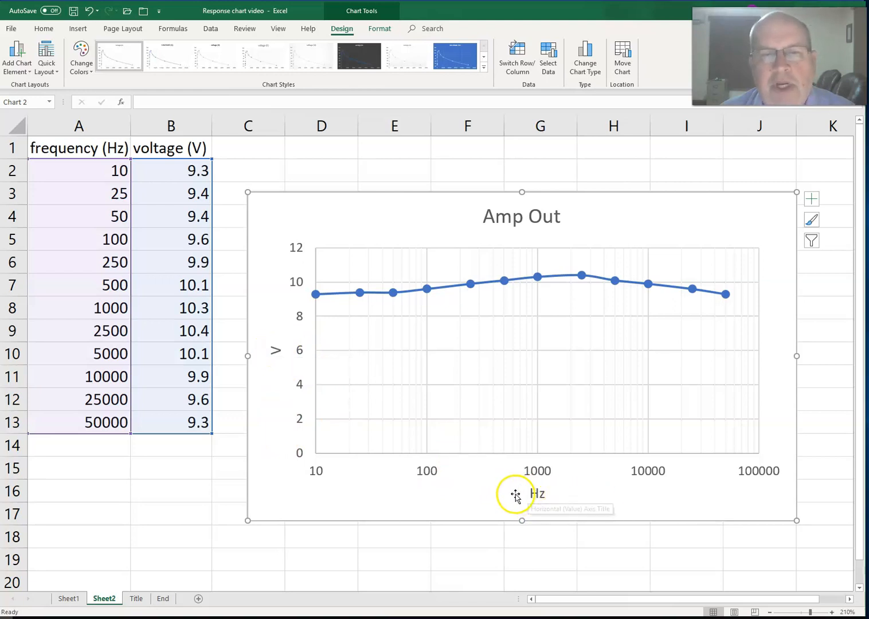
{"action": "mouse_move", "coordinate": [567, 491]}
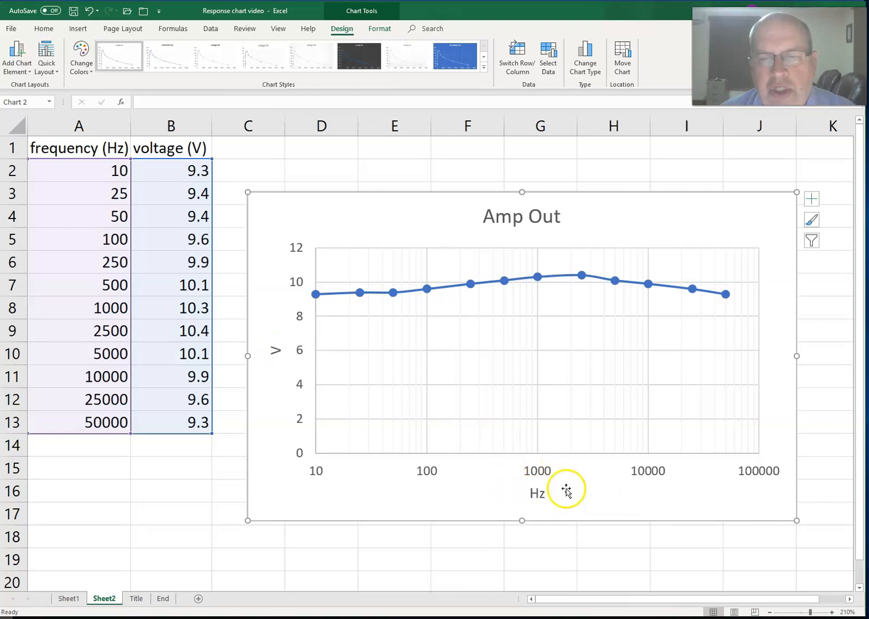
{"action": "mouse_move", "coordinate": [594, 479]}
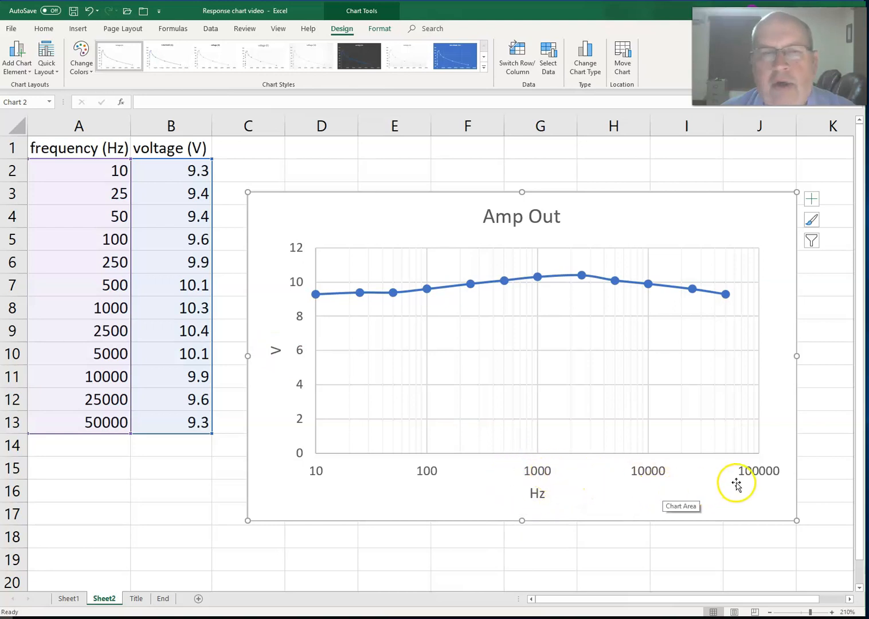
{"action": "mouse_move", "coordinate": [453, 341]}
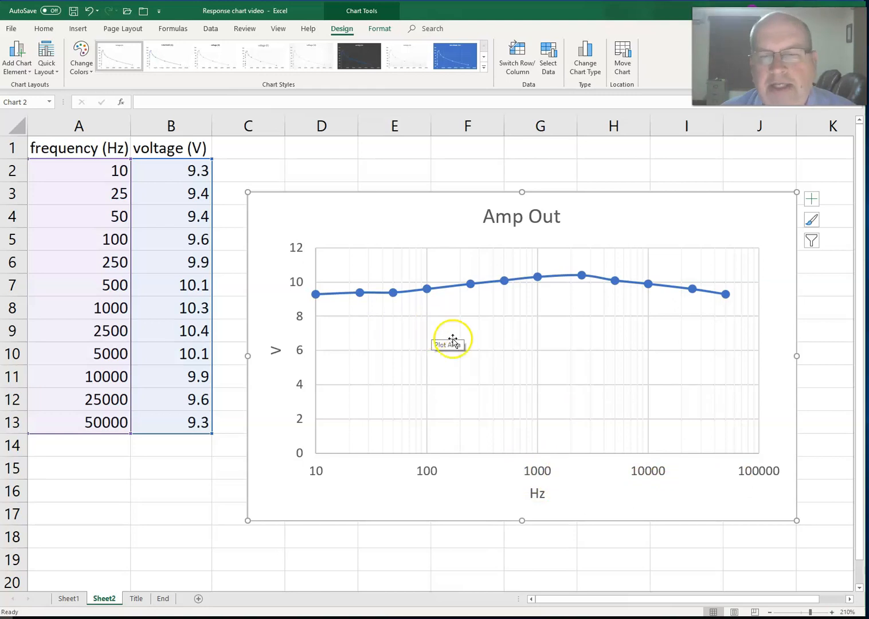
{"action": "mouse_move", "coordinate": [660, 545]}
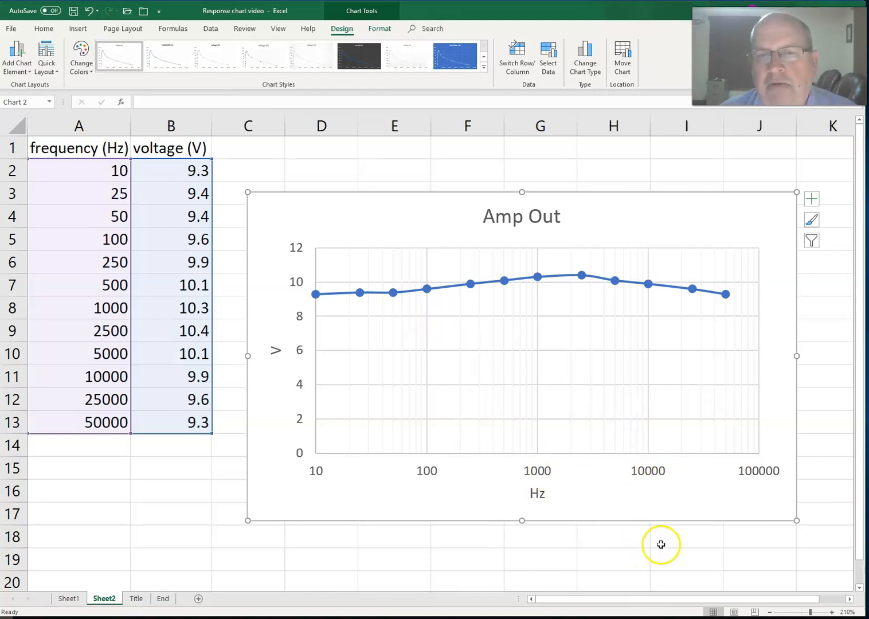
{"action": "mouse_move", "coordinate": [683, 538]}
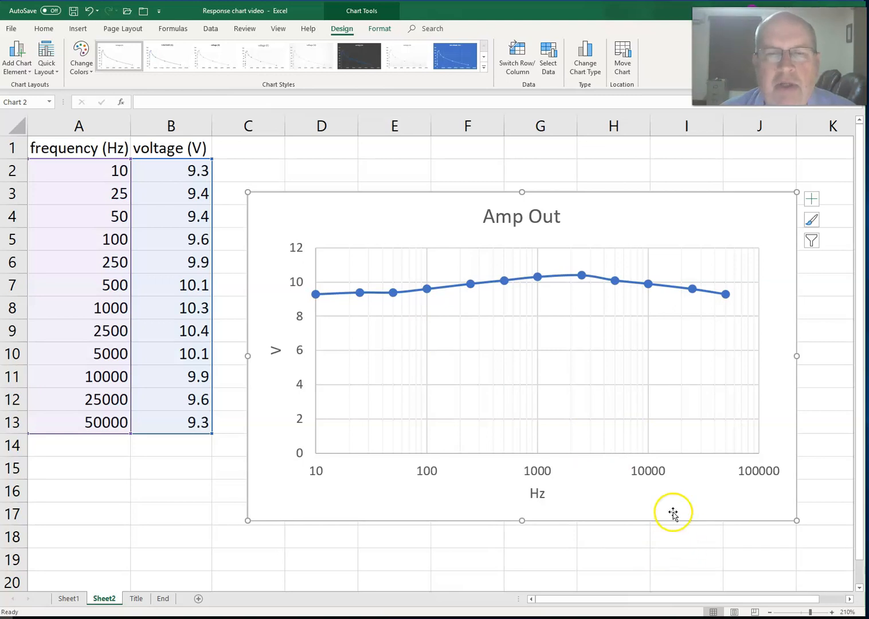
{"action": "mouse_move", "coordinate": [674, 511]}
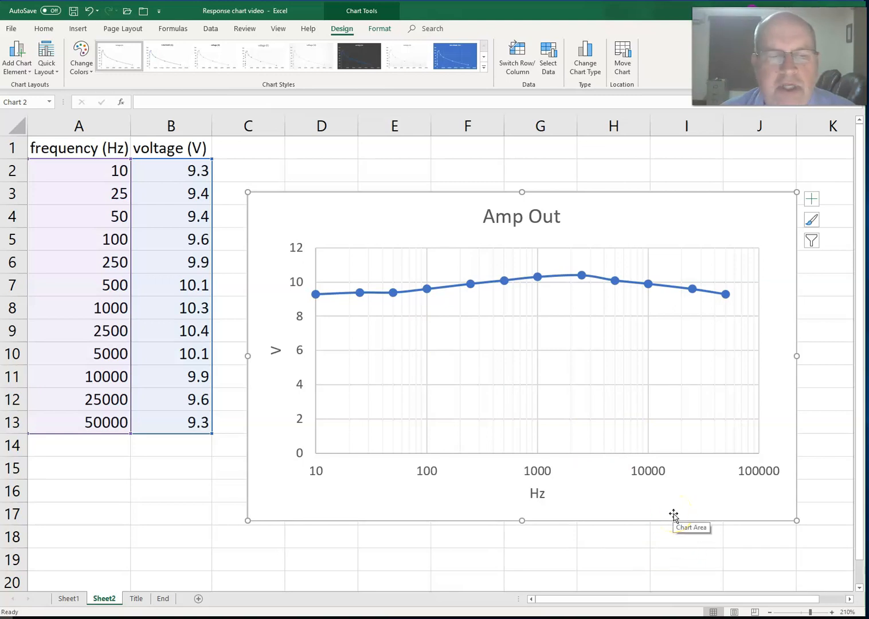
{"action": "mouse_move", "coordinate": [670, 510]}
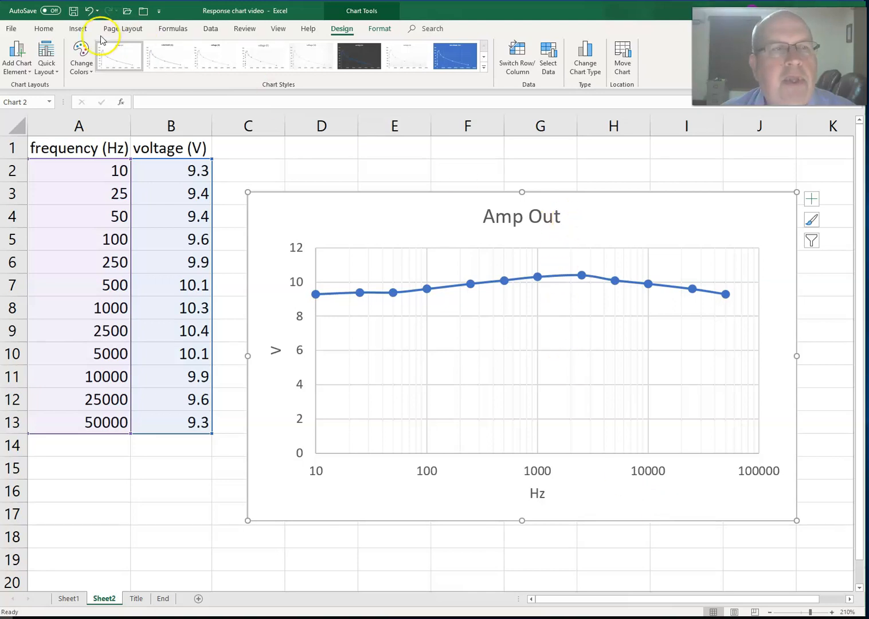
Leave Excel and bring the blank Word document to the front
{"action": "left_click", "coordinate": [44, 28]}
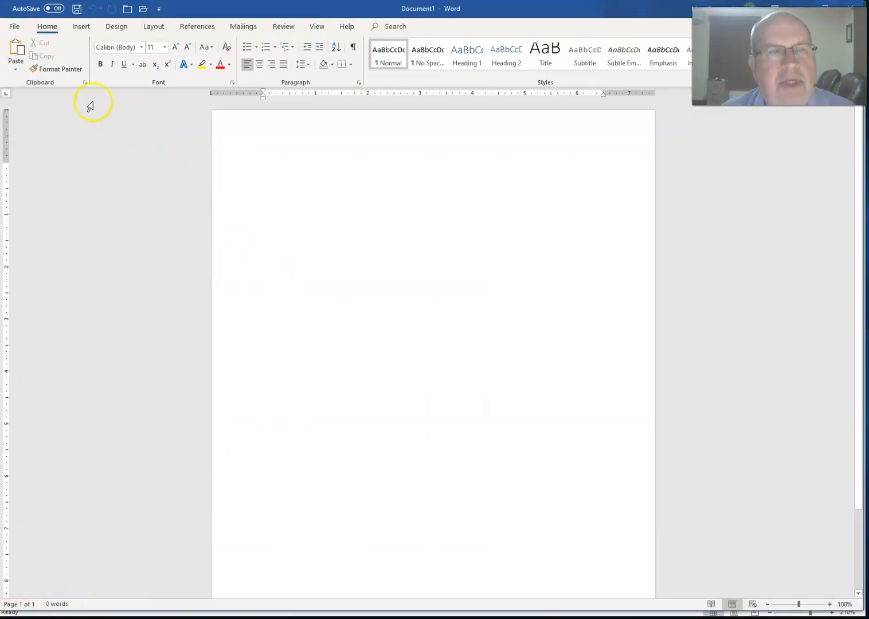
{"action": "mouse_move", "coordinate": [412, 268]}
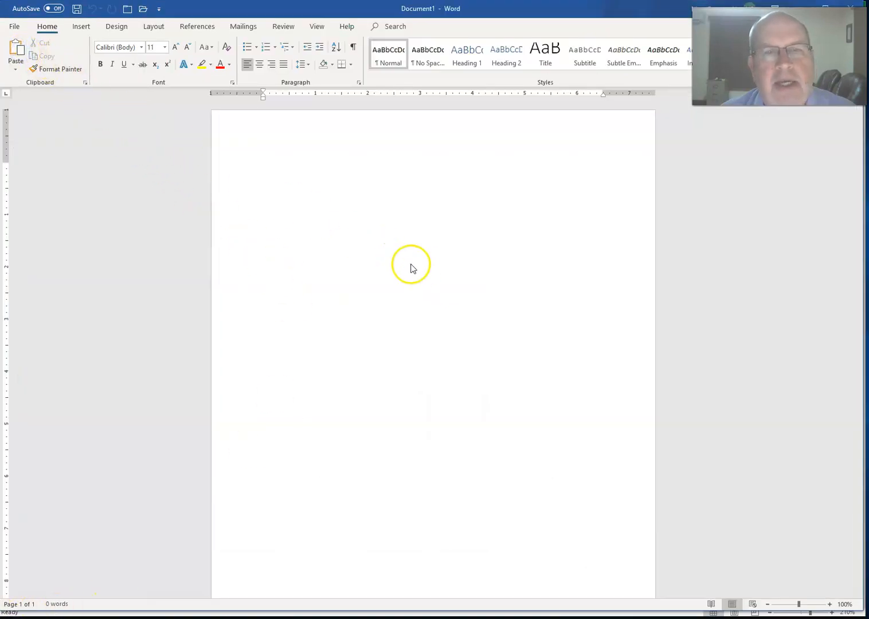
Paste the Amp Out chart into the document, widen it, and move the cursor below it
{"action": "key", "text": "ctrl+v"}
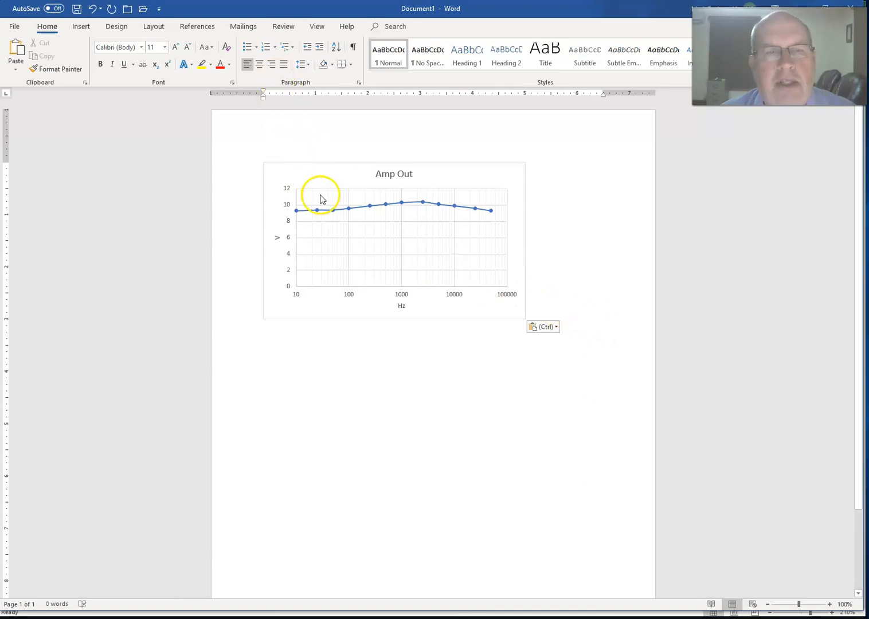
{"action": "left_click", "coordinate": [394, 241]}
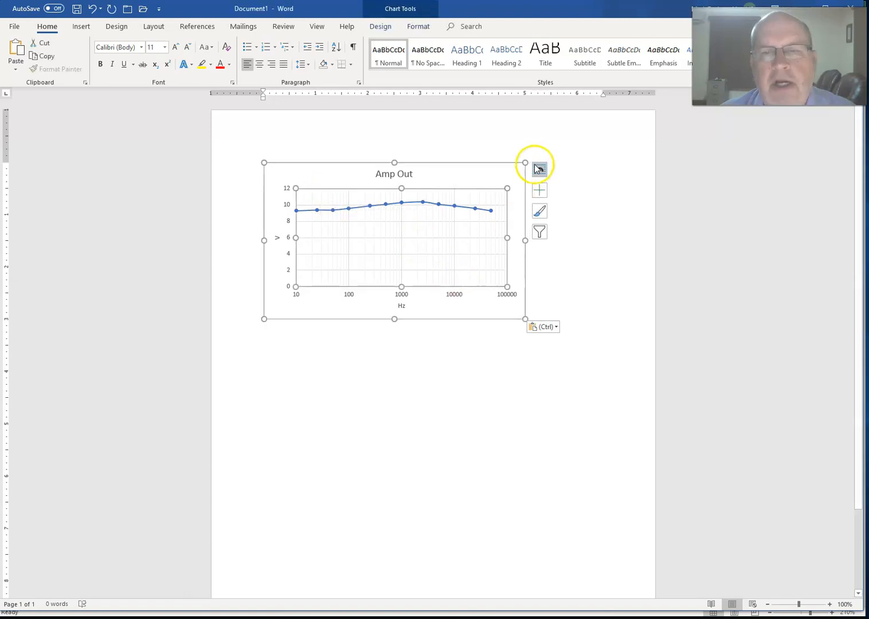
{"action": "left_click_drag", "start_coordinate": [506, 319], "coordinate": [588, 348]}
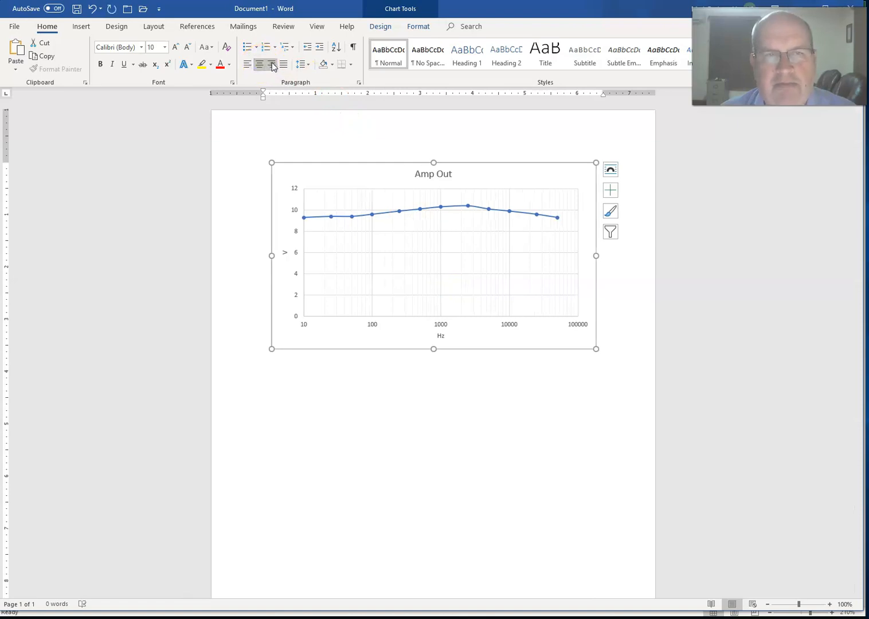
{"action": "left_click", "coordinate": [247, 65]}
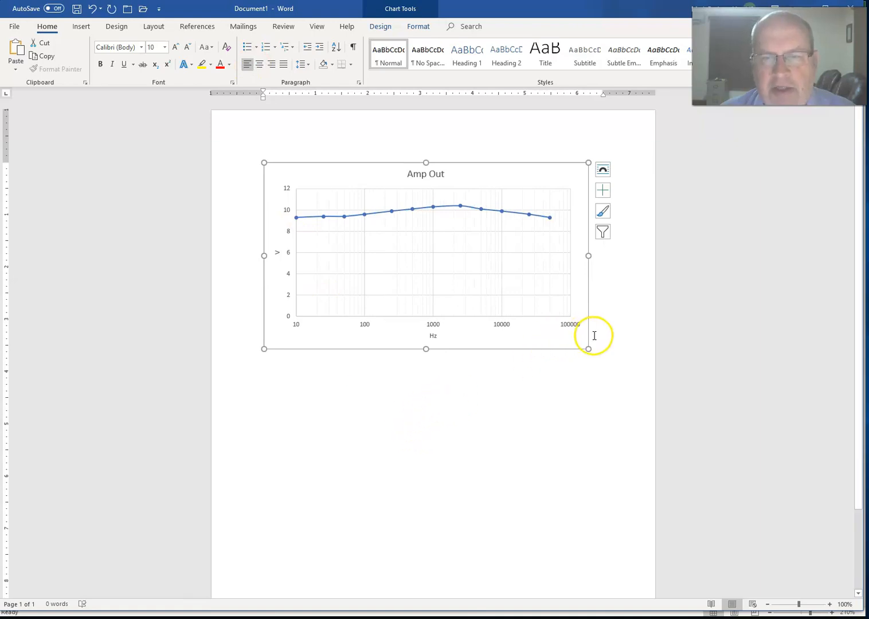
{"action": "left_click", "coordinate": [390, 354]}
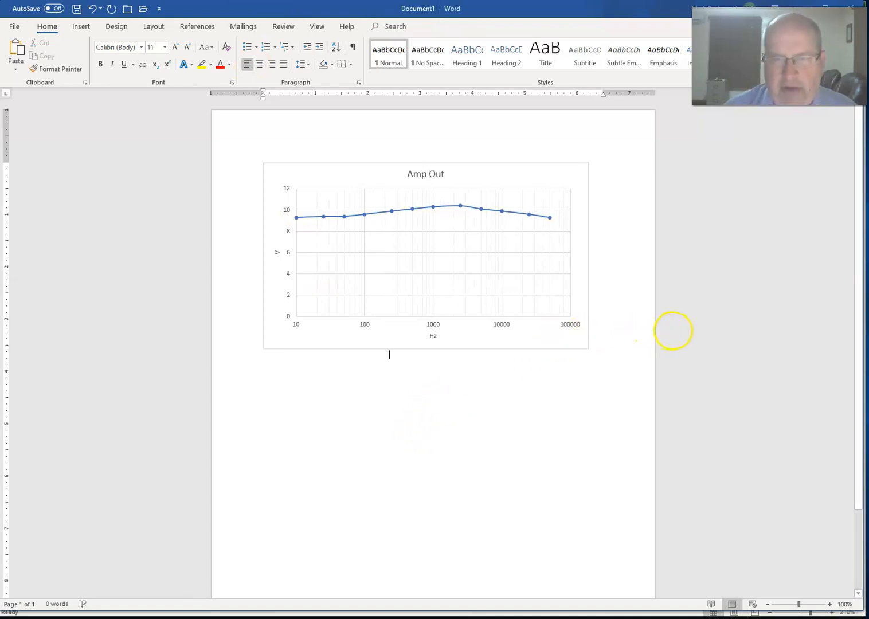
{"action": "mouse_move", "coordinate": [674, 331]}
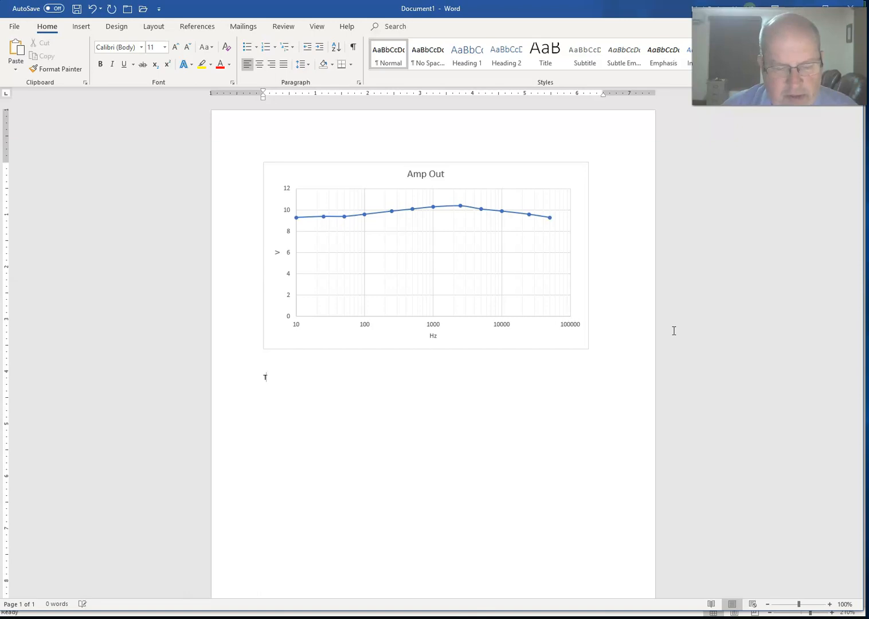
Write 'This in my frequency response shown in figure 1' beneath the chart
{"action": "type", "text": "This in my"}
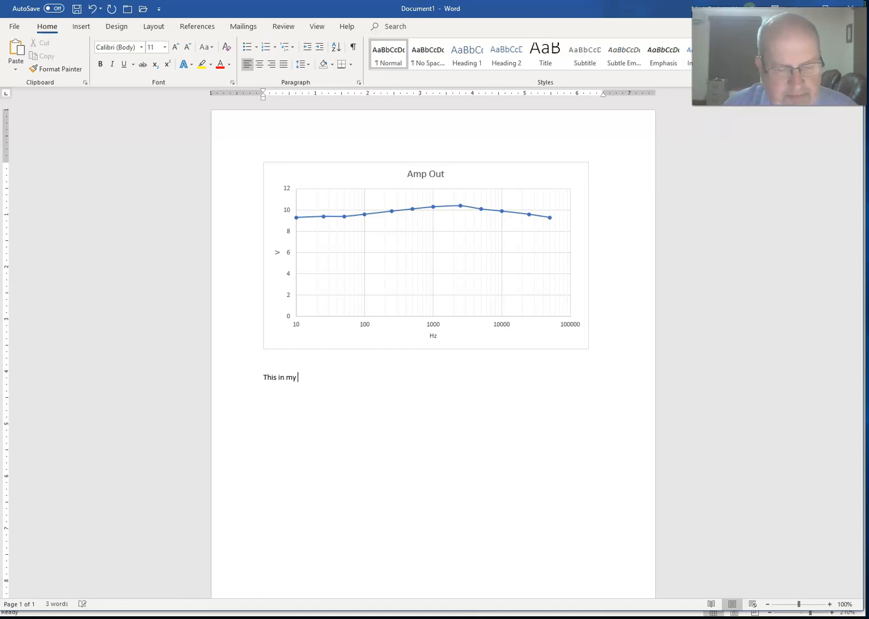
{"action": "type", "text": "frequency resp"}
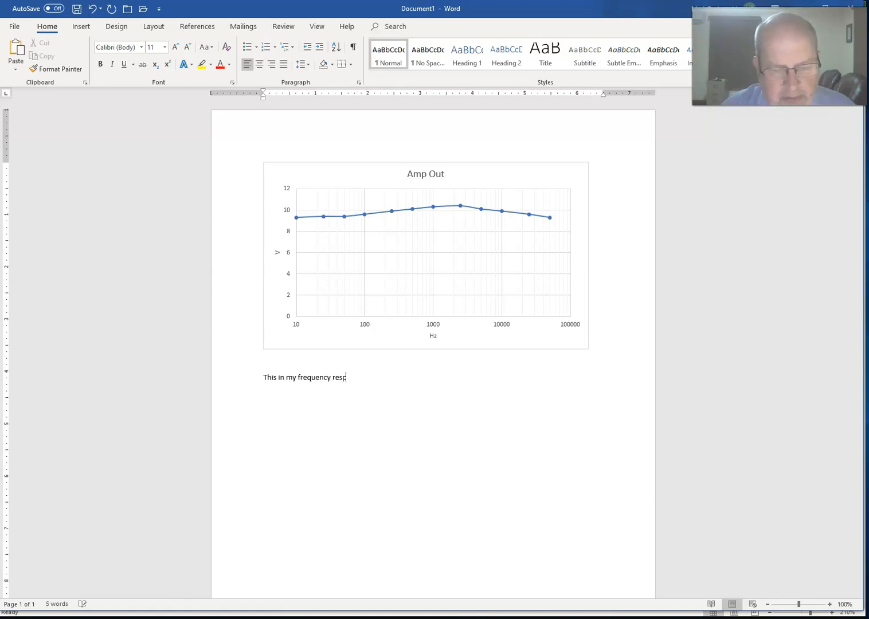
{"action": "type", "text": "onse"}
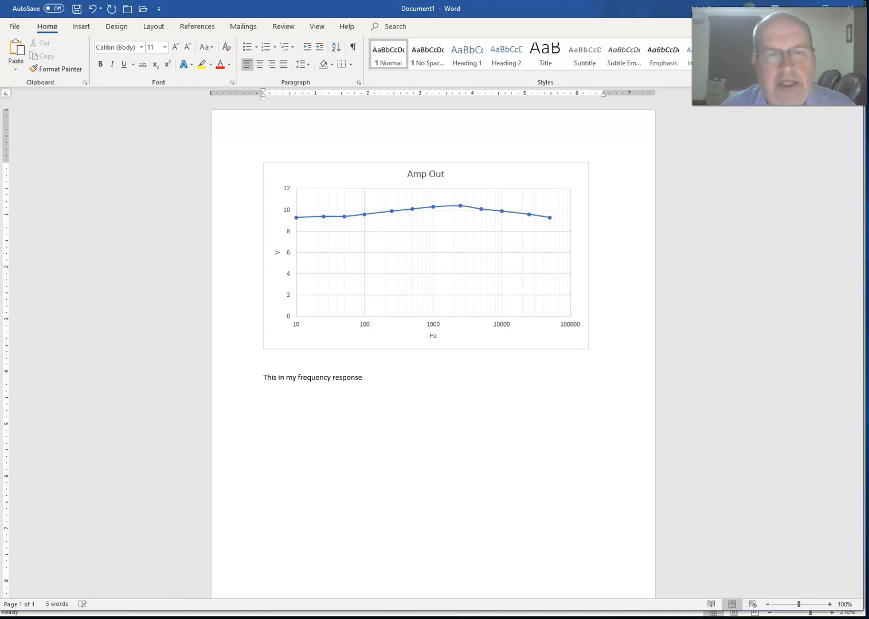
{"action": "left_click", "coordinate": [362, 377]}
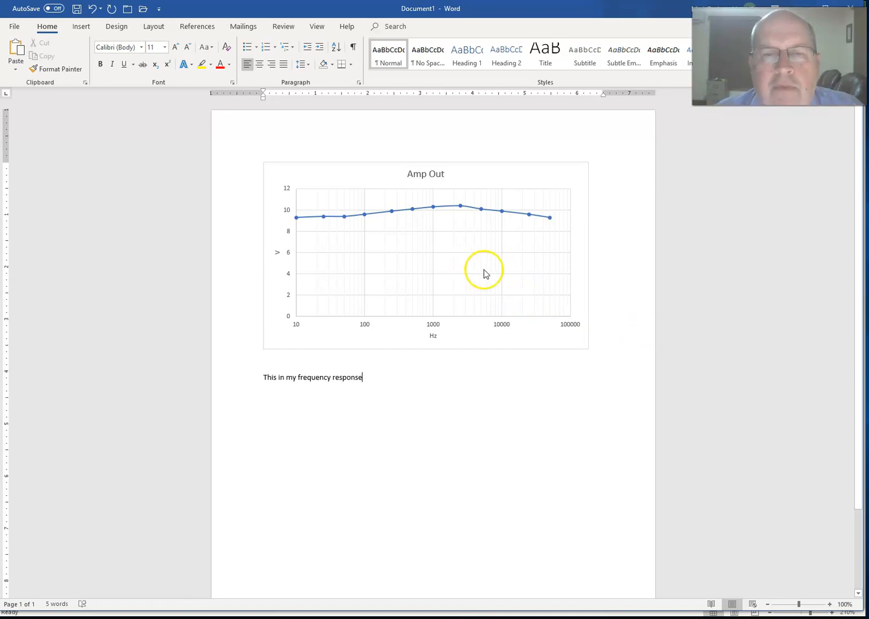
{"action": "mouse_move", "coordinate": [446, 281]}
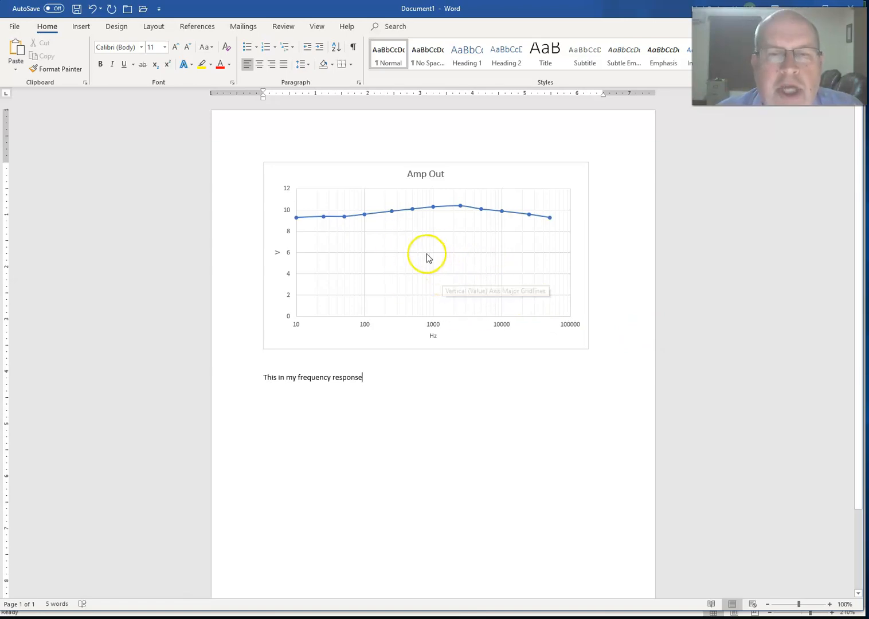
{"action": "mouse_move", "coordinate": [431, 332]}
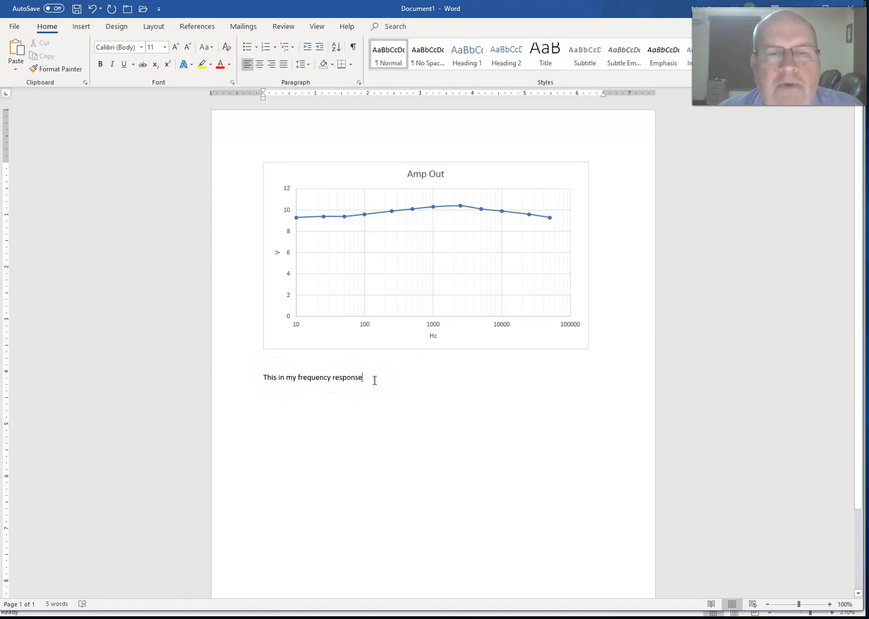
{"action": "mouse_move", "coordinate": [566, 356]}
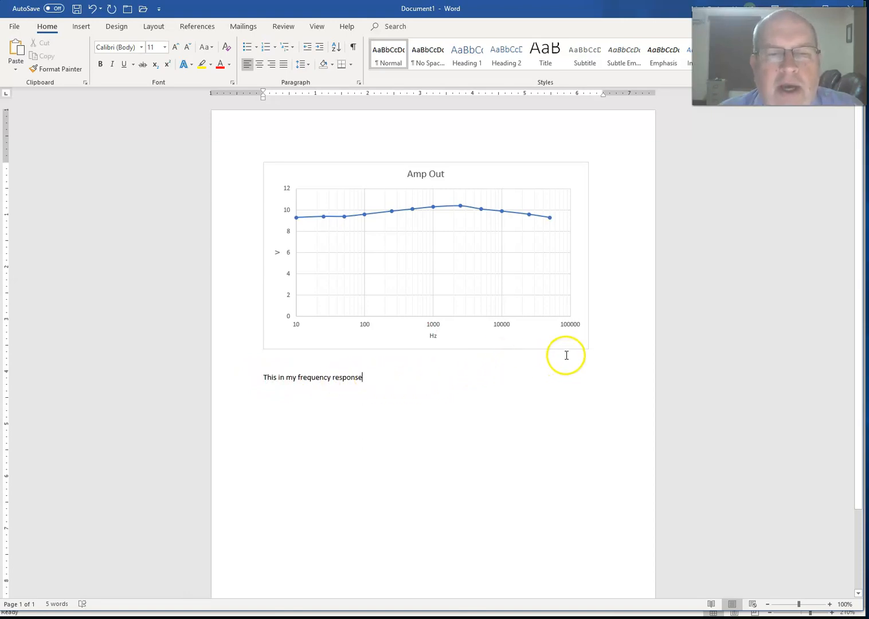
{"action": "mouse_move", "coordinate": [613, 341]}
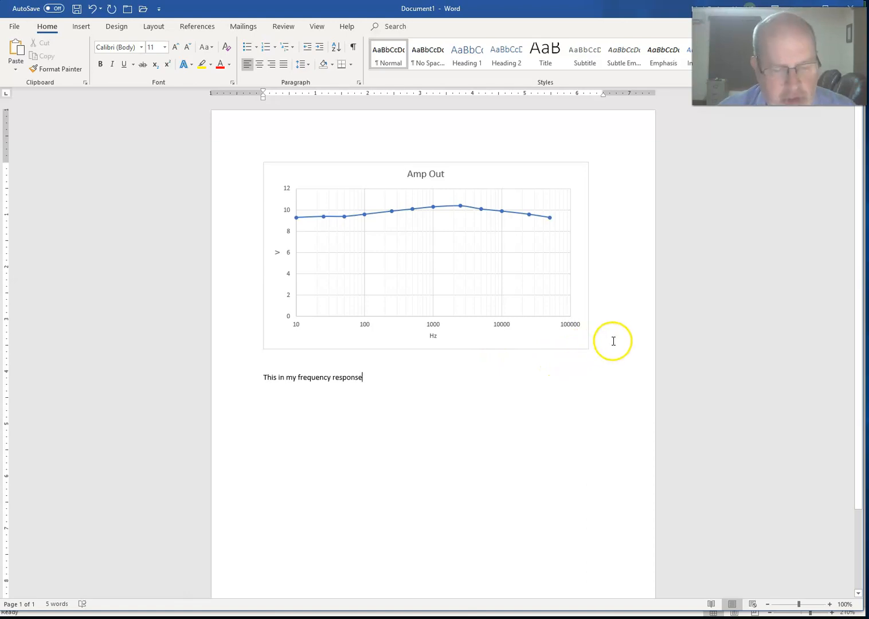
{"action": "type", "text": "sho"}
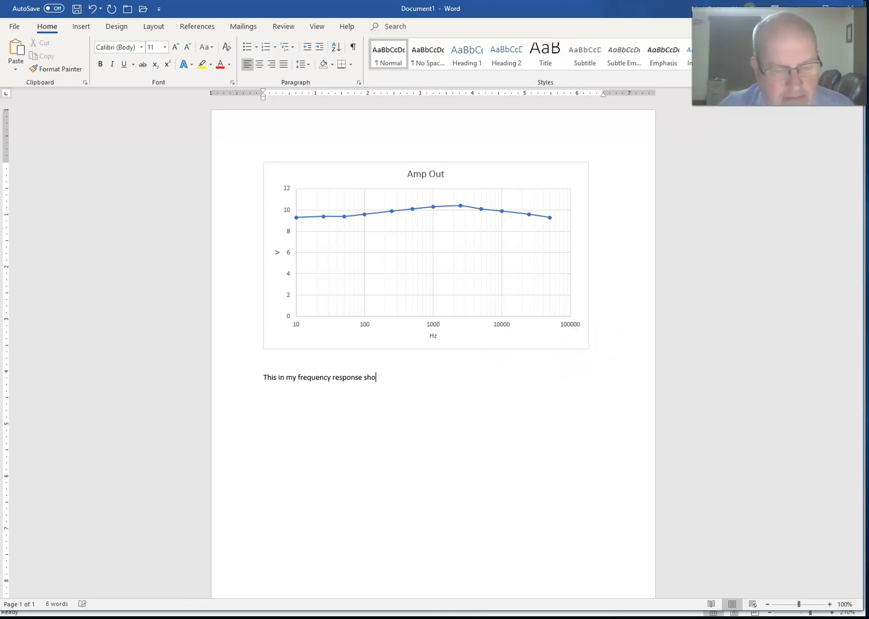
{"action": "type", "text": "wn in figure"}
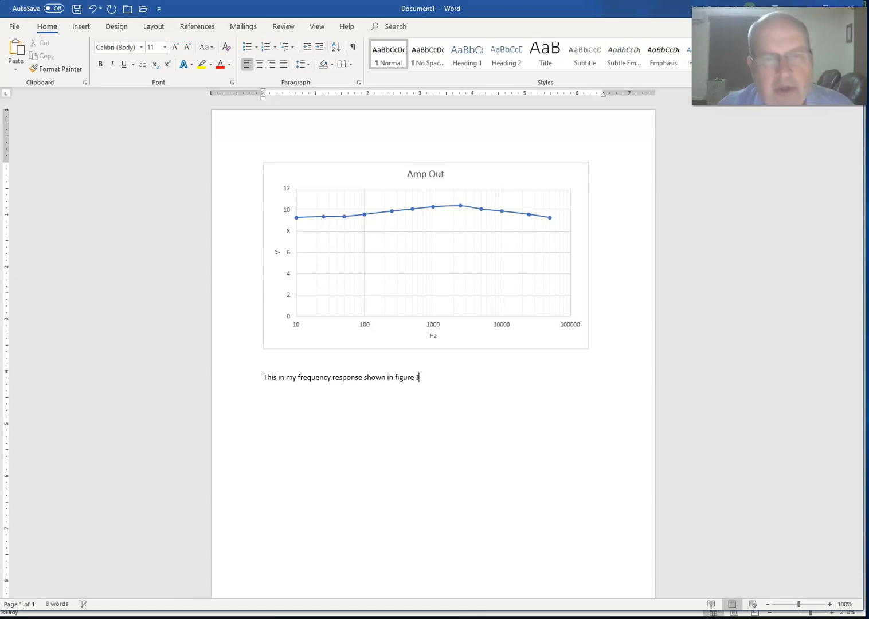
{"action": "type", "text": "1"}
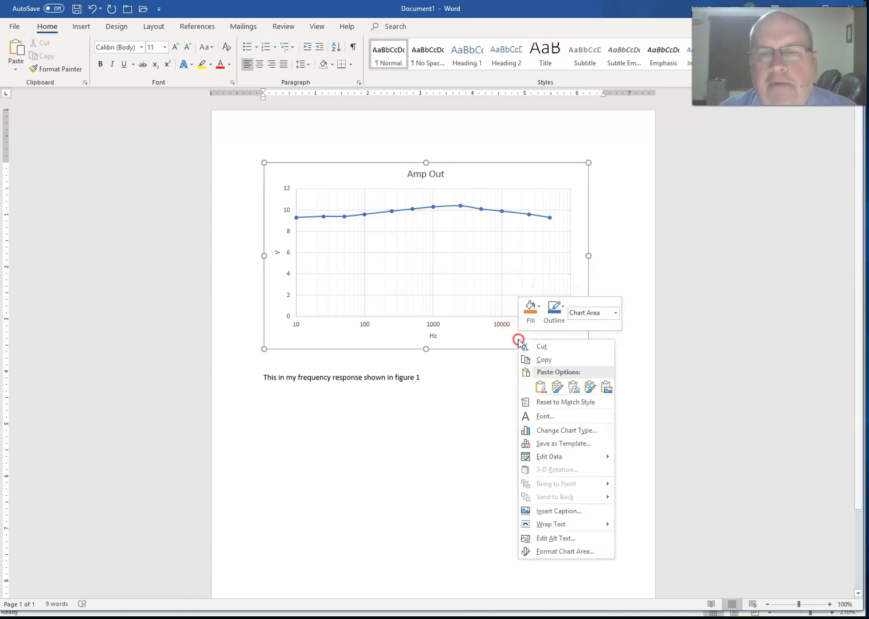
{"action": "mouse_move", "coordinate": [496, 399]}
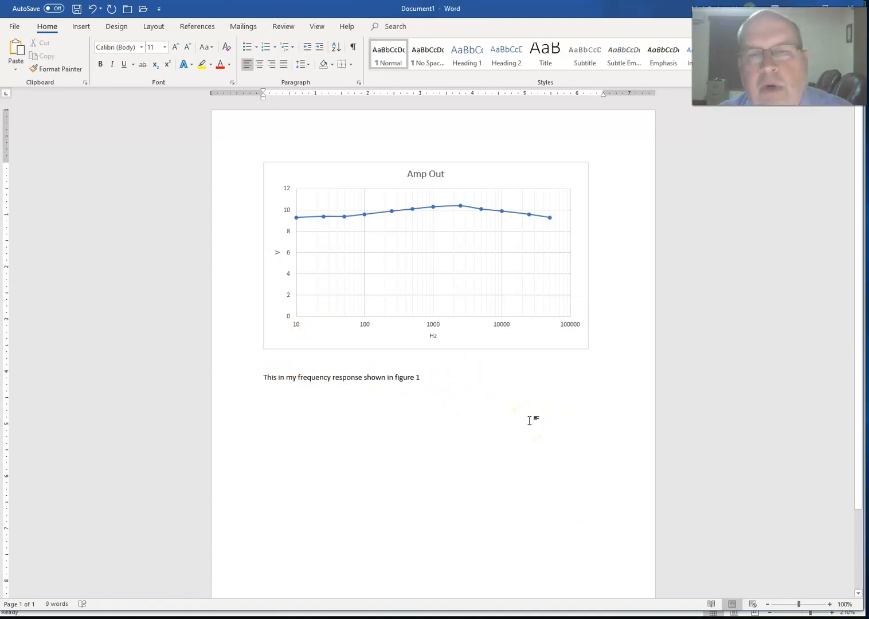
Dismiss the chart's context menu without choosing anything
{"action": "left_click", "coordinate": [419, 377]}
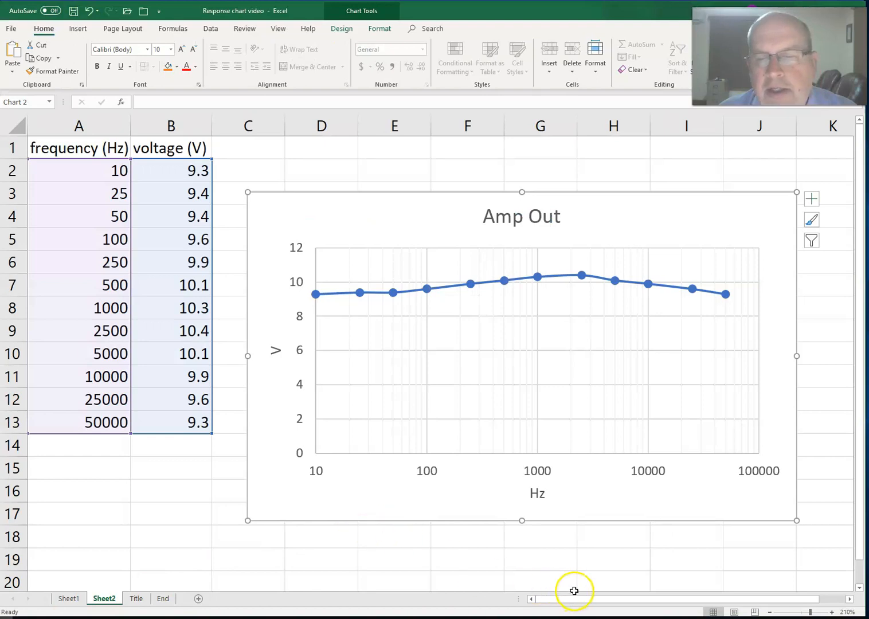
Deselect the chart and switch to the End sheet with the closing message
{"action": "left_click", "coordinate": [613, 560]}
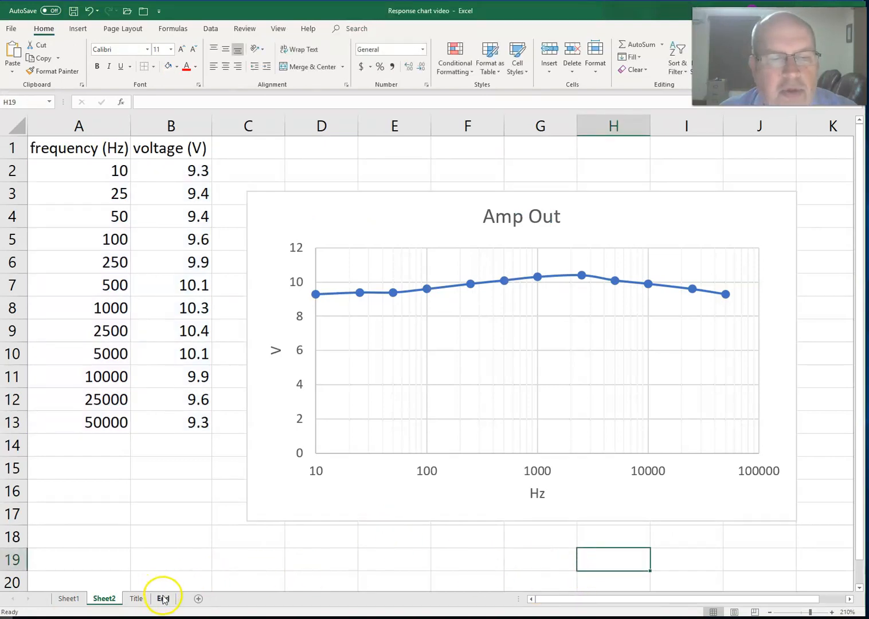
{"action": "left_click", "coordinate": [162, 598]}
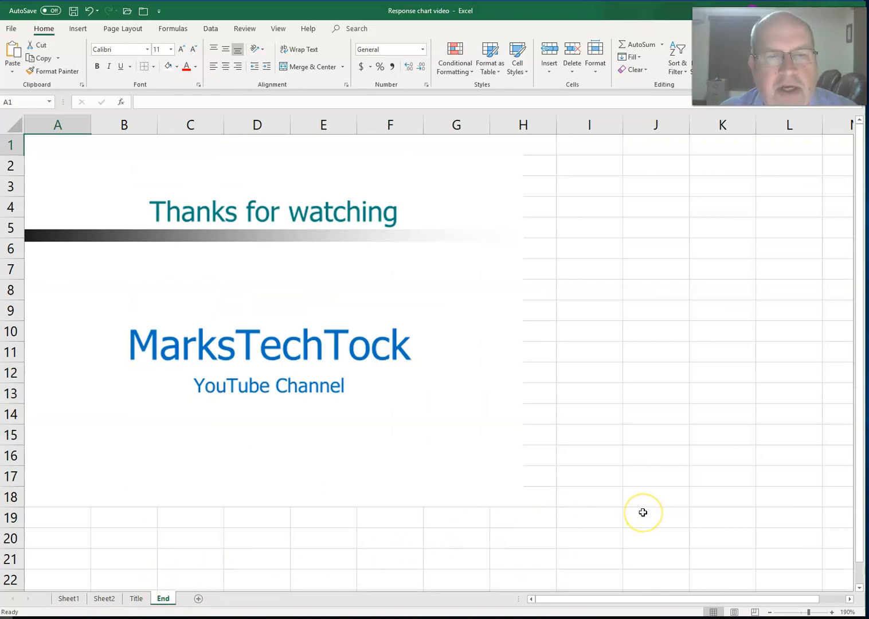
{"action": "mouse_move", "coordinate": [137, 580]}
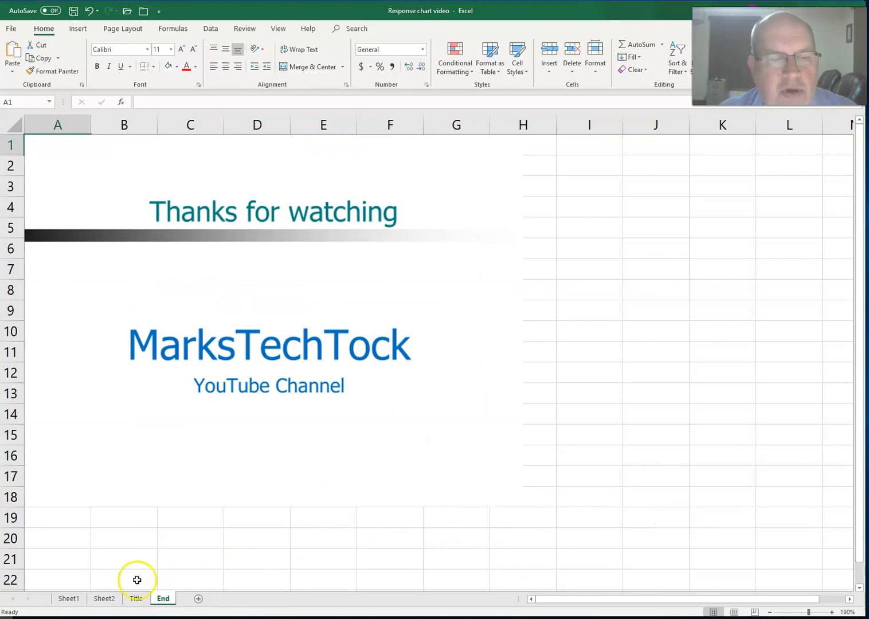